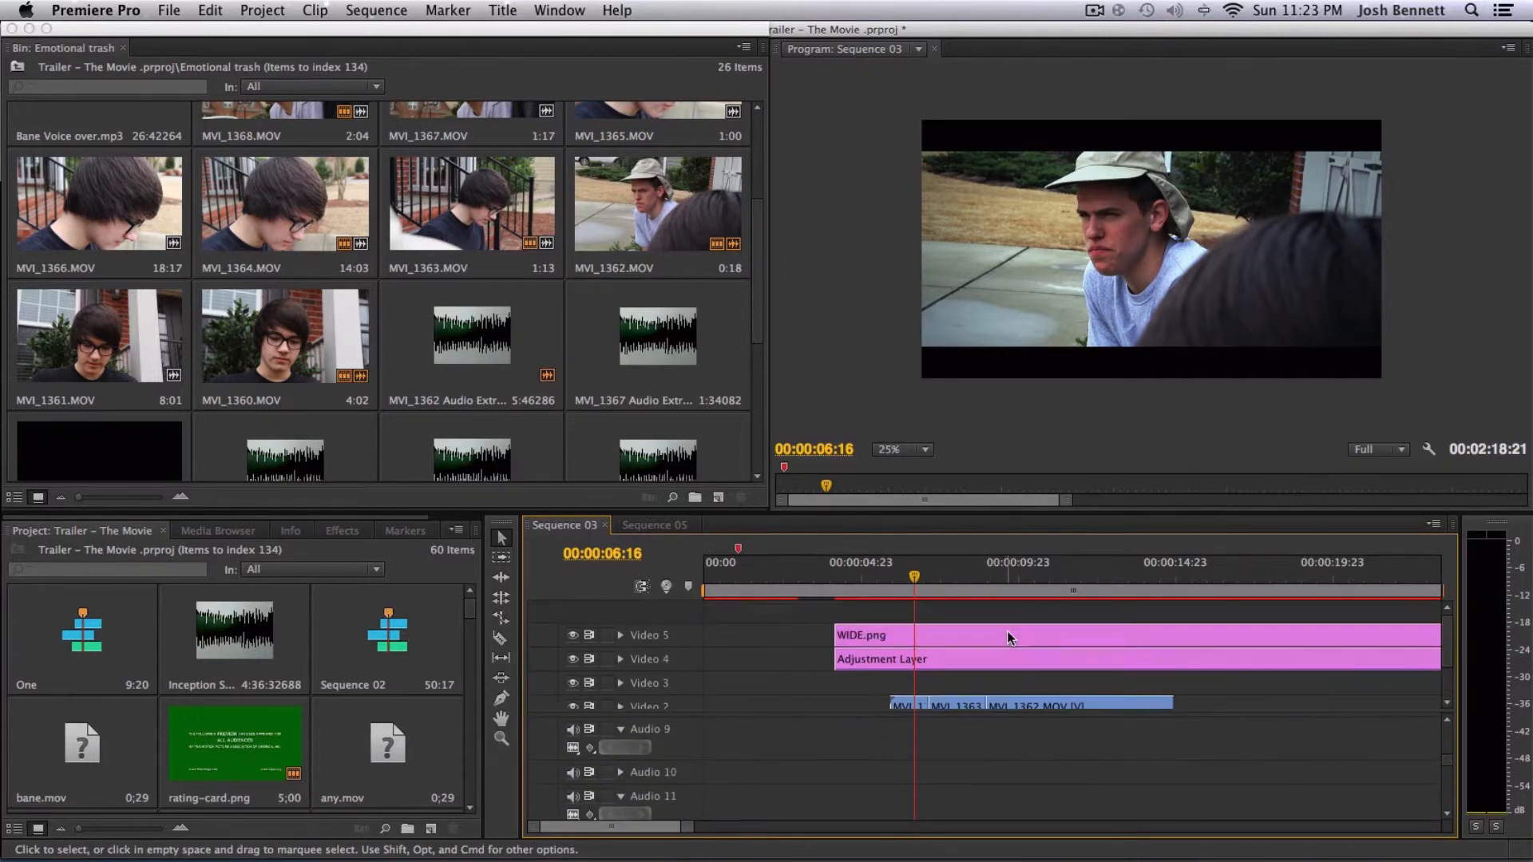
# - Scrub Sequence 05's playhead between the start and four seconds and re-show the Video 4 track
pyautogui.scroll(-3)
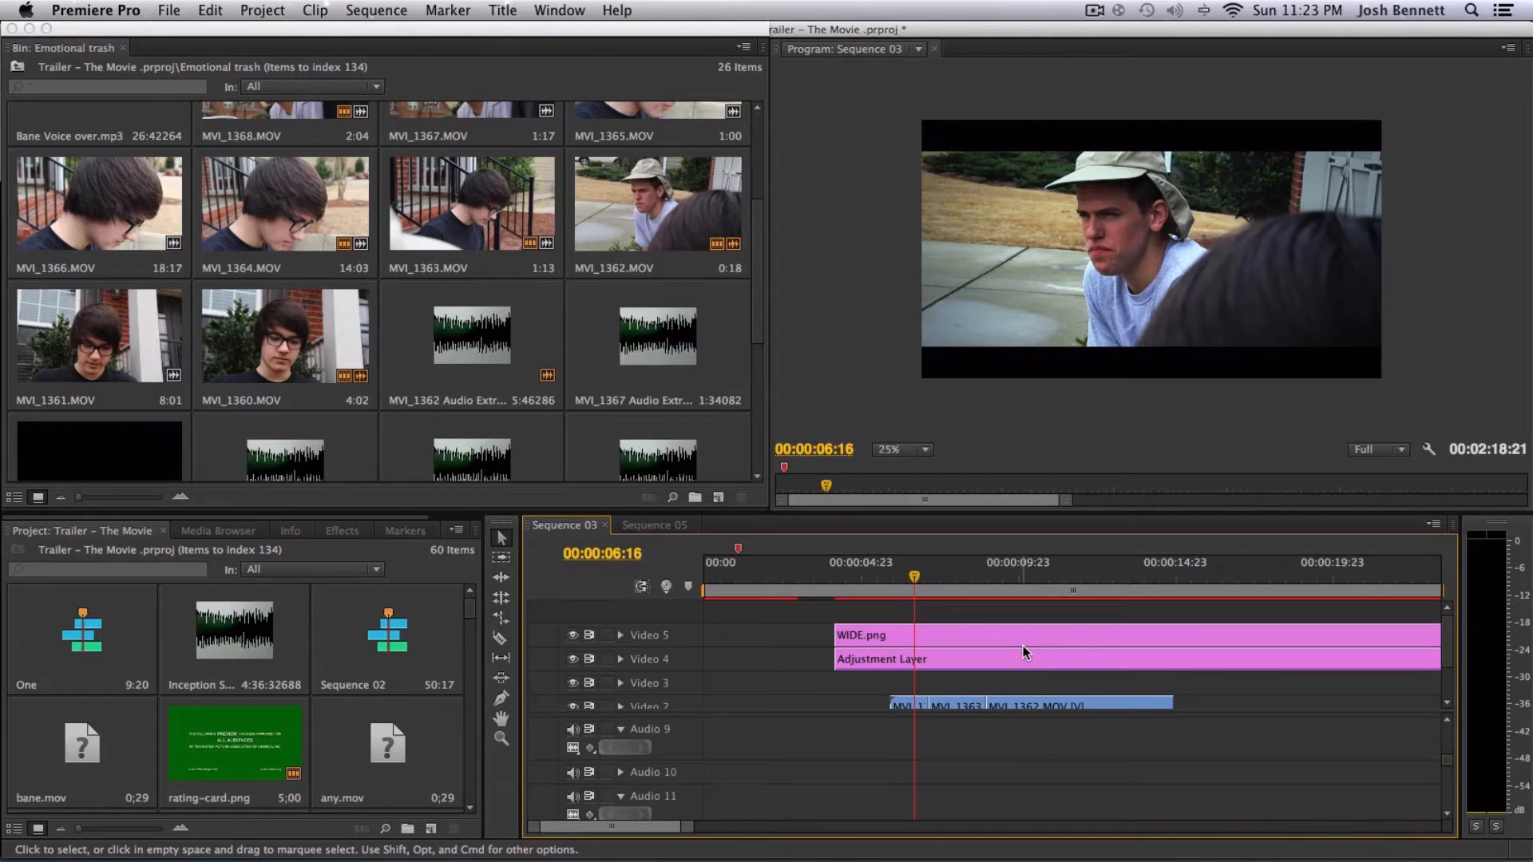
pyautogui.moveTo(1024, 651)
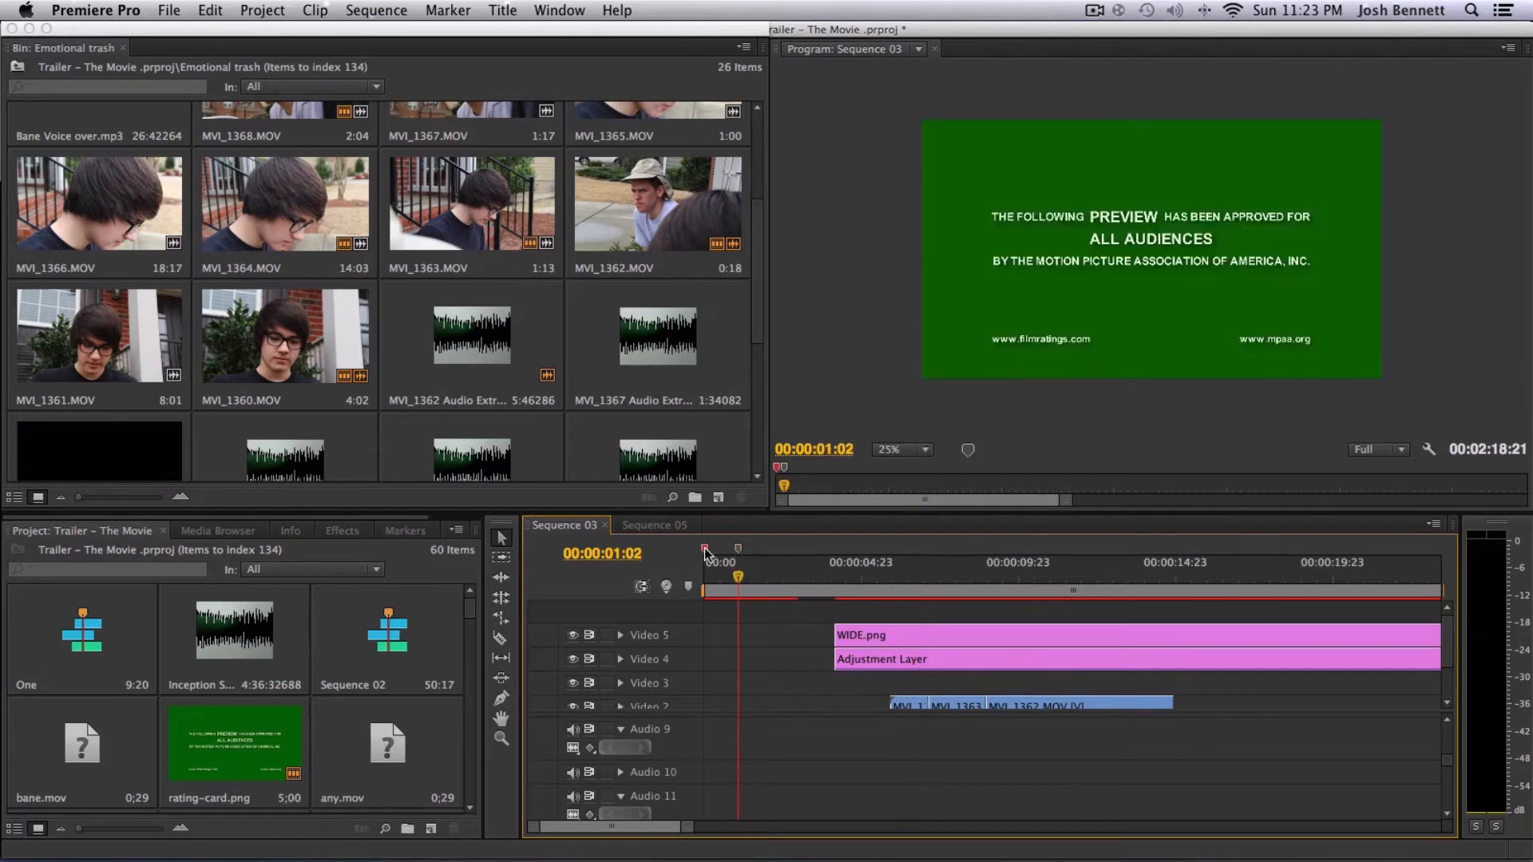
pyautogui.click(841, 576)
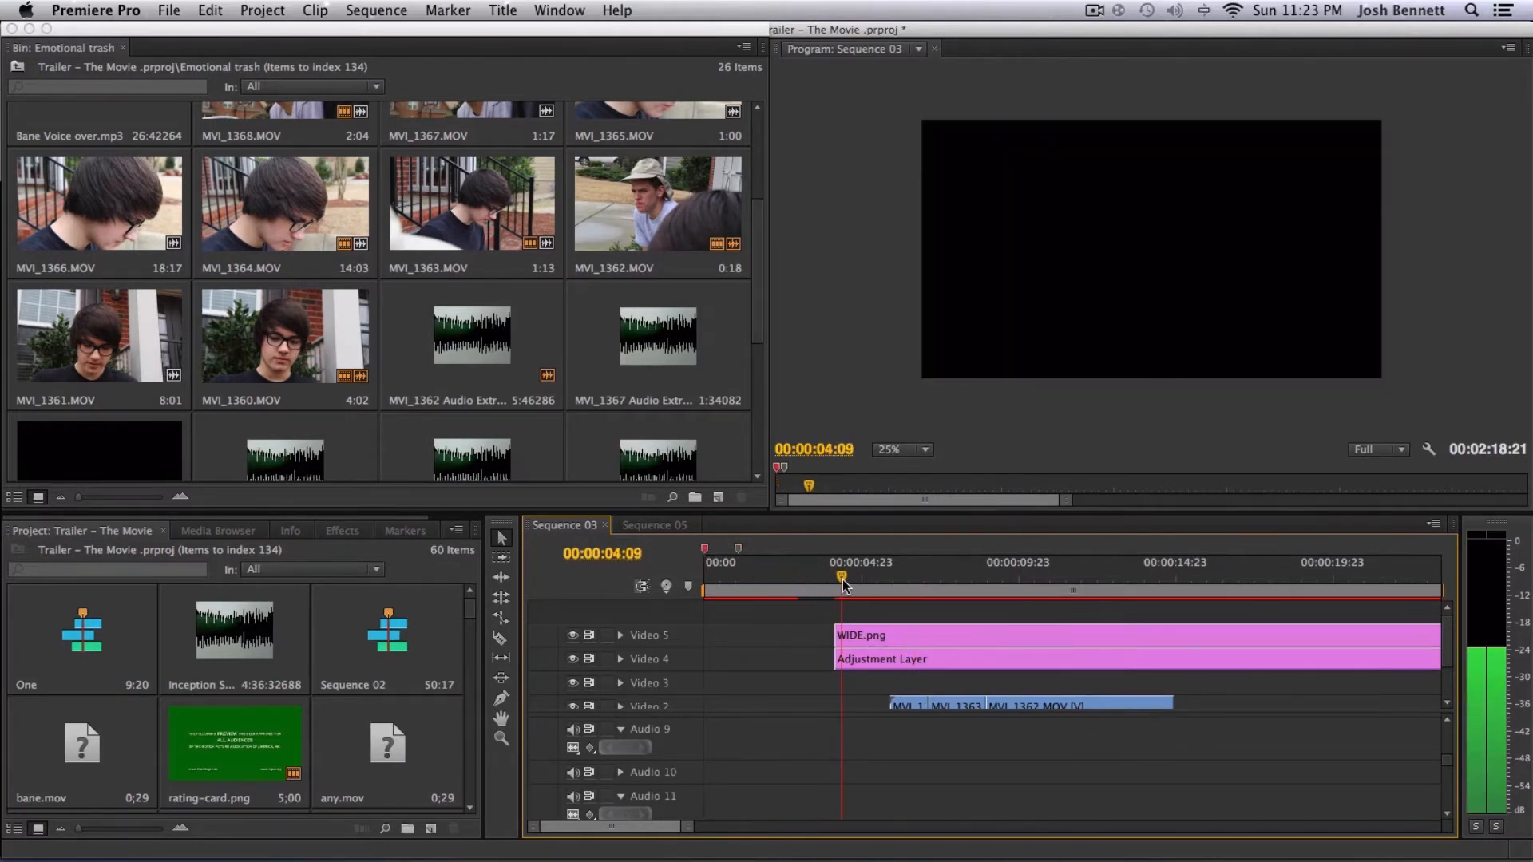
pyautogui.click(843, 578)
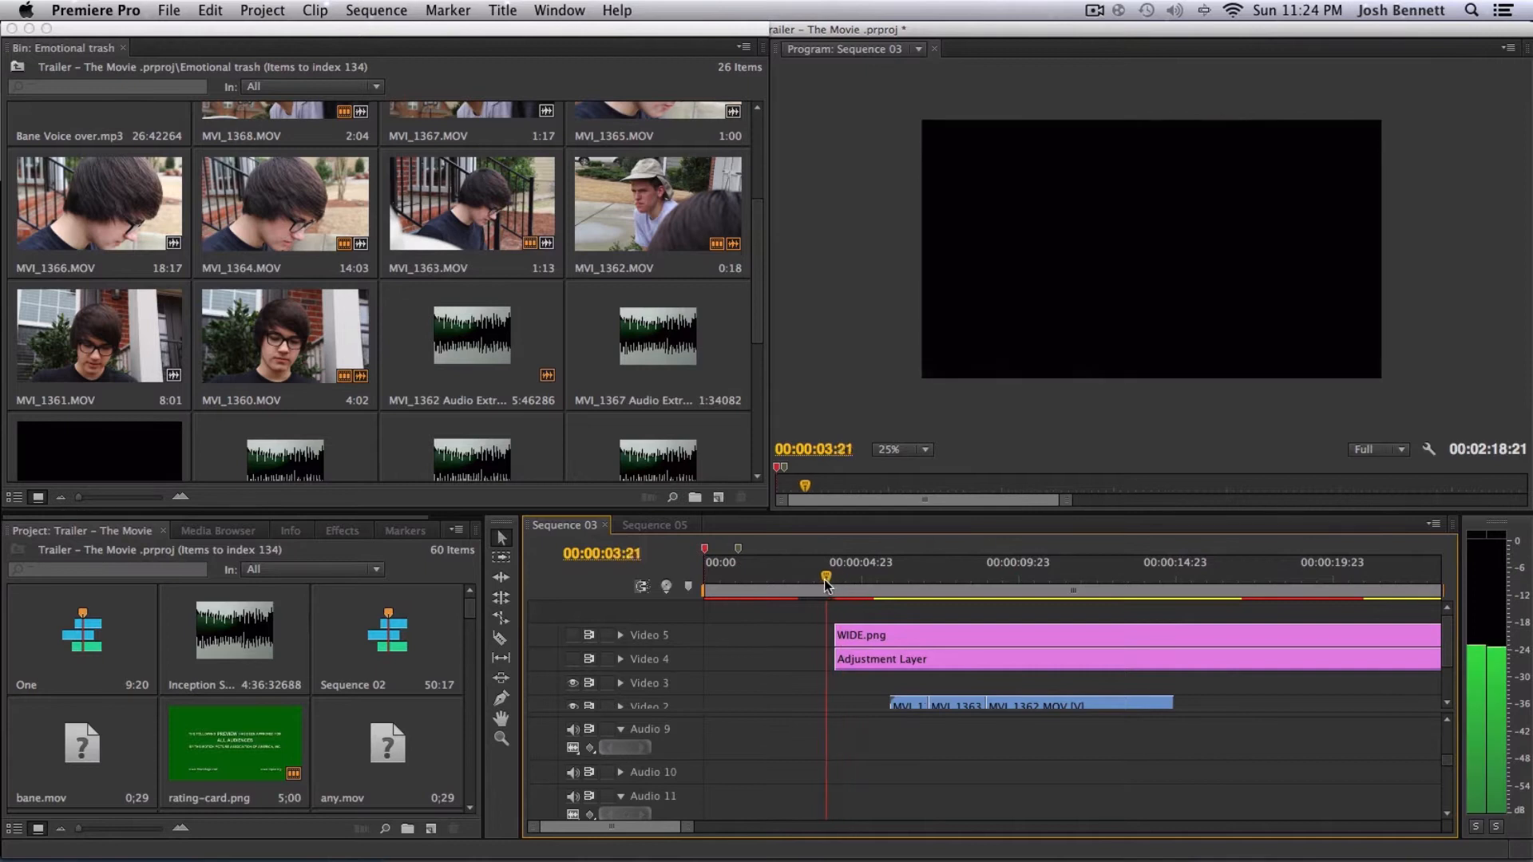
pyautogui.click(834, 576)
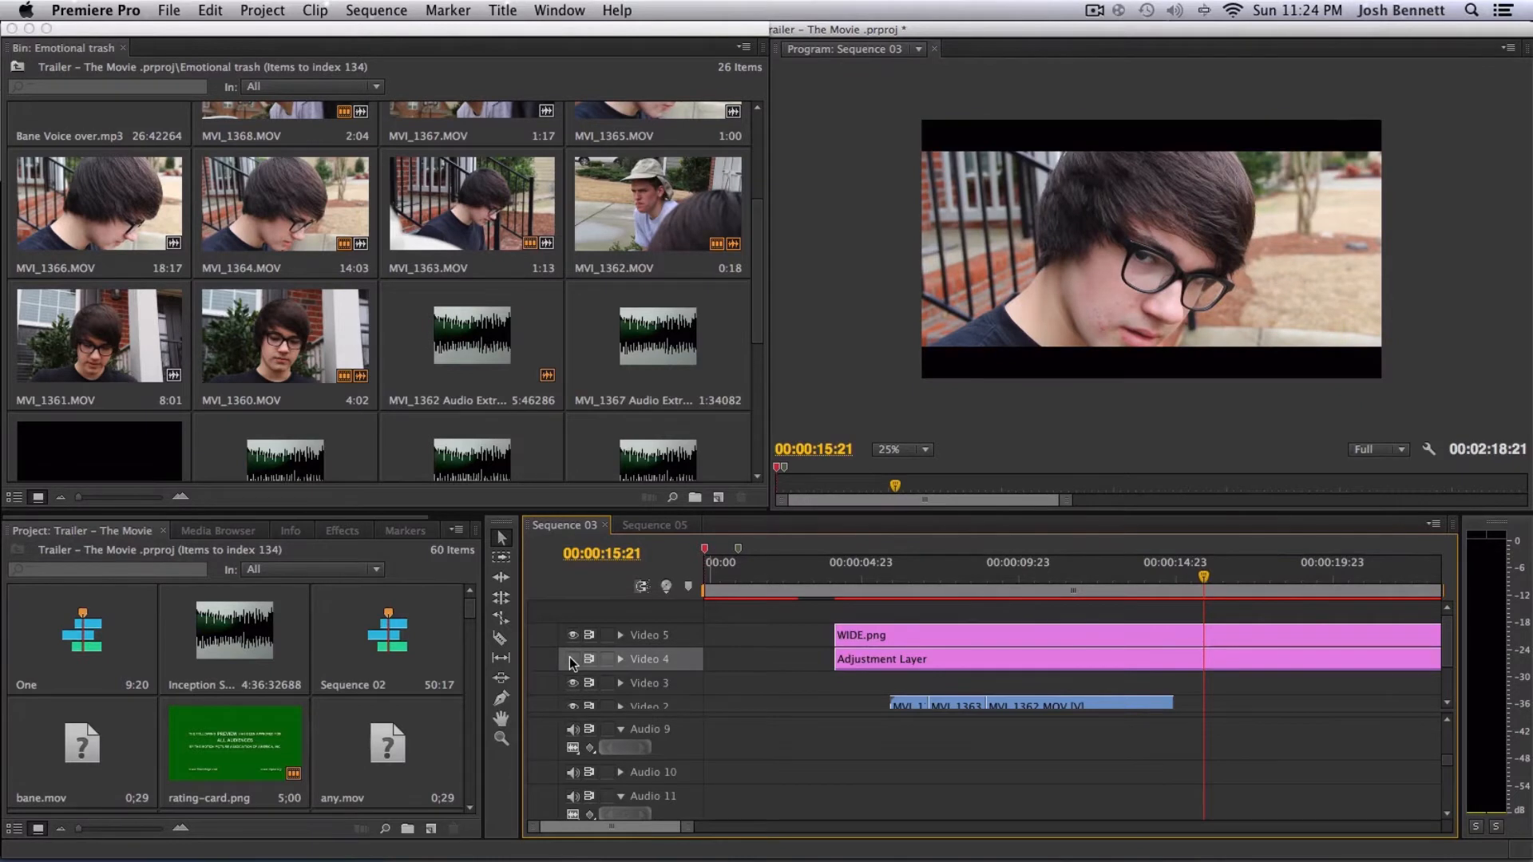
pyautogui.click(653, 525)
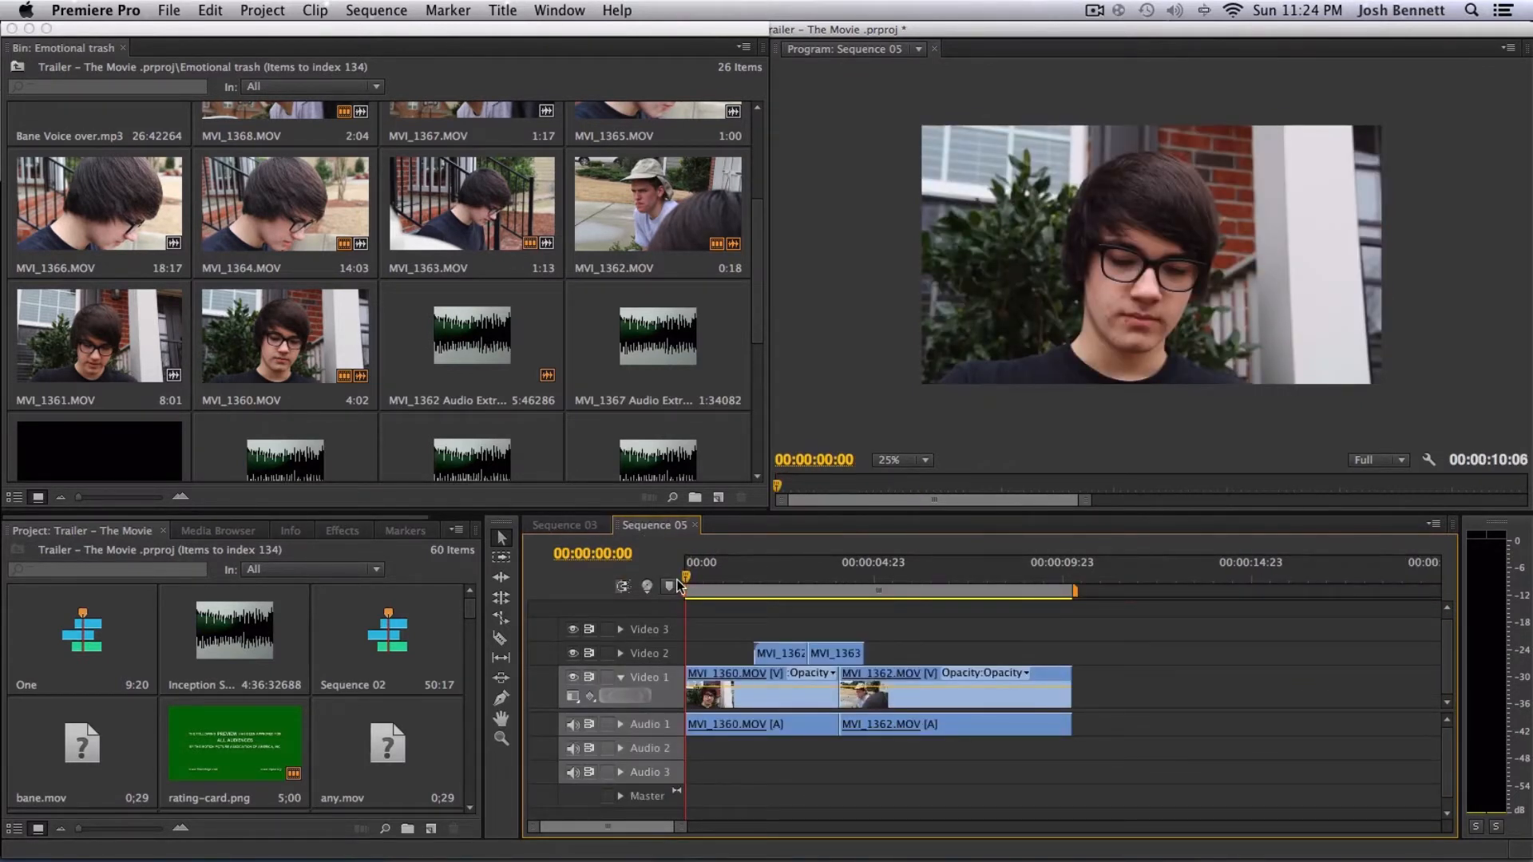
pyautogui.moveTo(826, 589)
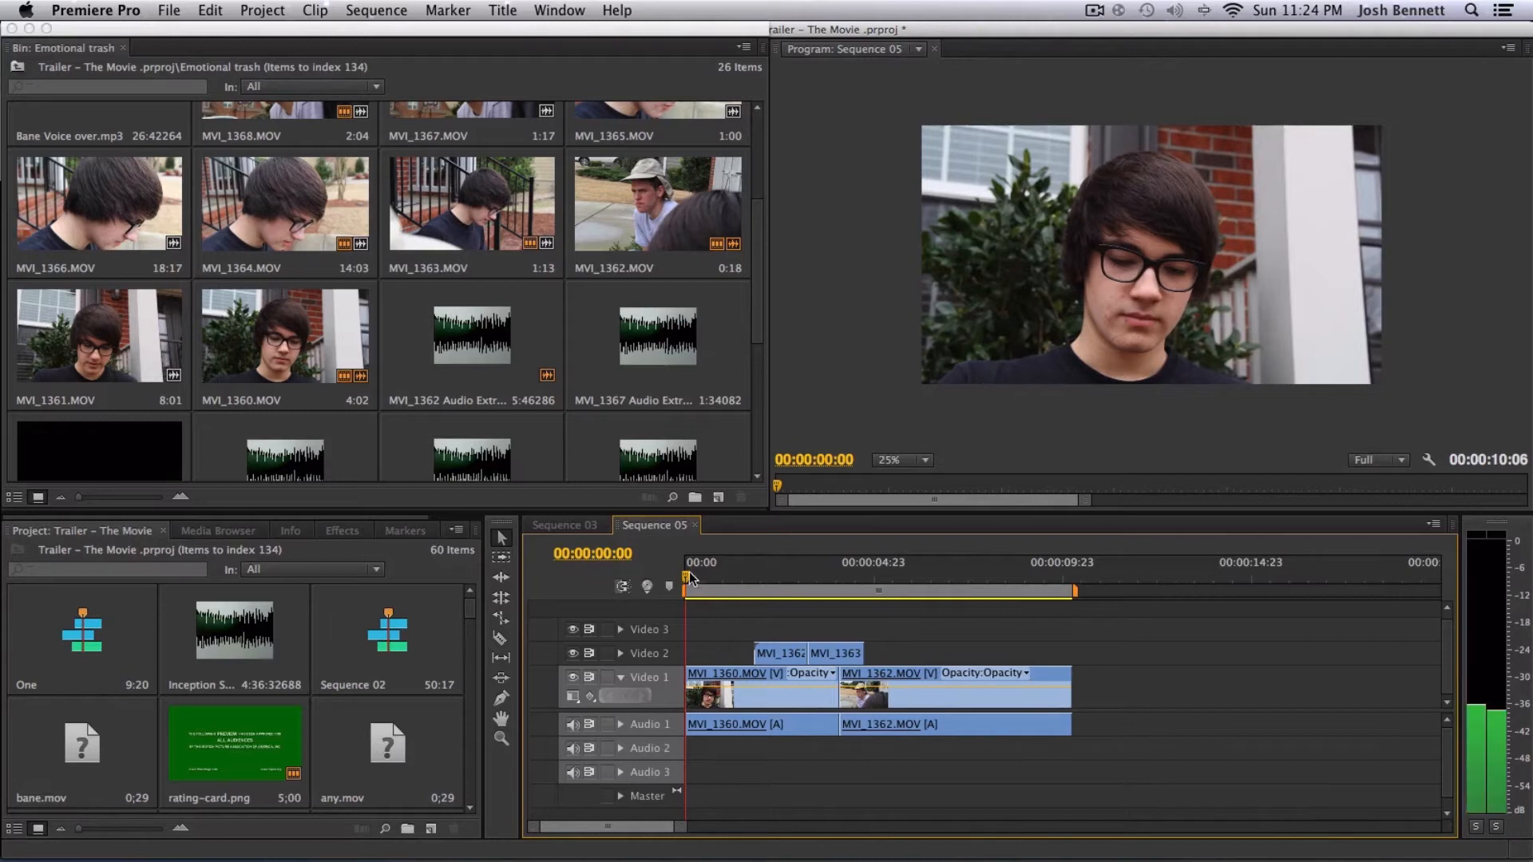
pyautogui.moveTo(669, 586)
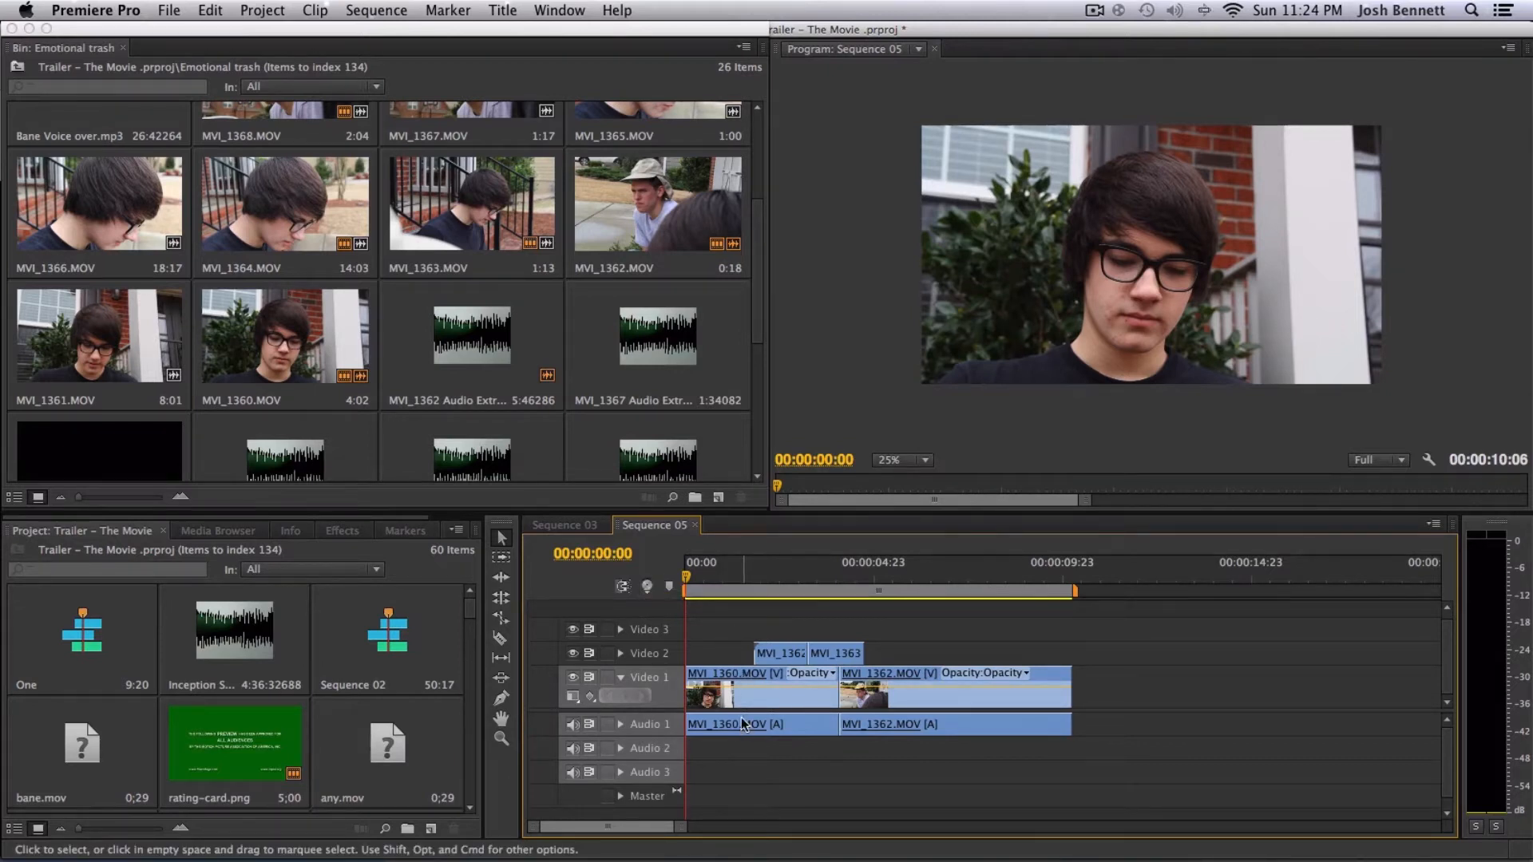
# - Bring up the clip options for the MVI_1360 audio clip on Audio 1
pyautogui.rightClick(741, 724)
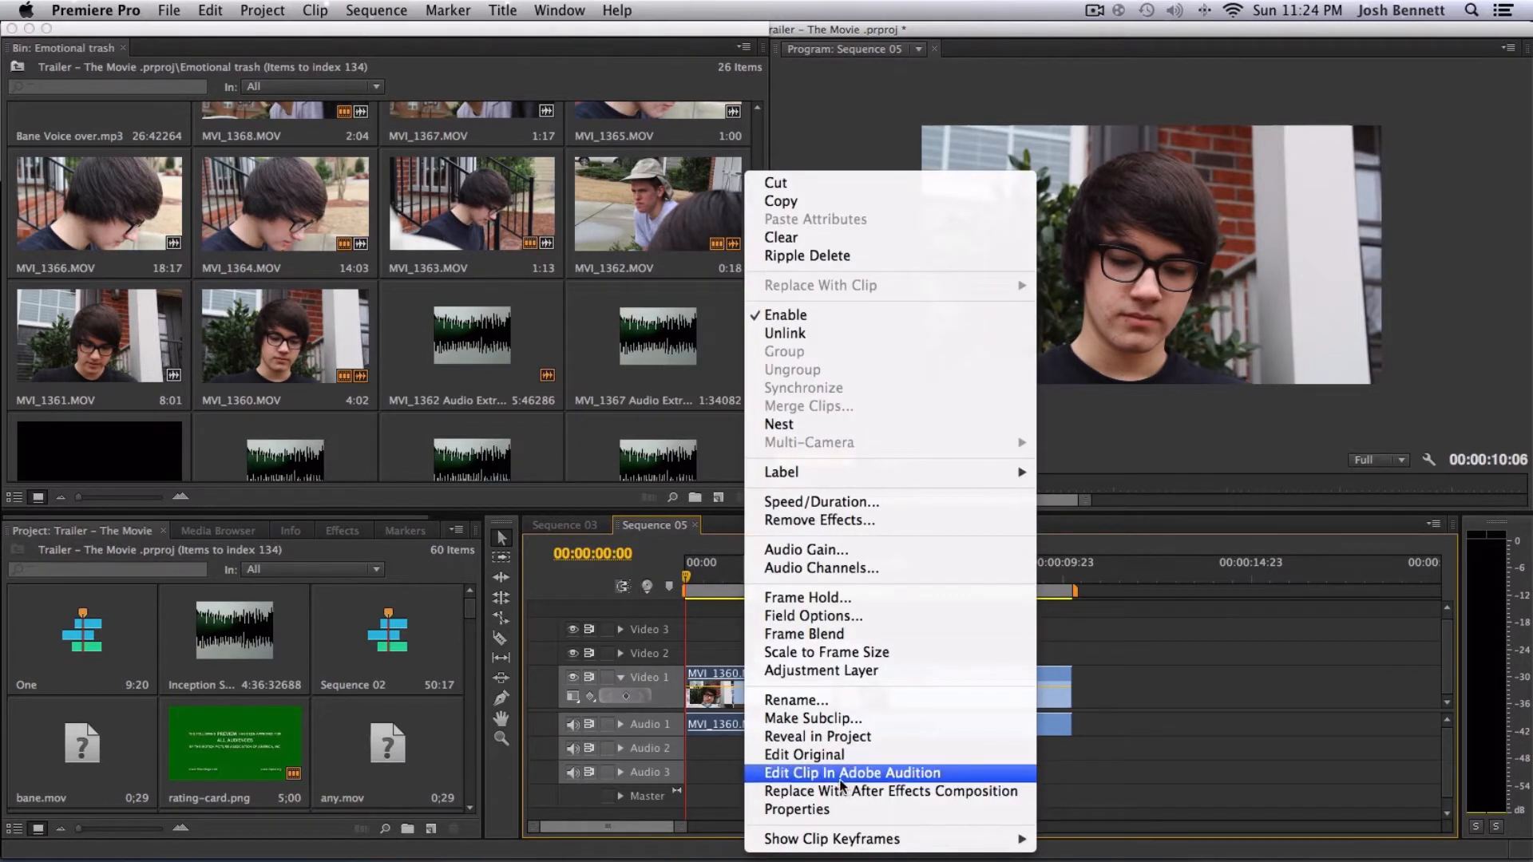
pyautogui.moveTo(826, 651)
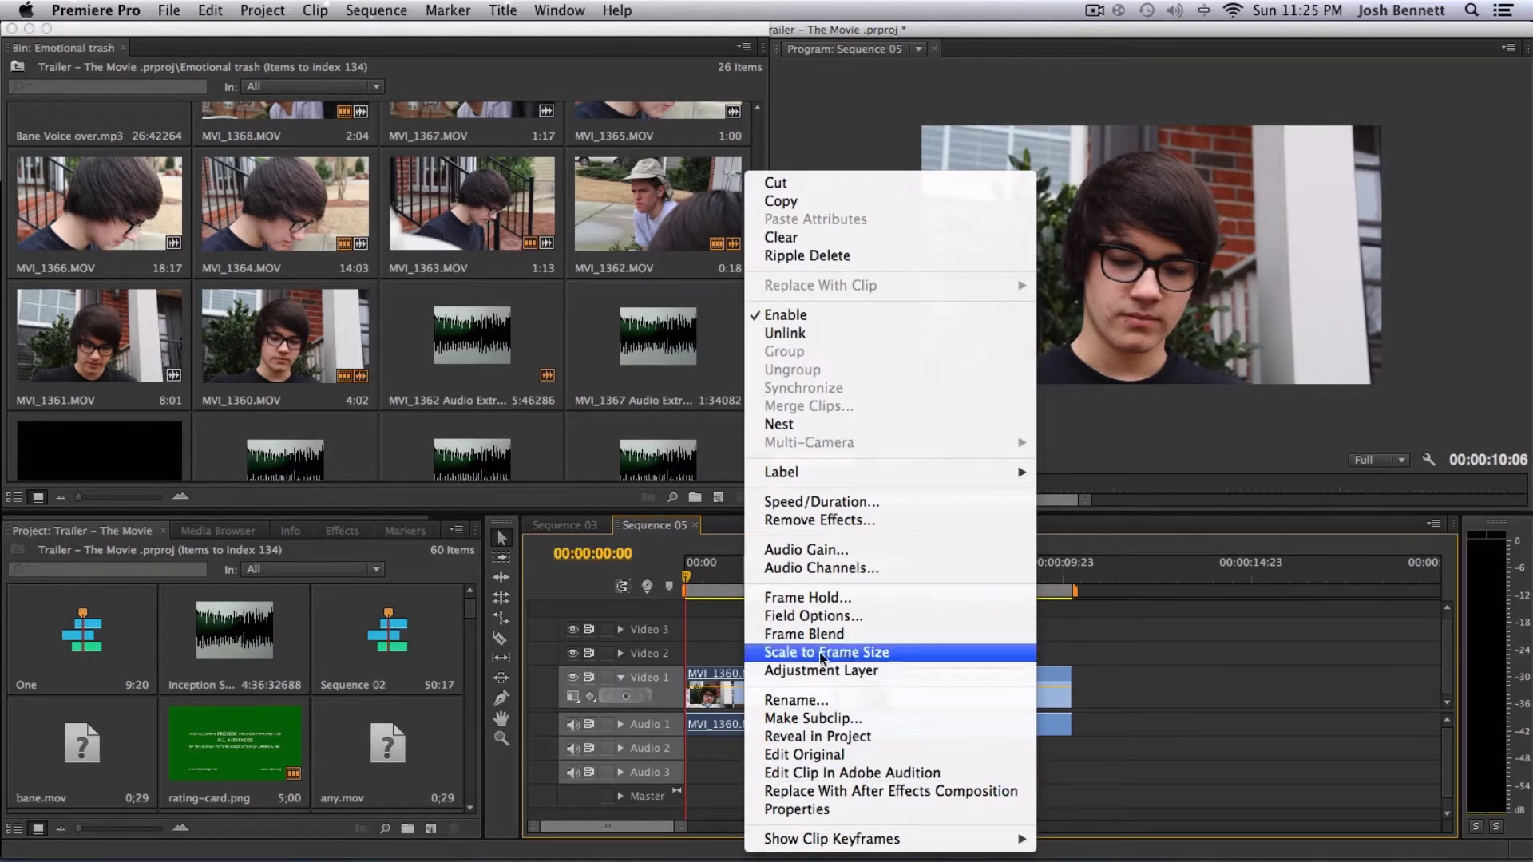
pyautogui.moveTo(851, 772)
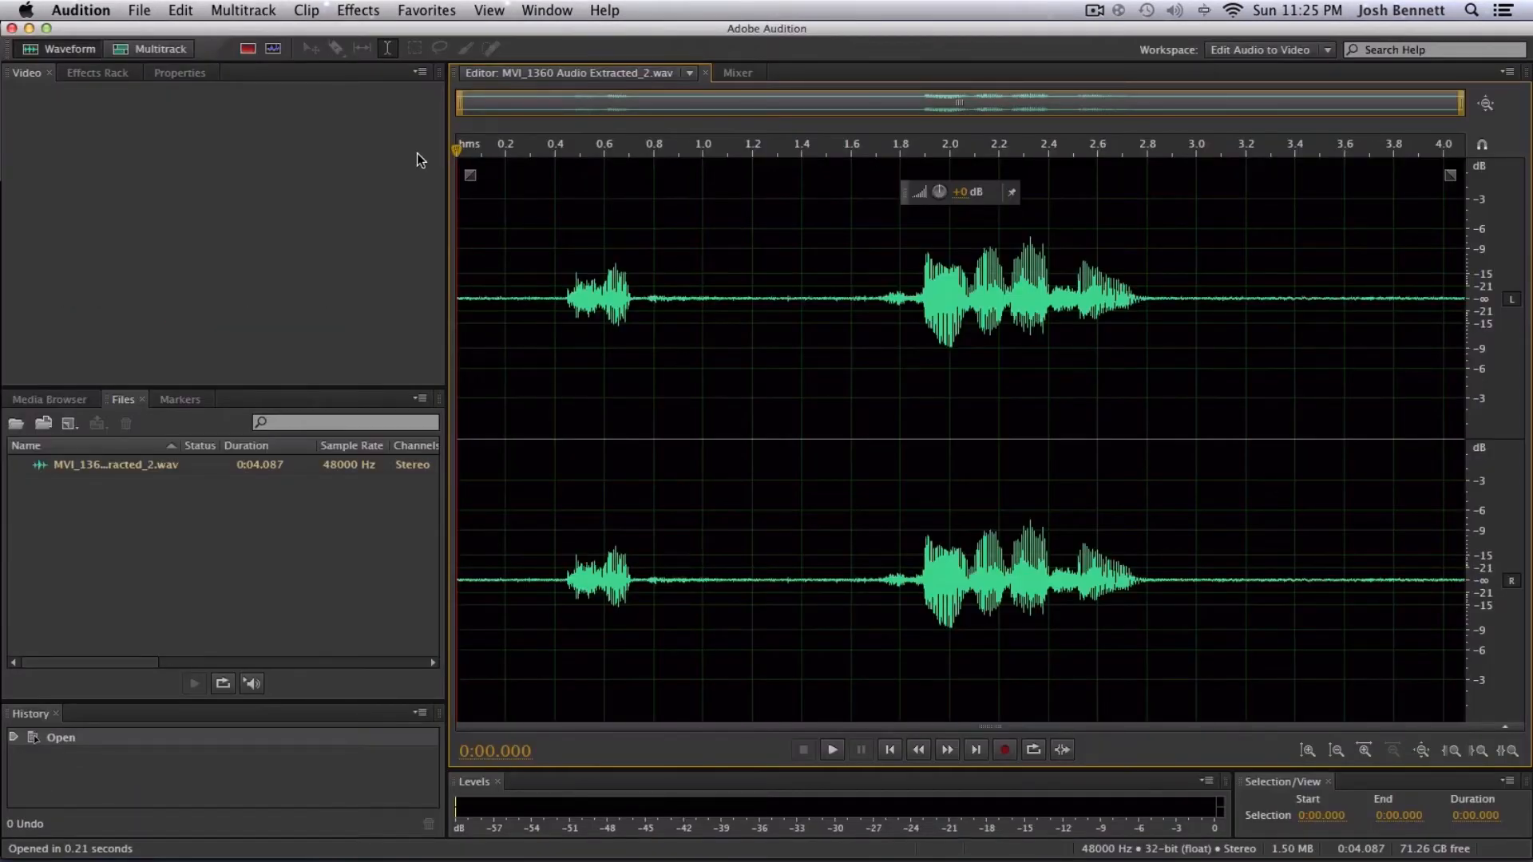
pyautogui.moveTo(498, 159)
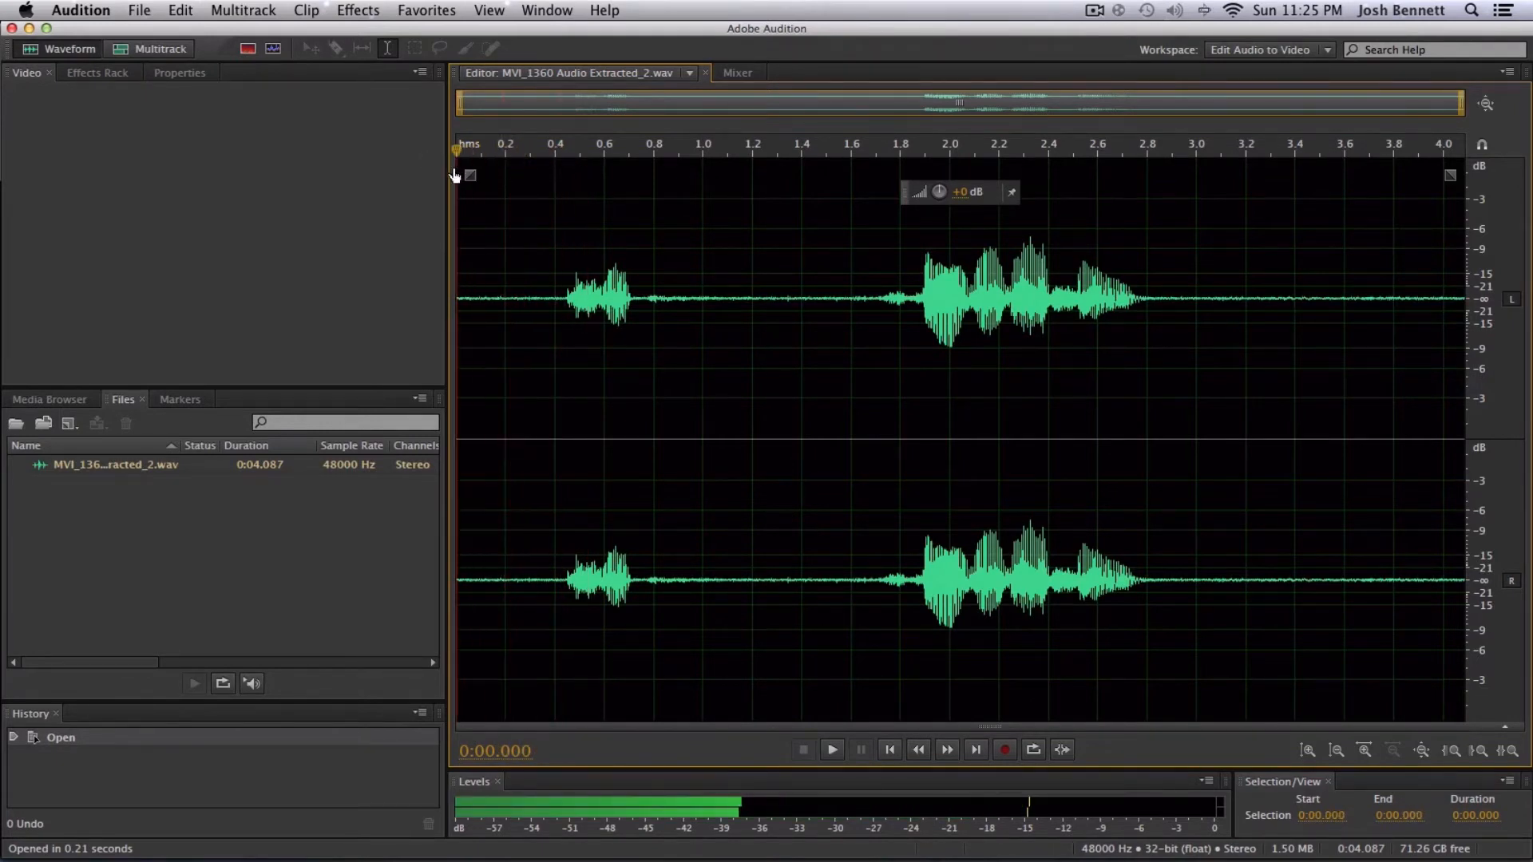
# - Play the extracted MVI_1360 audio once and return to its beginning
pyautogui.click(831, 749)
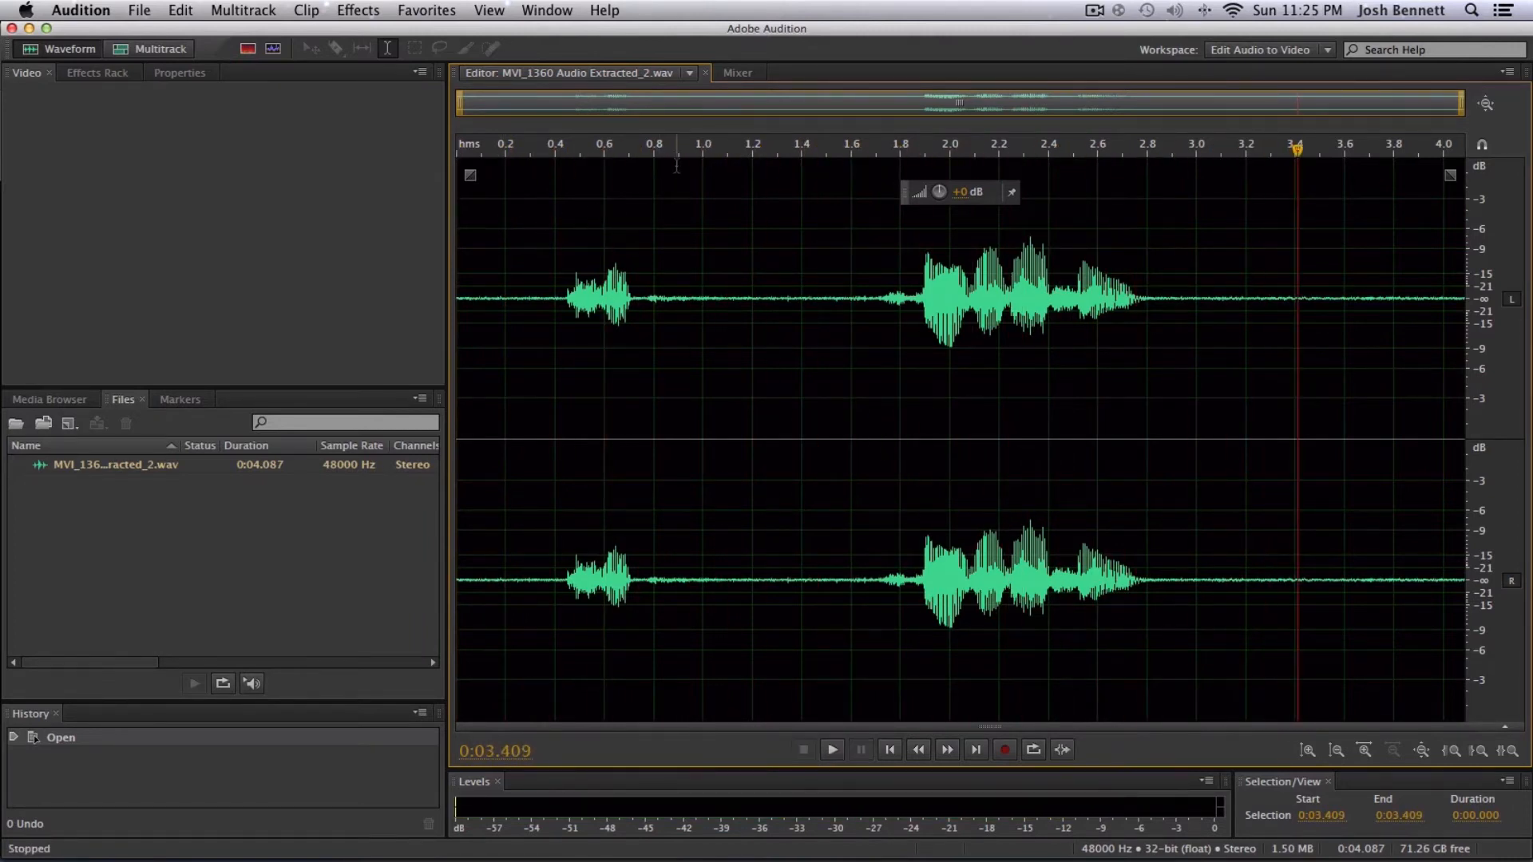
pyautogui.click(889, 749)
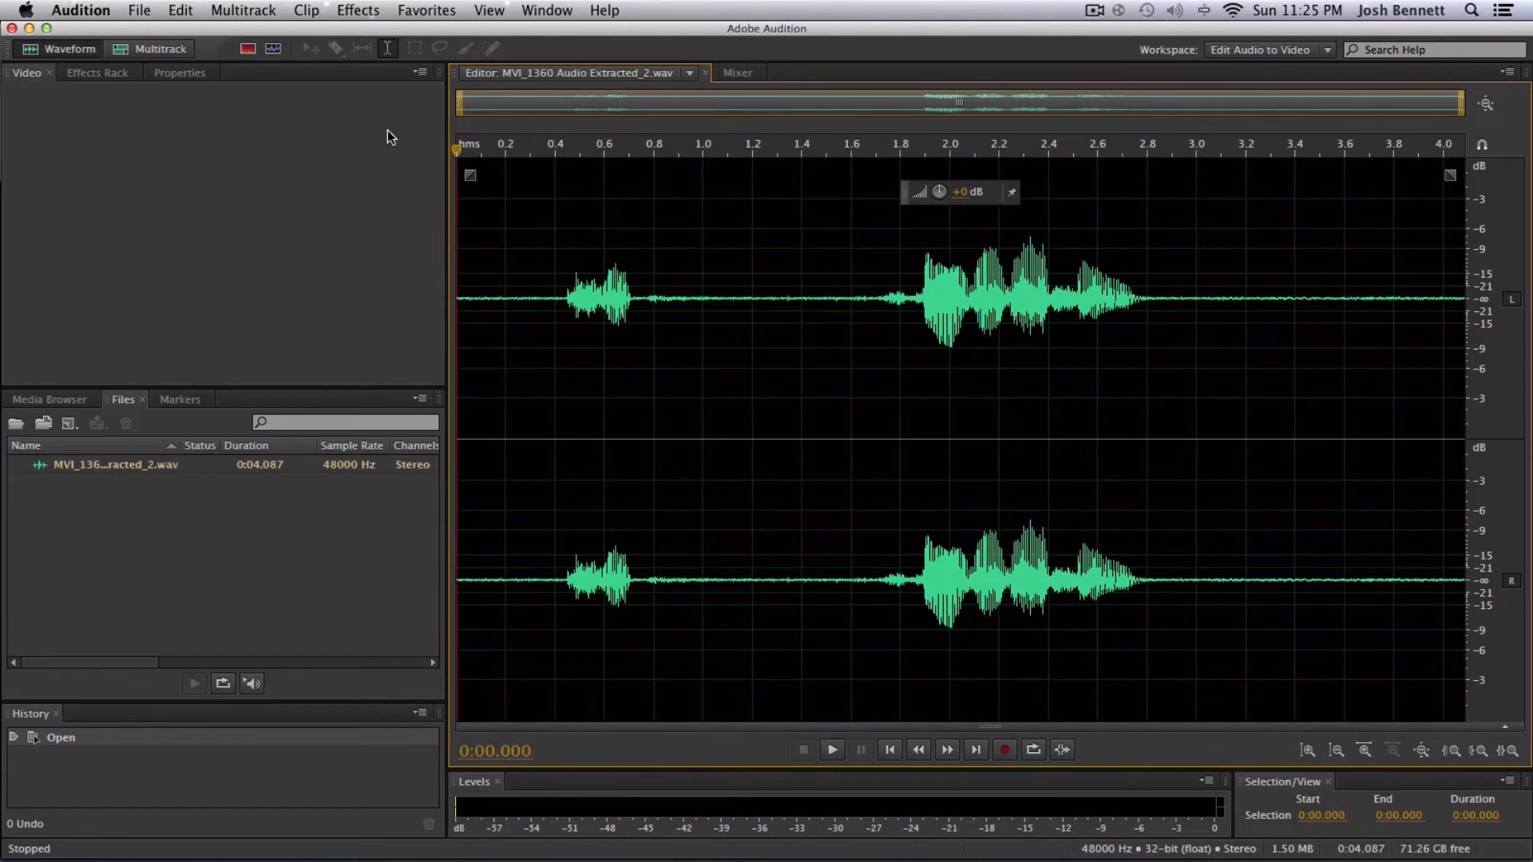
pyautogui.moveTo(625, 182)
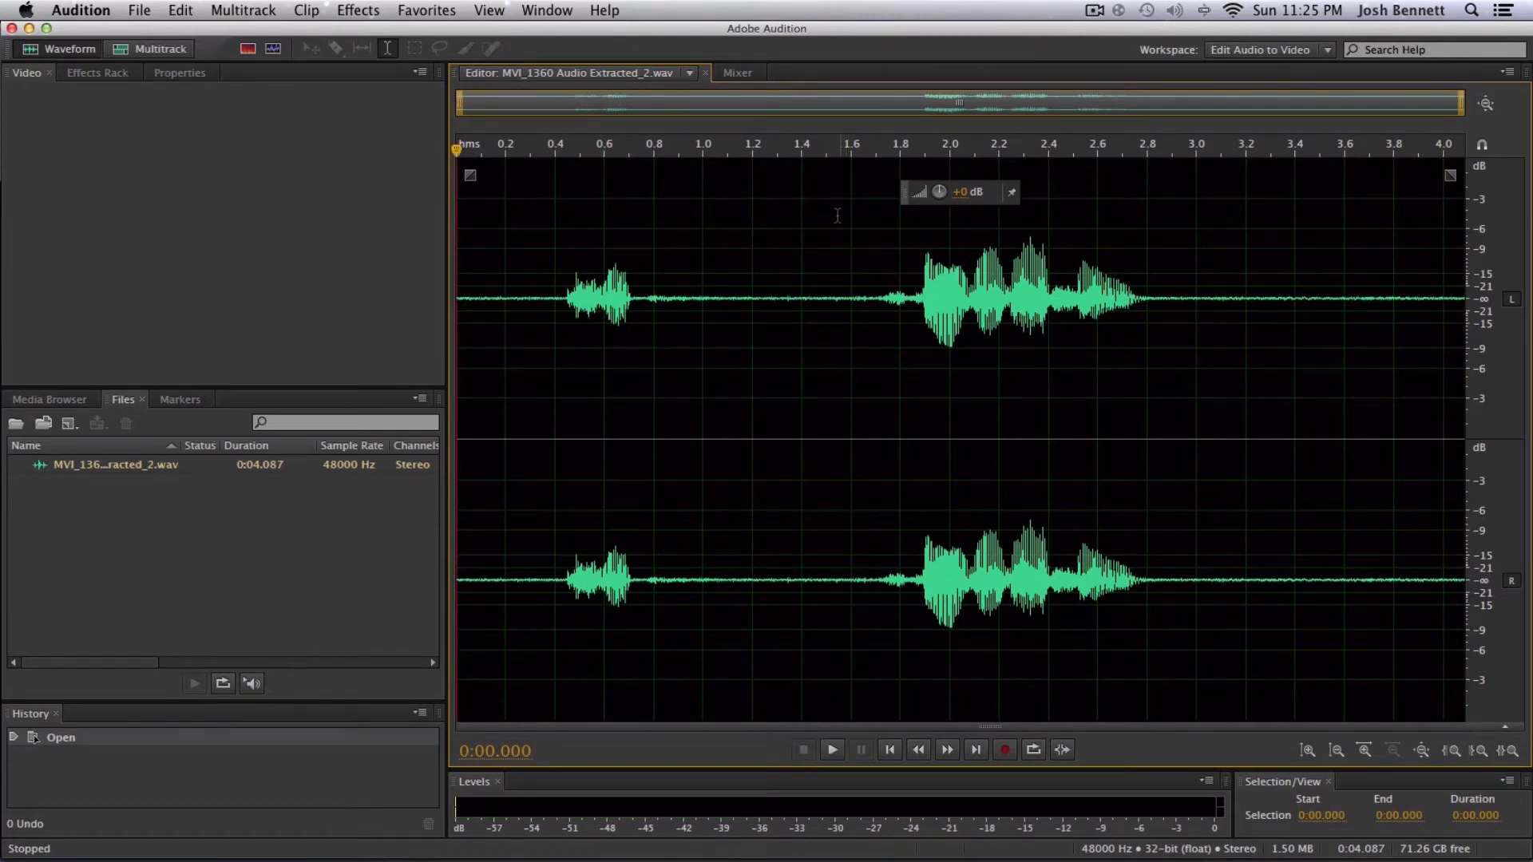
pyautogui.moveTo(695, 235)
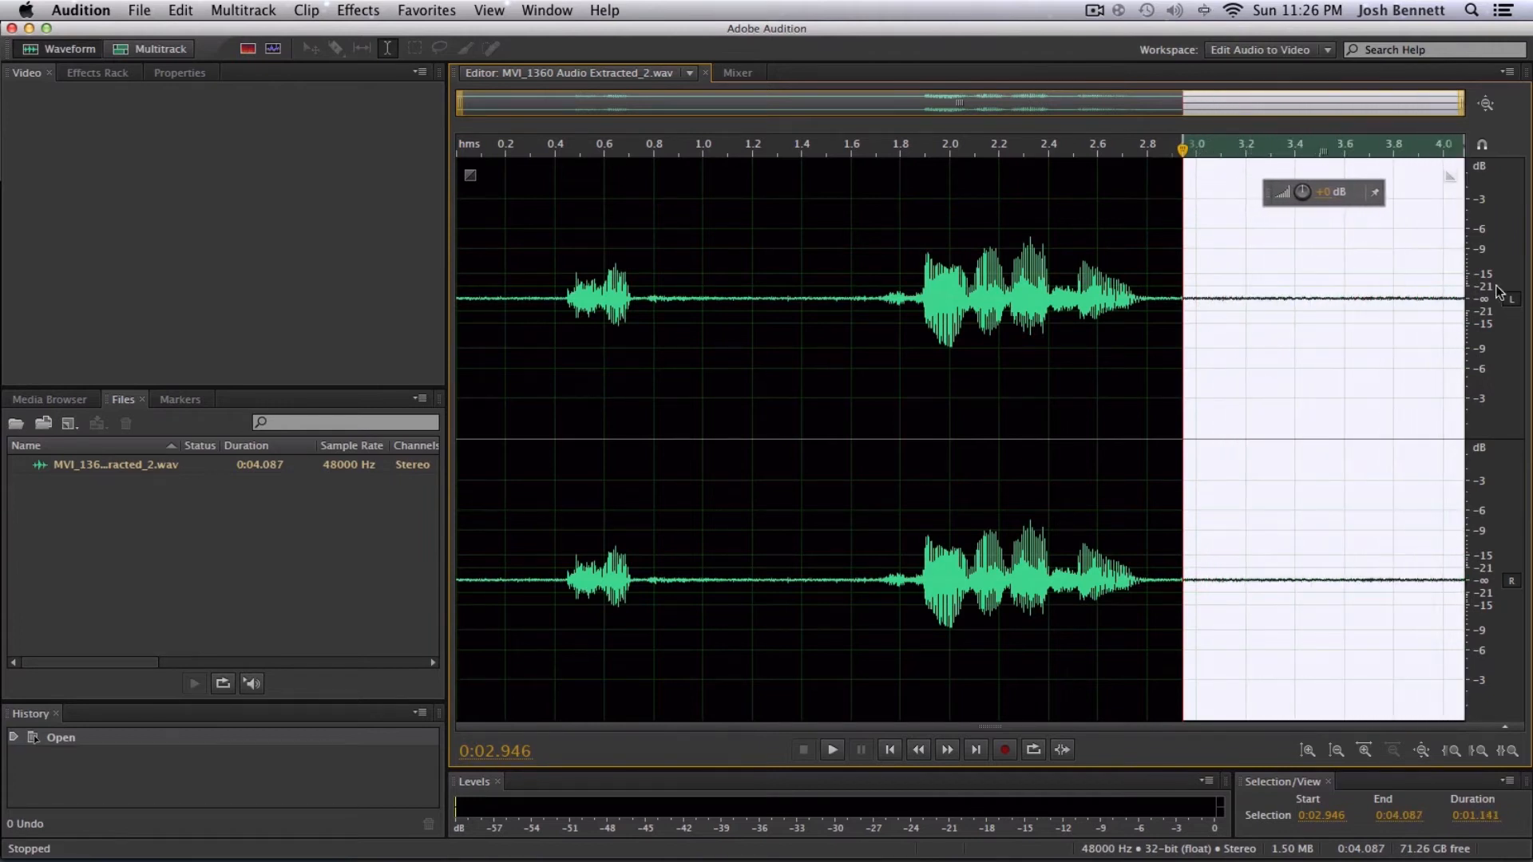
# - Capture a noise print from the silent tail and apply Noise Reduction to the entire MVI_1360 clip
pyautogui.click(356, 11)
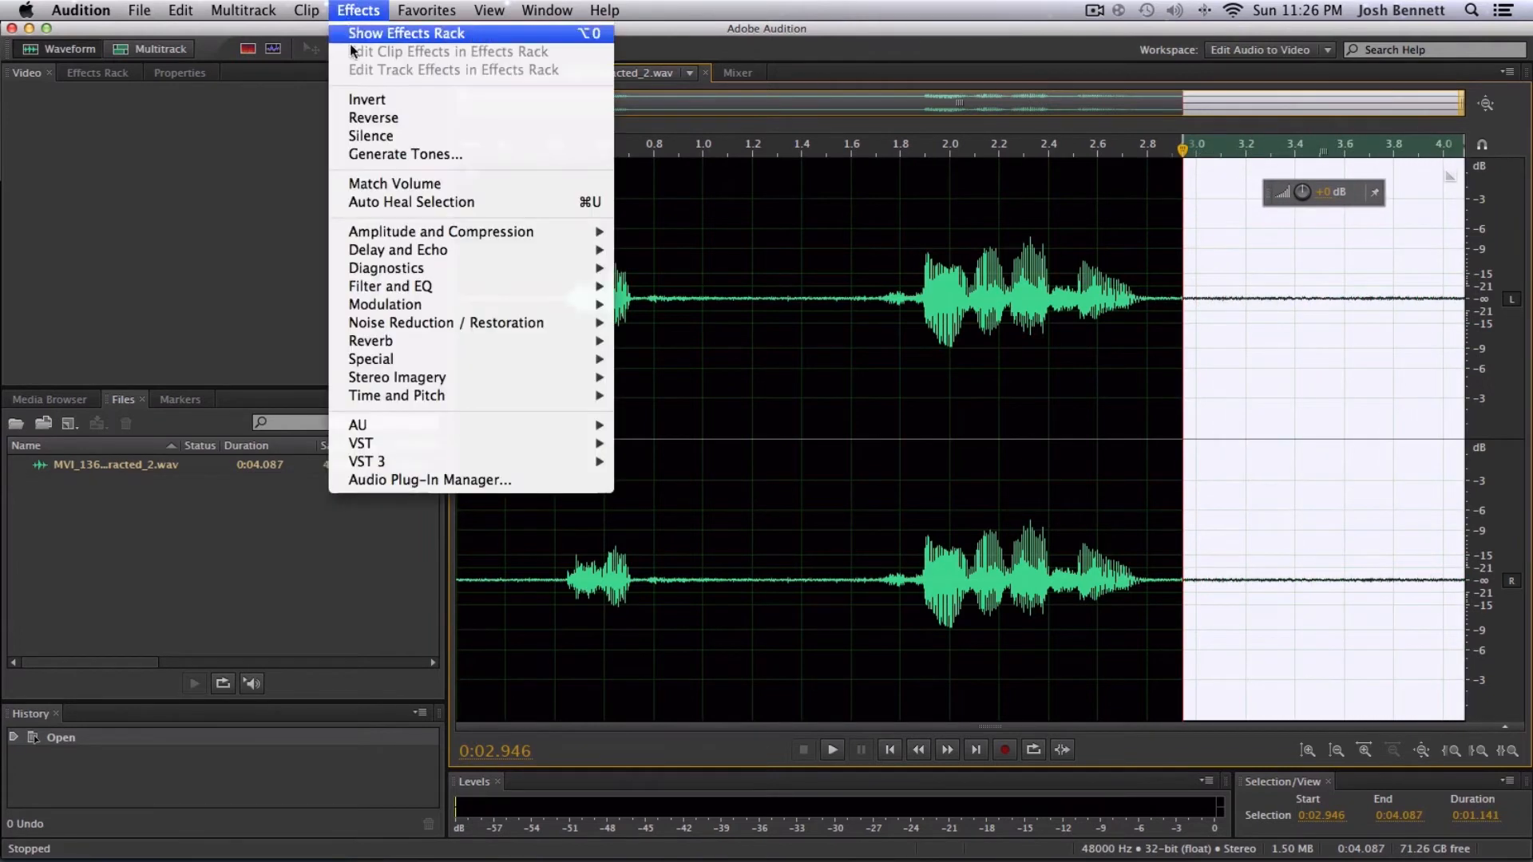
pyautogui.moveTo(446, 323)
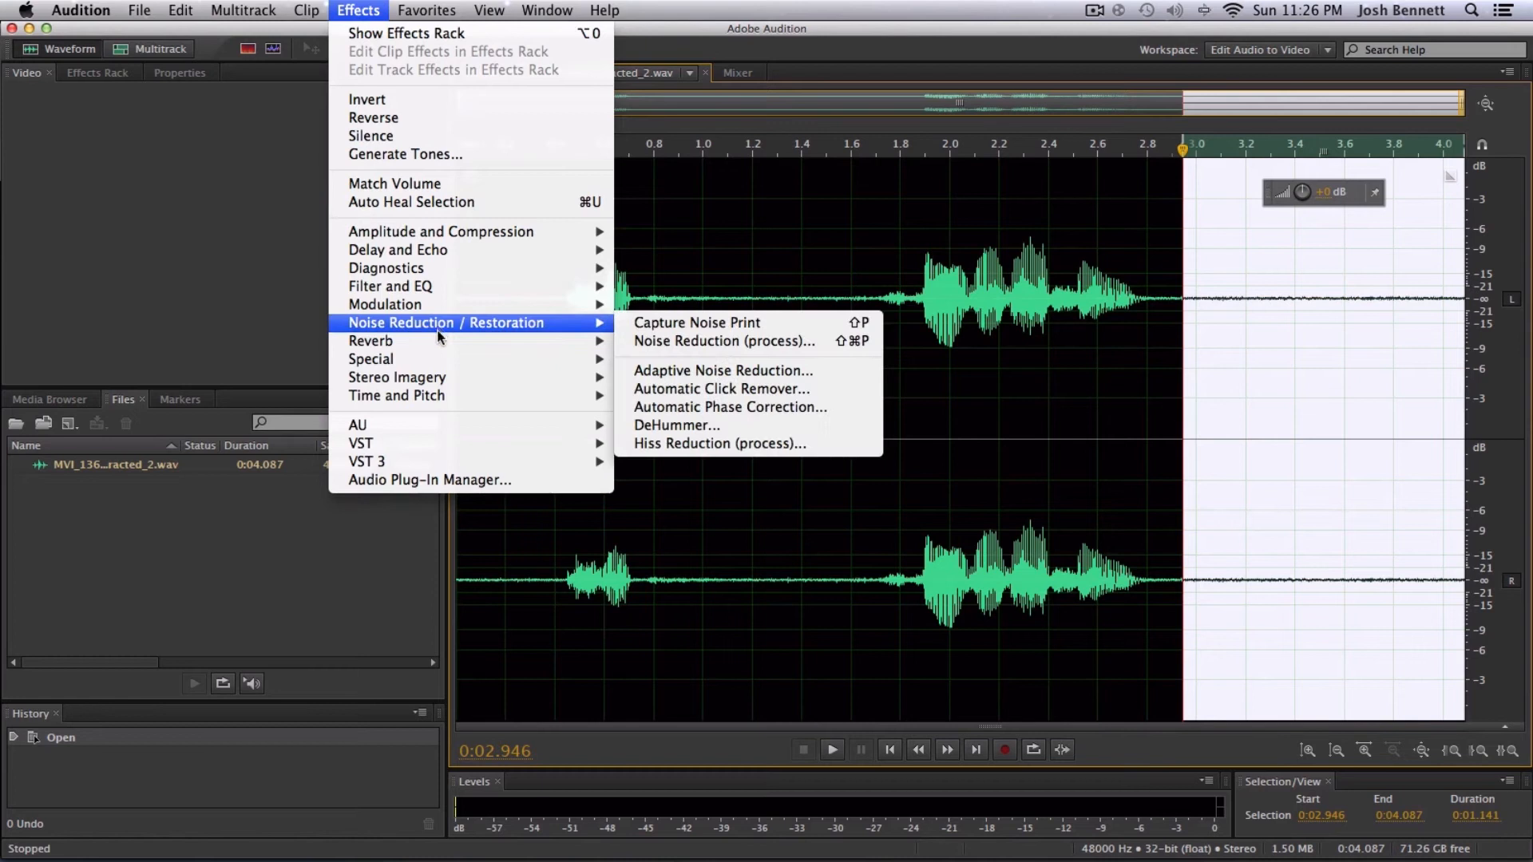
pyautogui.moveTo(724, 340)
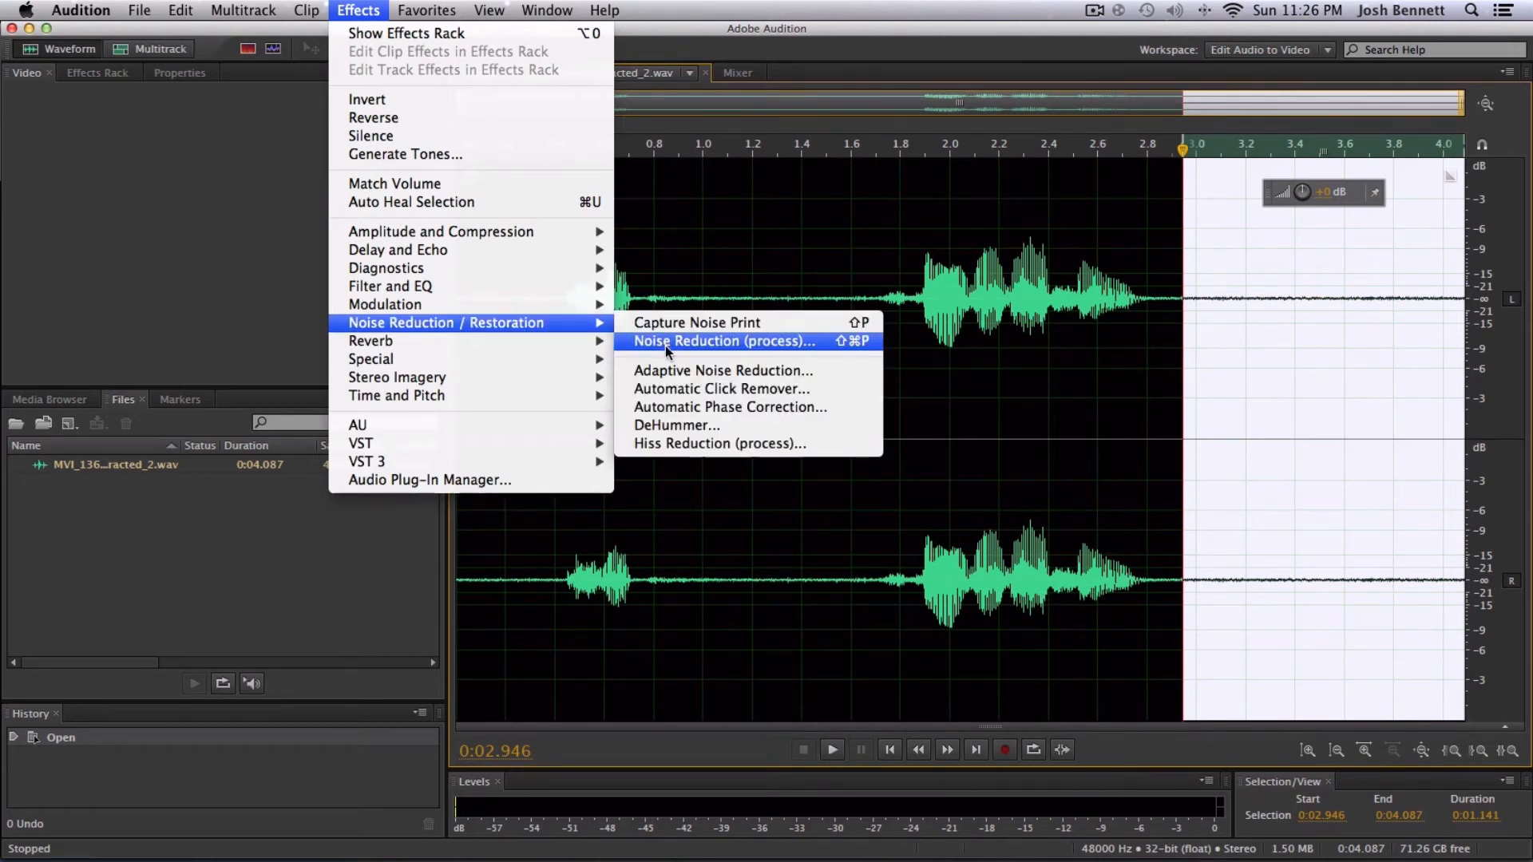
pyautogui.click(722, 342)
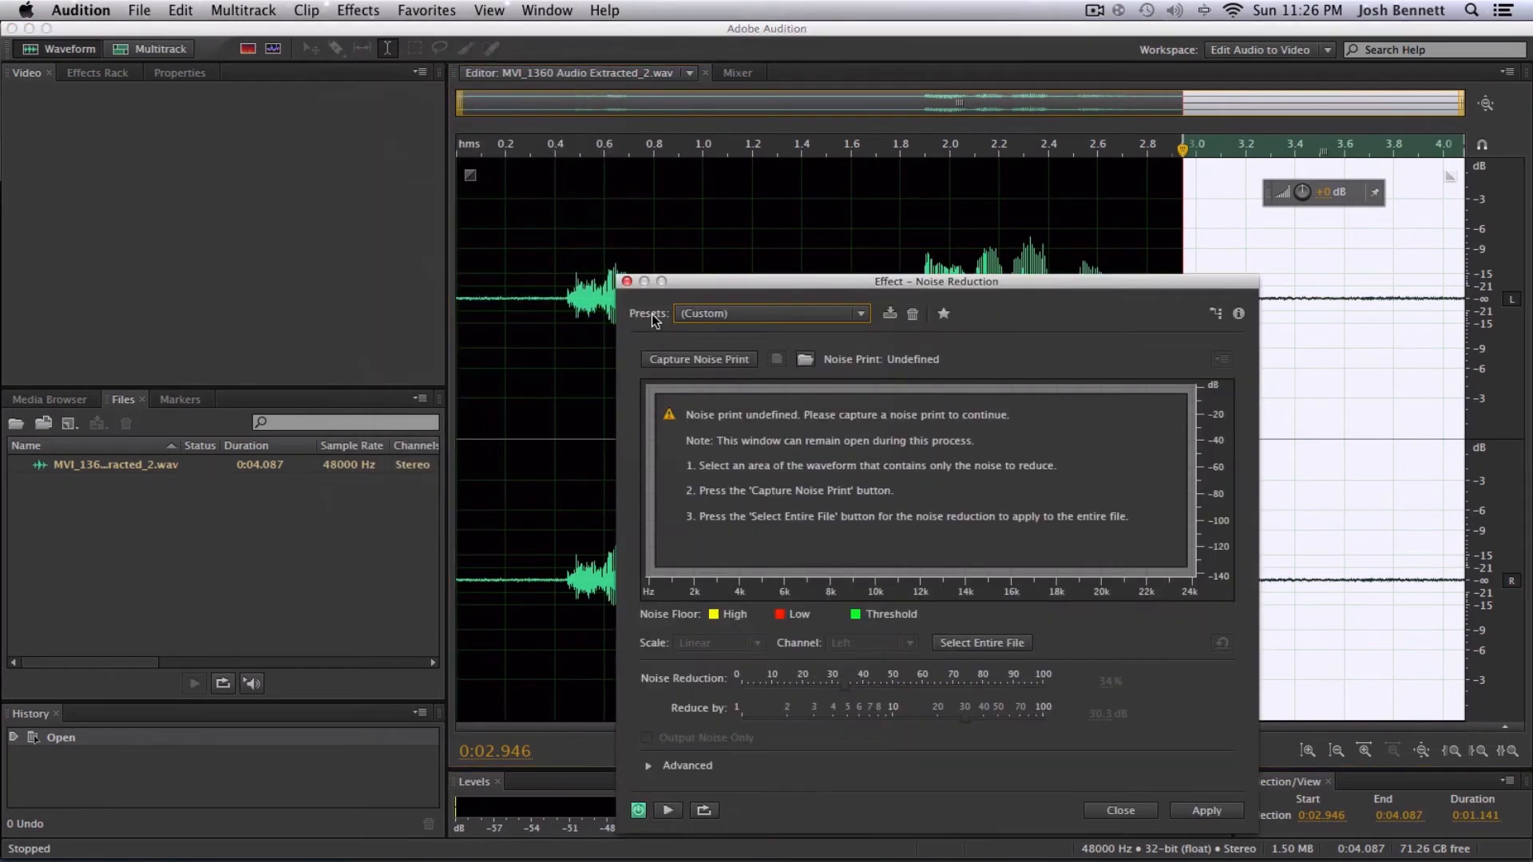
pyautogui.moveTo(698, 359)
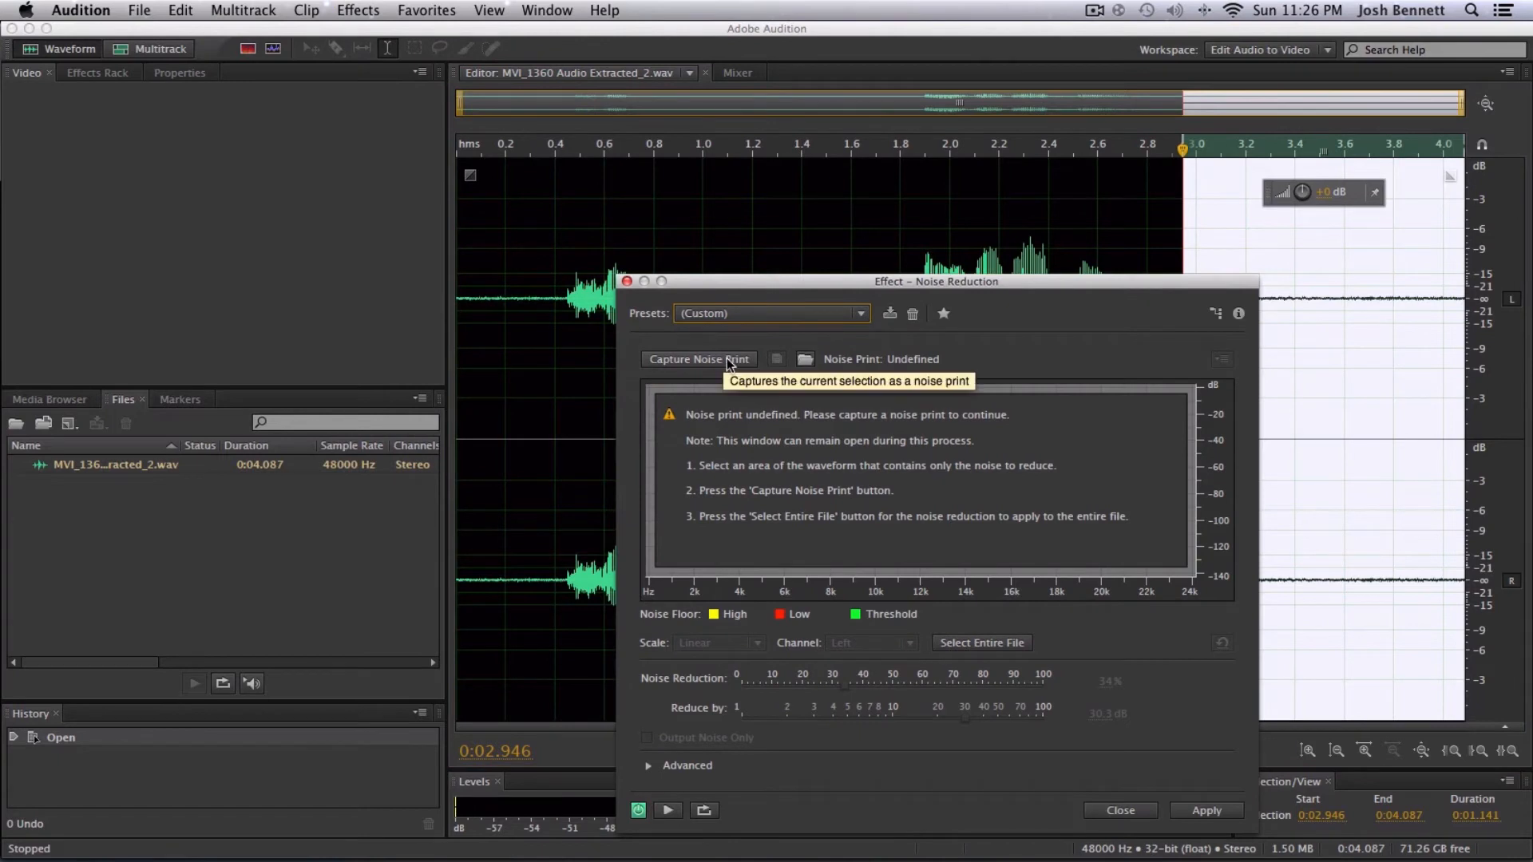
pyautogui.click(698, 360)
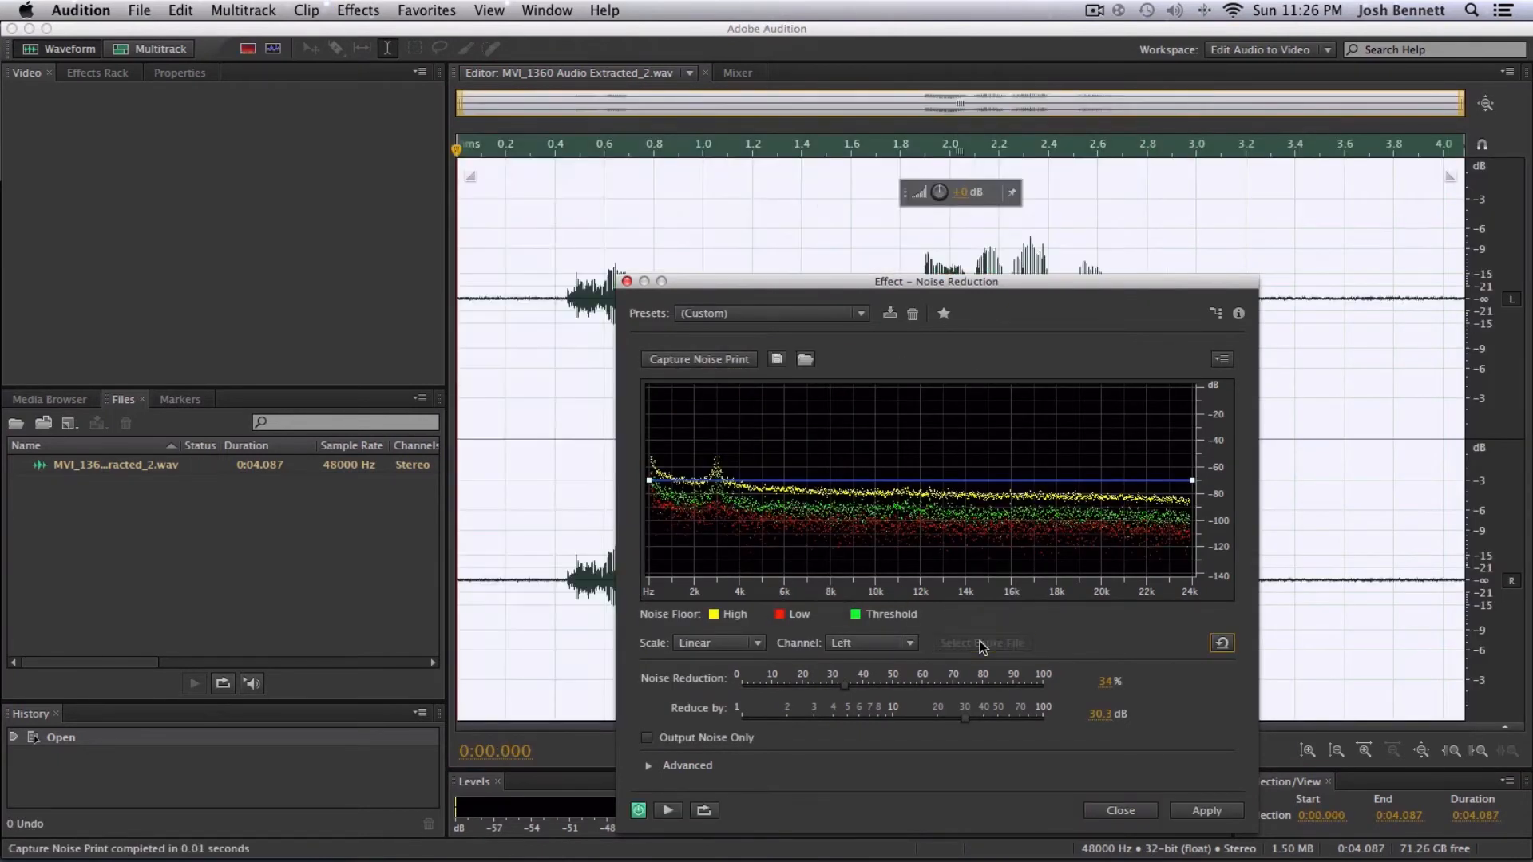
pyautogui.click(1207, 810)
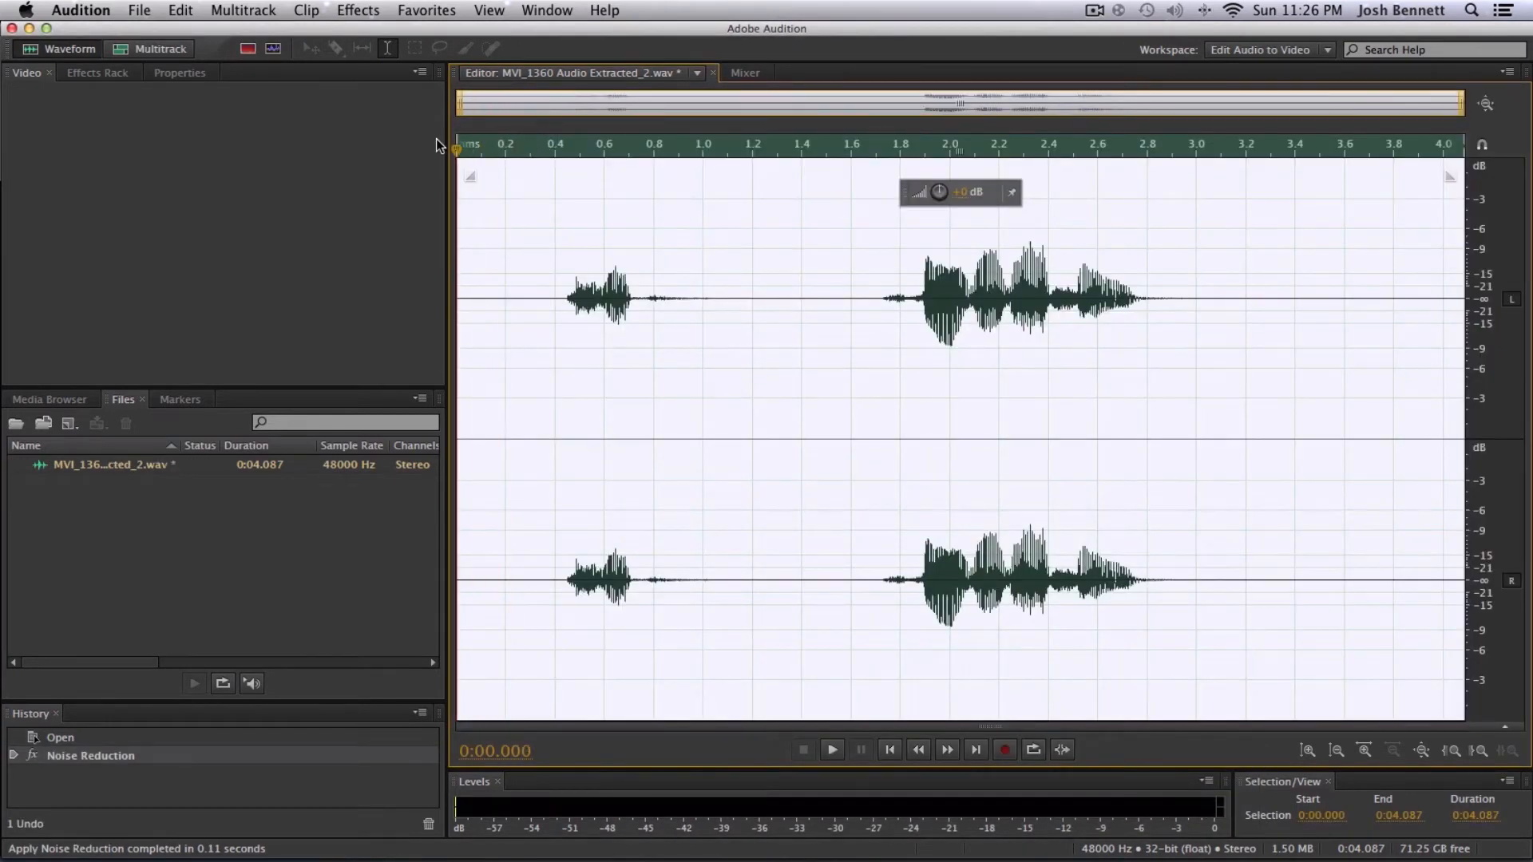
pyautogui.click(830, 750)
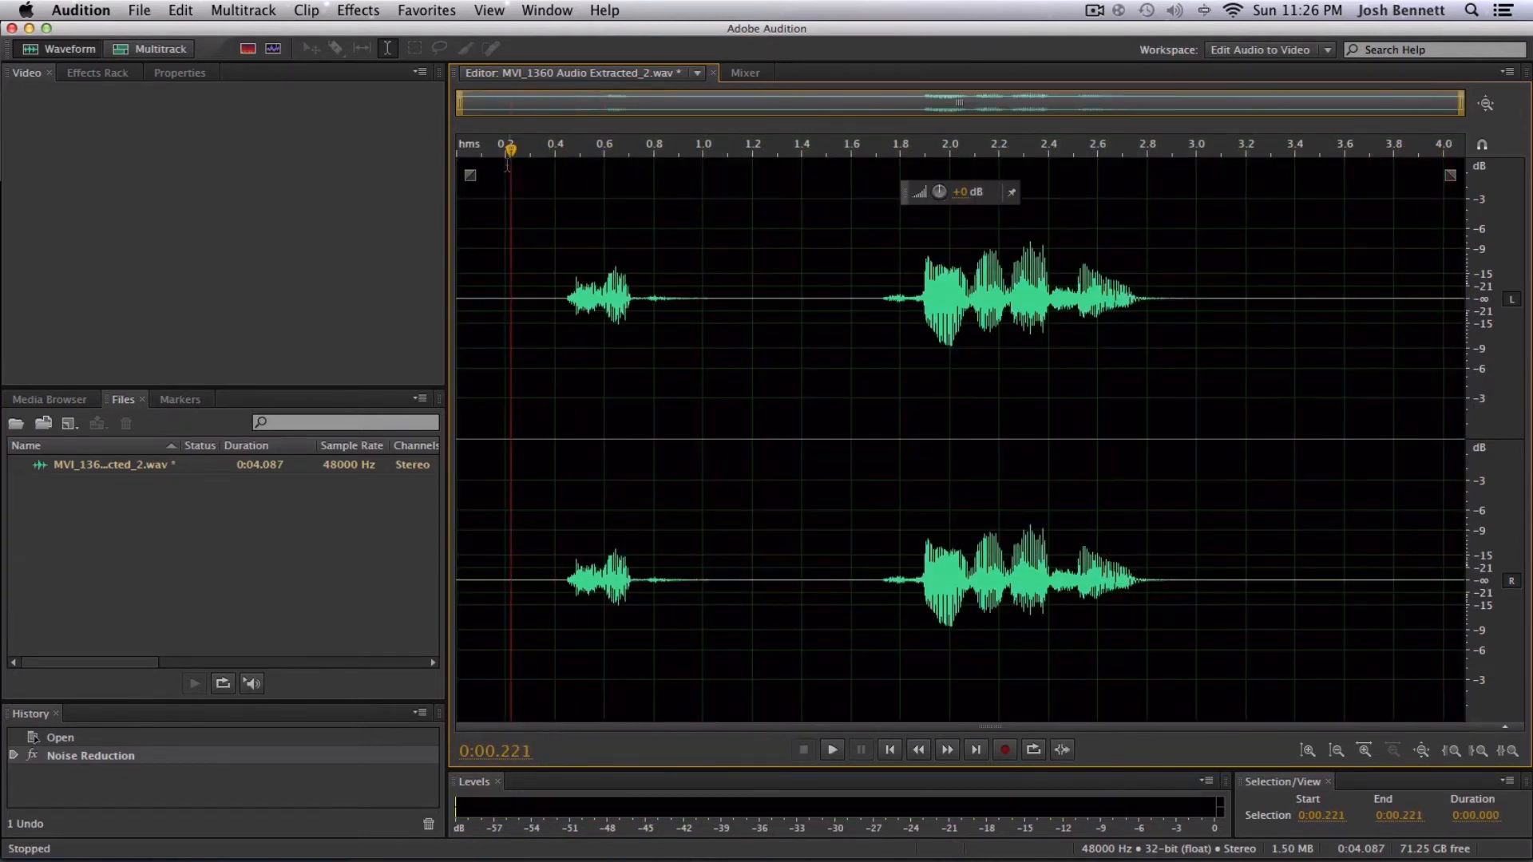
pyautogui.click(831, 751)
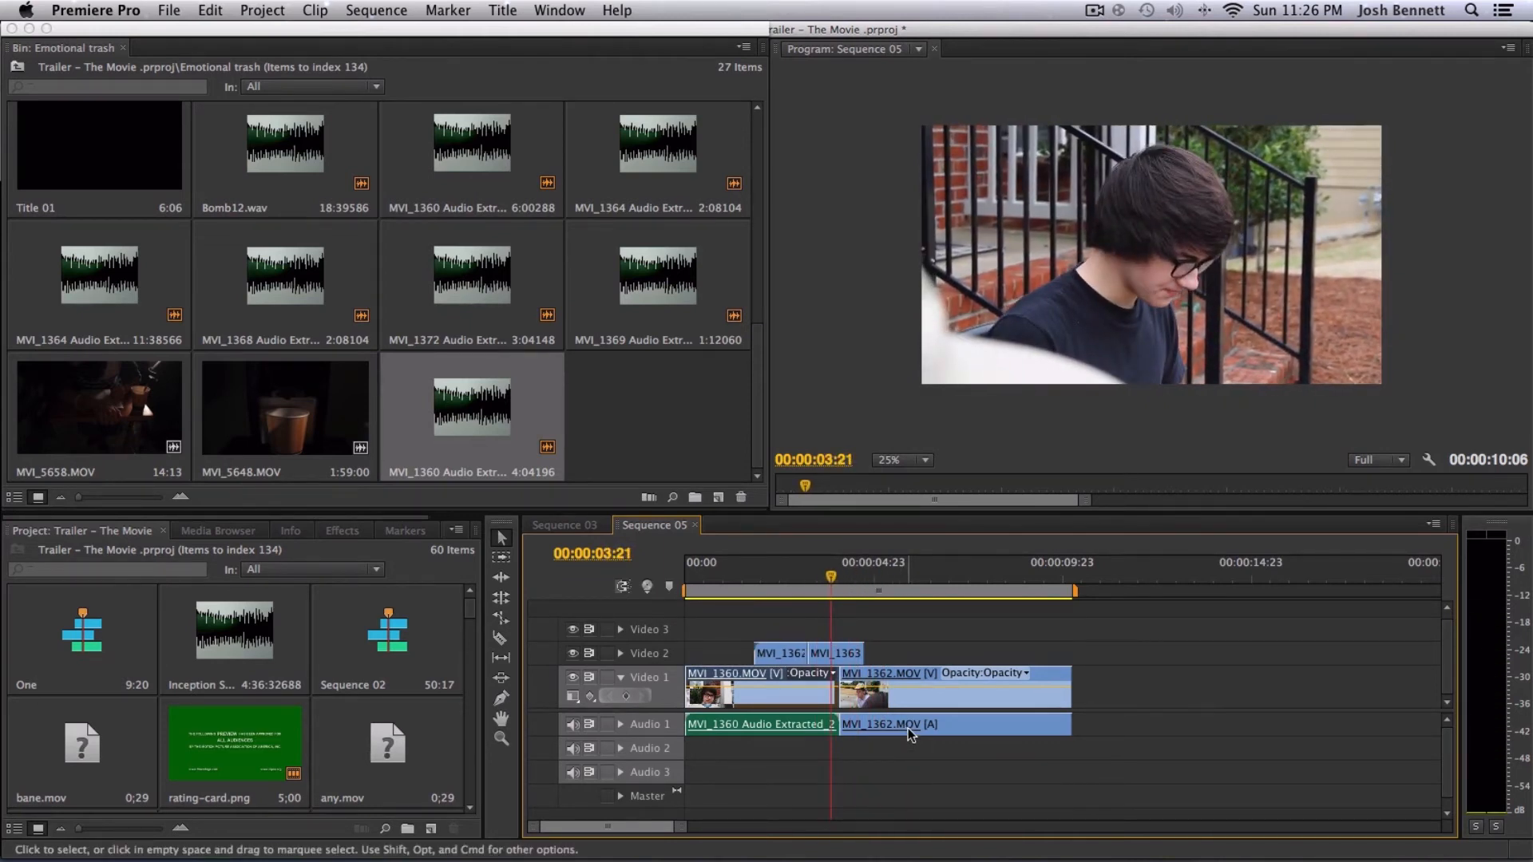
# - Choose Edit Clip In Adobe Audition for the MVI_1362 audio clip
pyautogui.rightClick(908, 728)
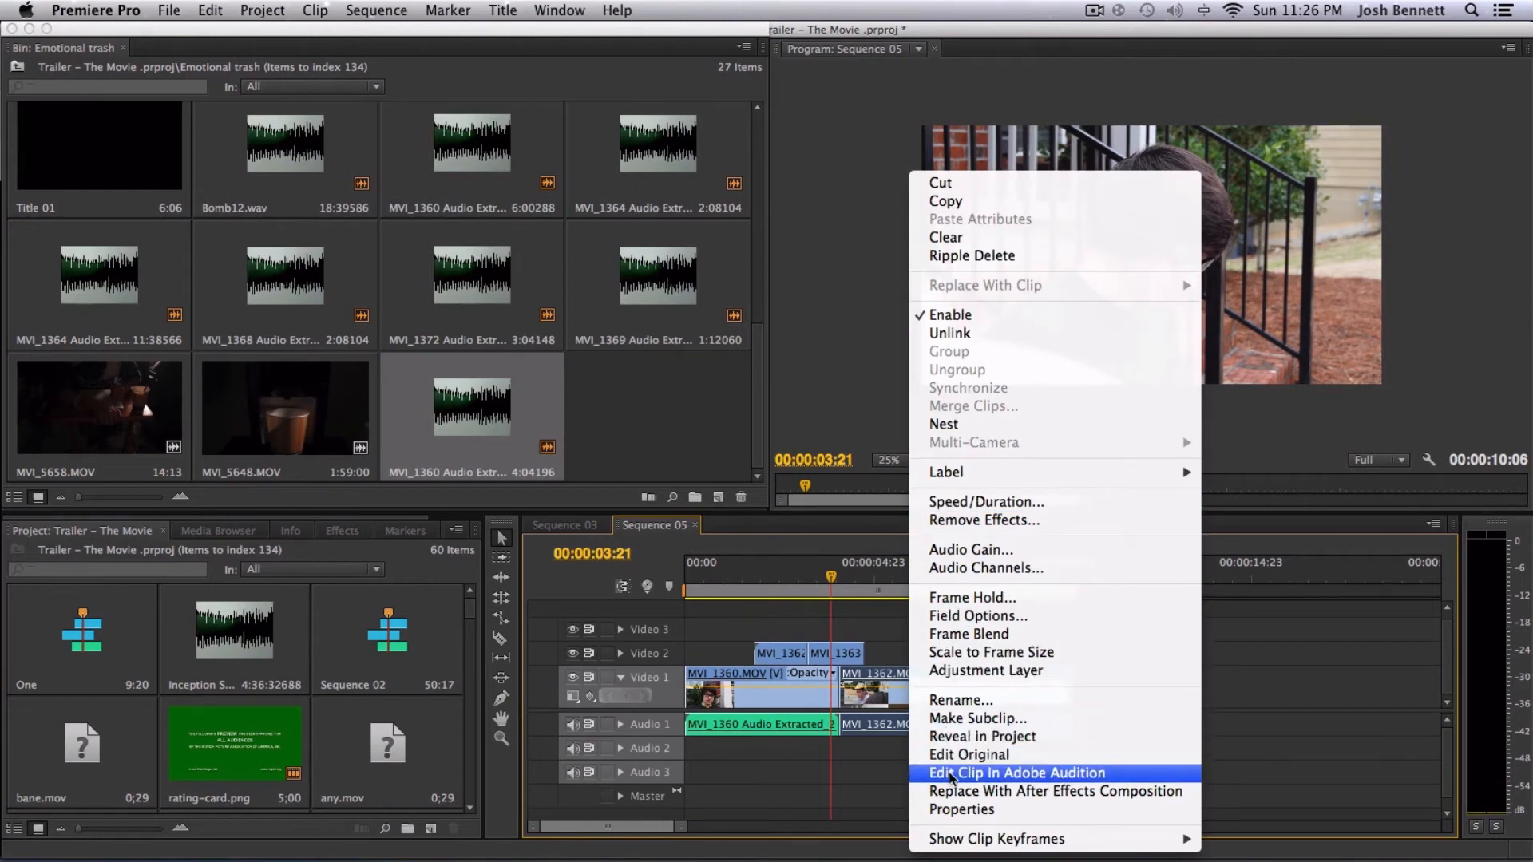
pyautogui.click(1016, 773)
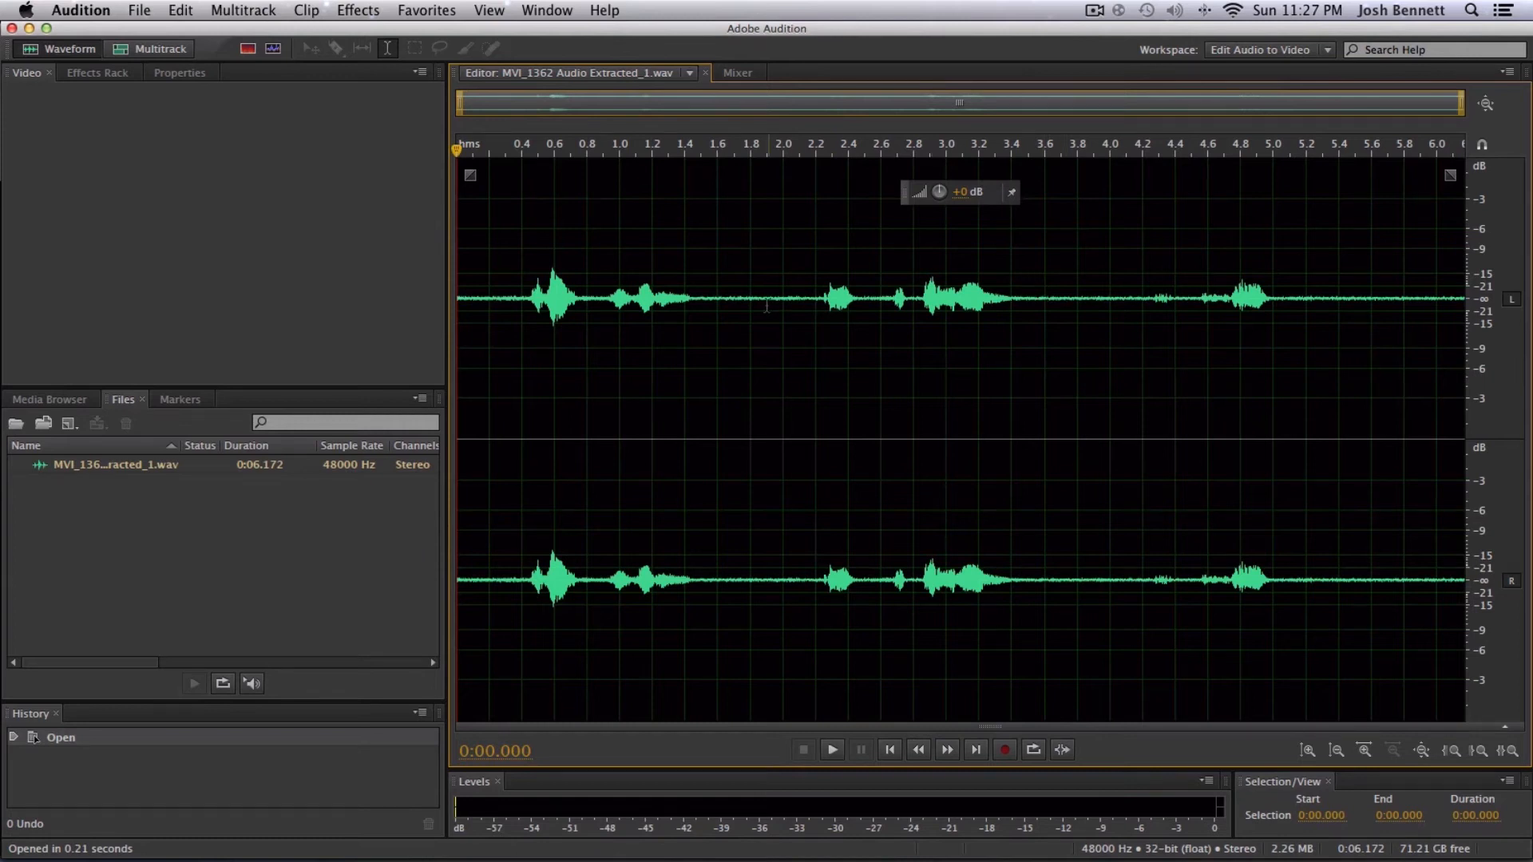
pyautogui.moveTo(1279, 302)
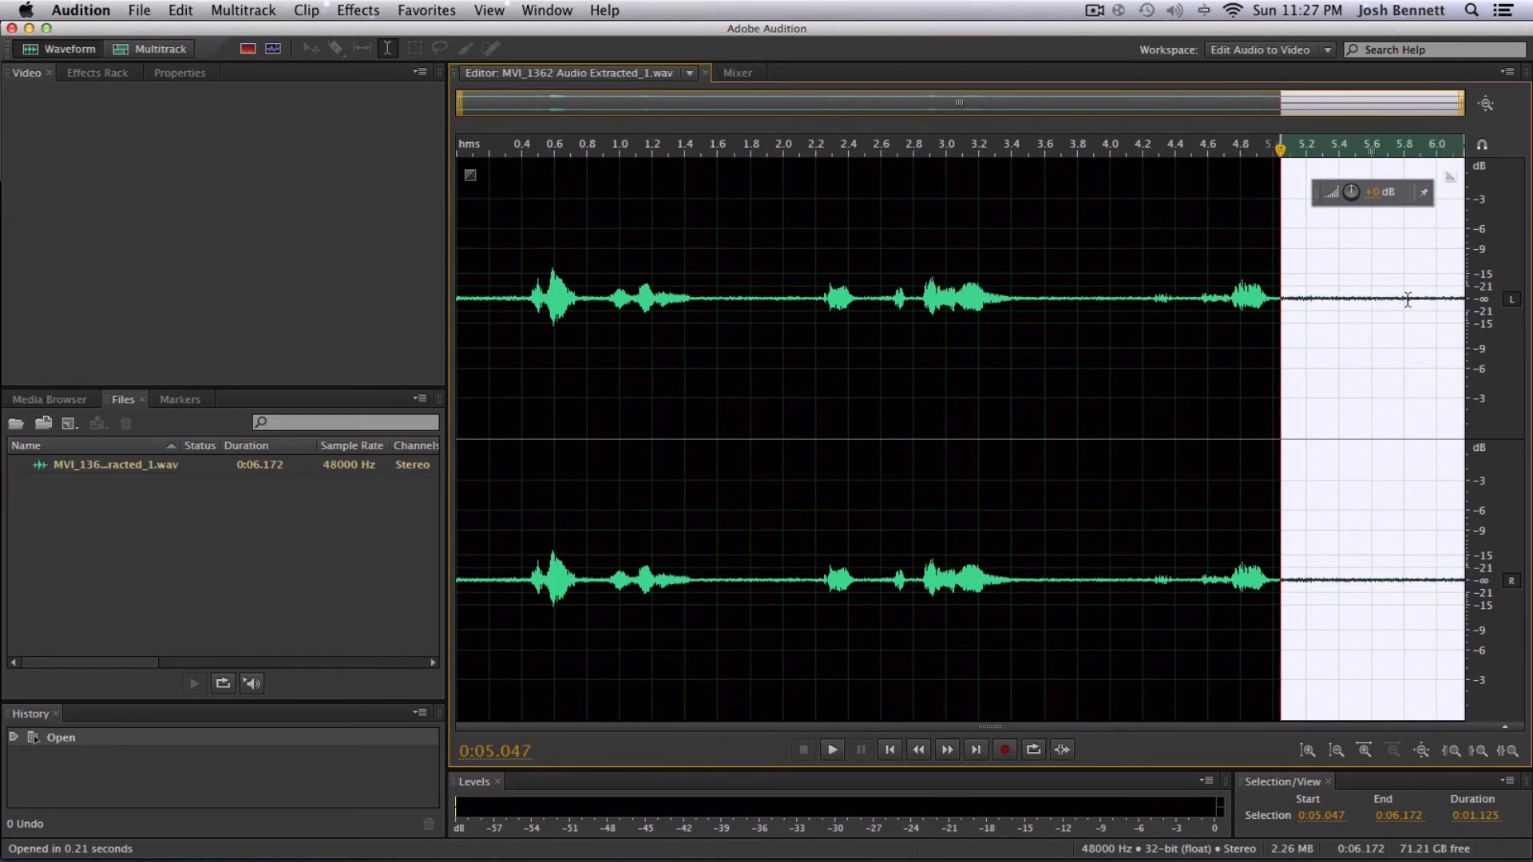
# - Apply Noise Reduction across the whole MVI_1362 clip from its quiet-tail noise print and cue the first words
pyautogui.click(356, 11)
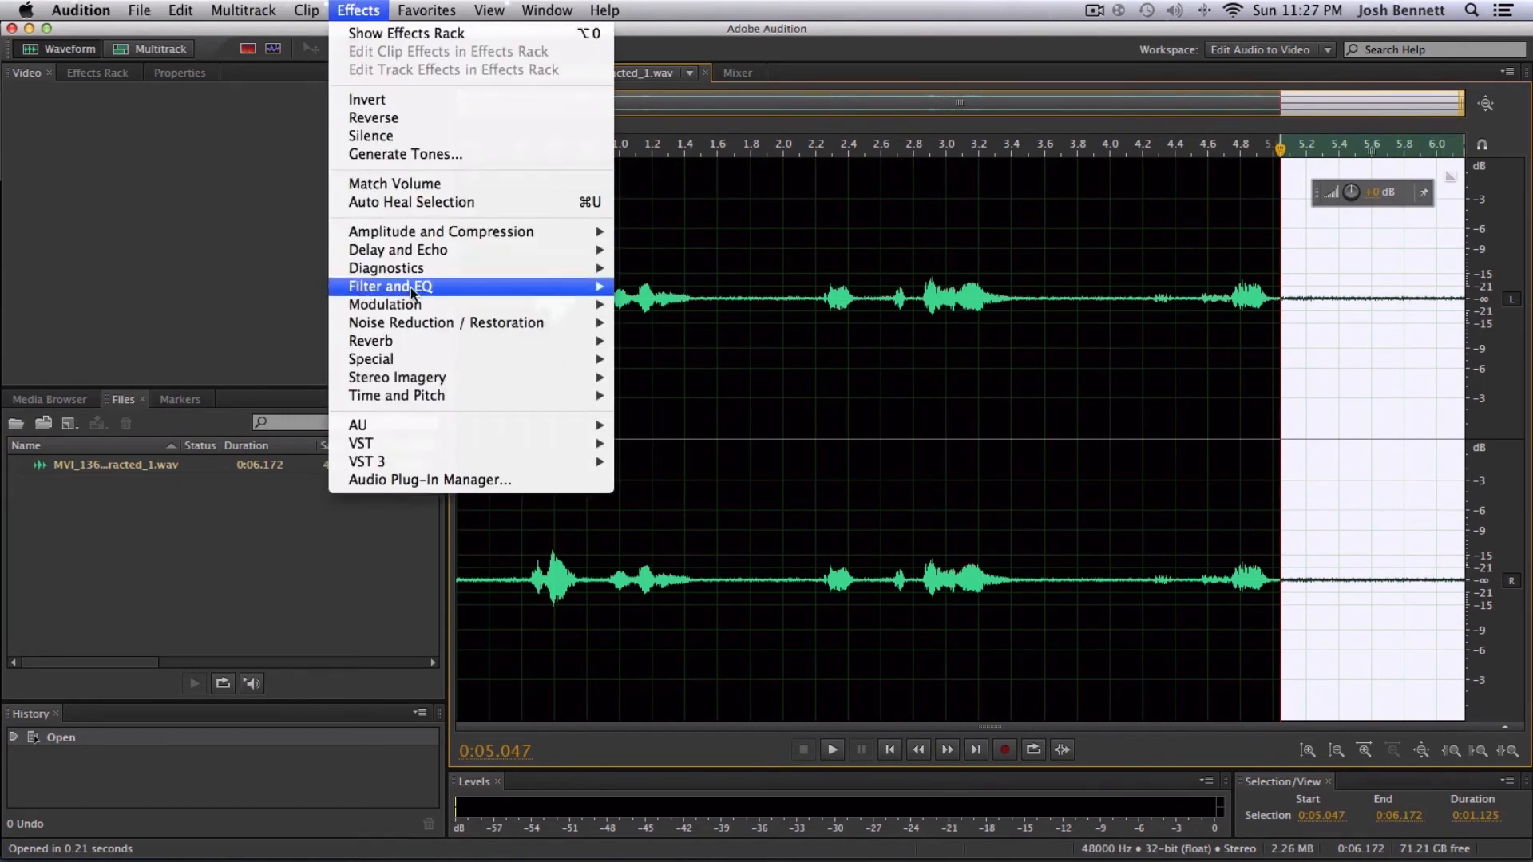
pyautogui.moveTo(446, 323)
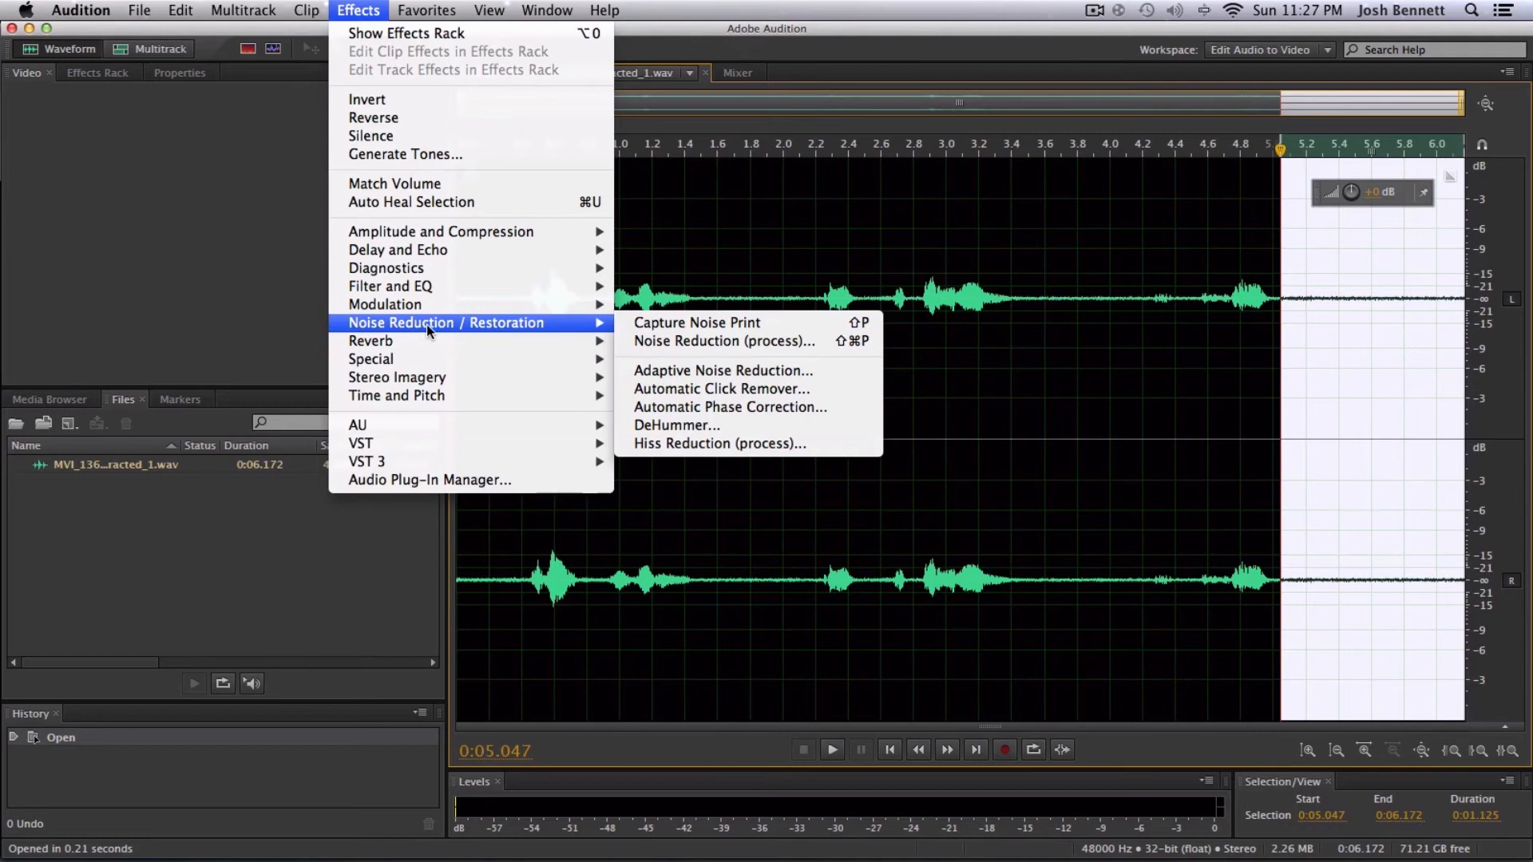
pyautogui.moveTo(722, 341)
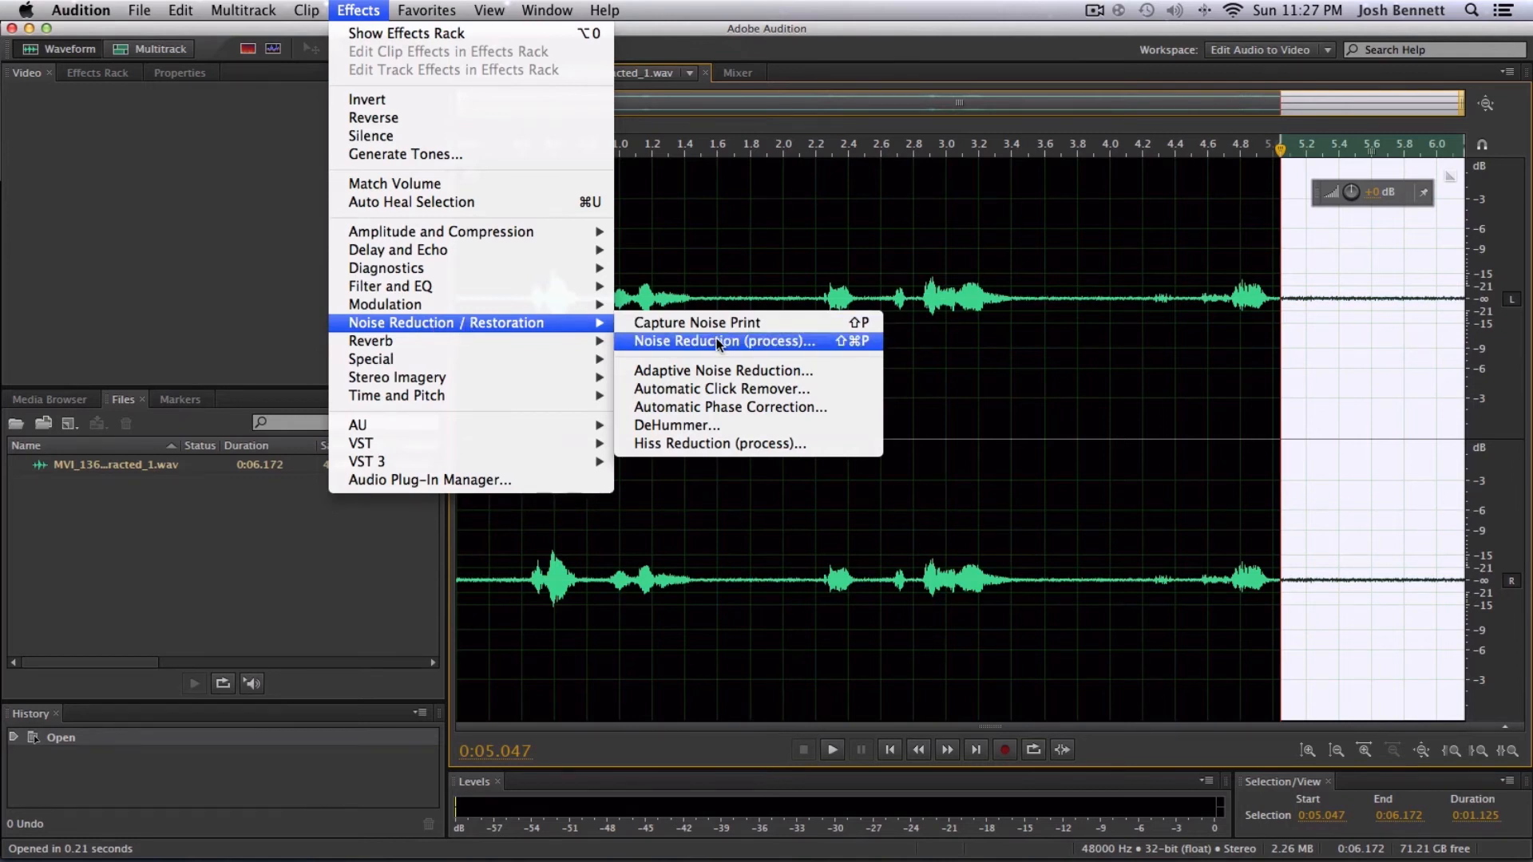
pyautogui.click(722, 342)
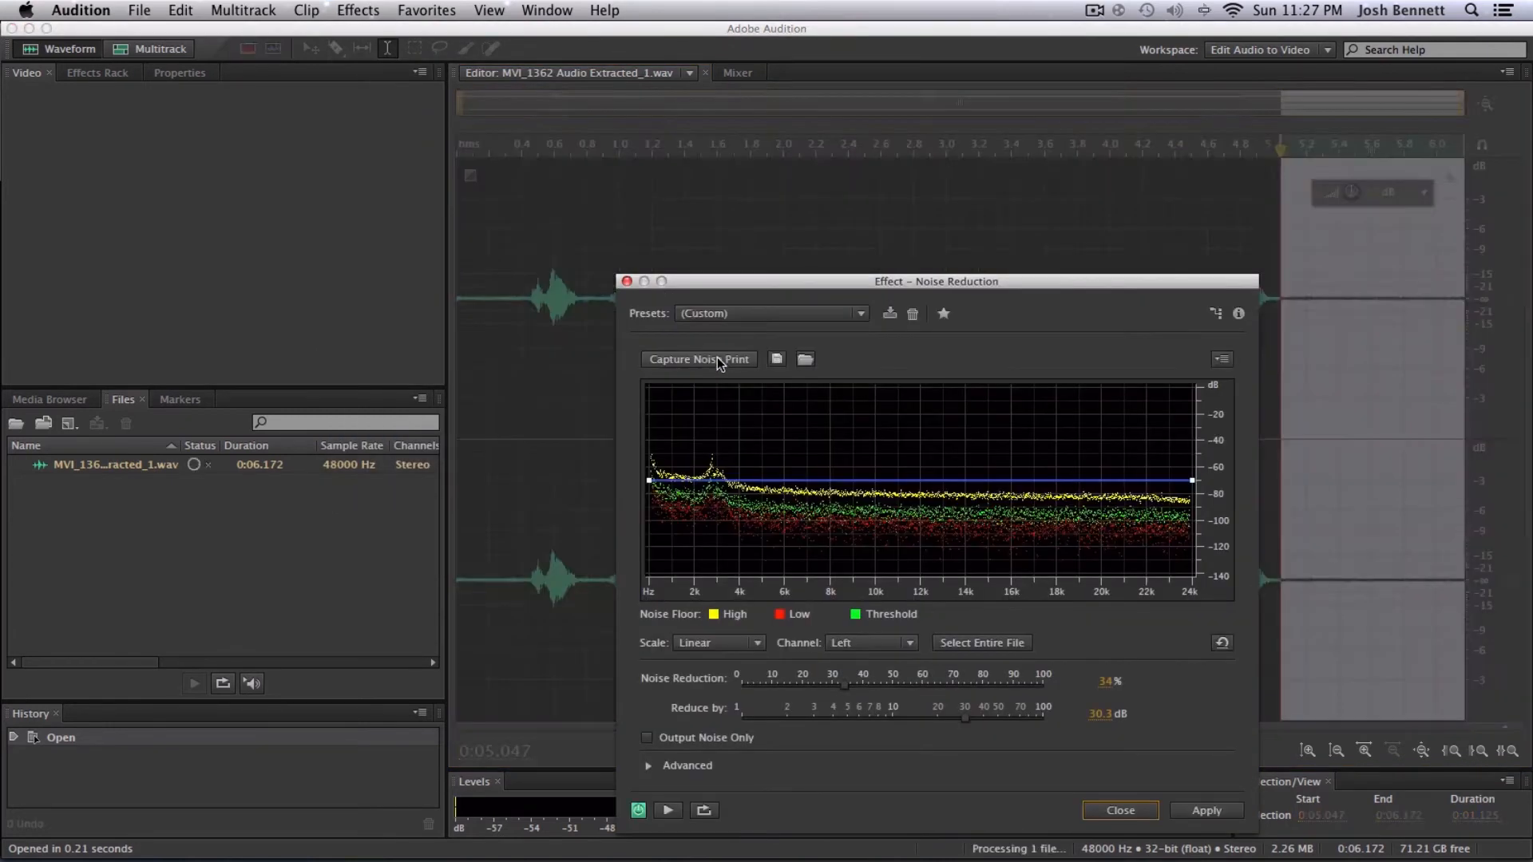
pyautogui.click(698, 359)
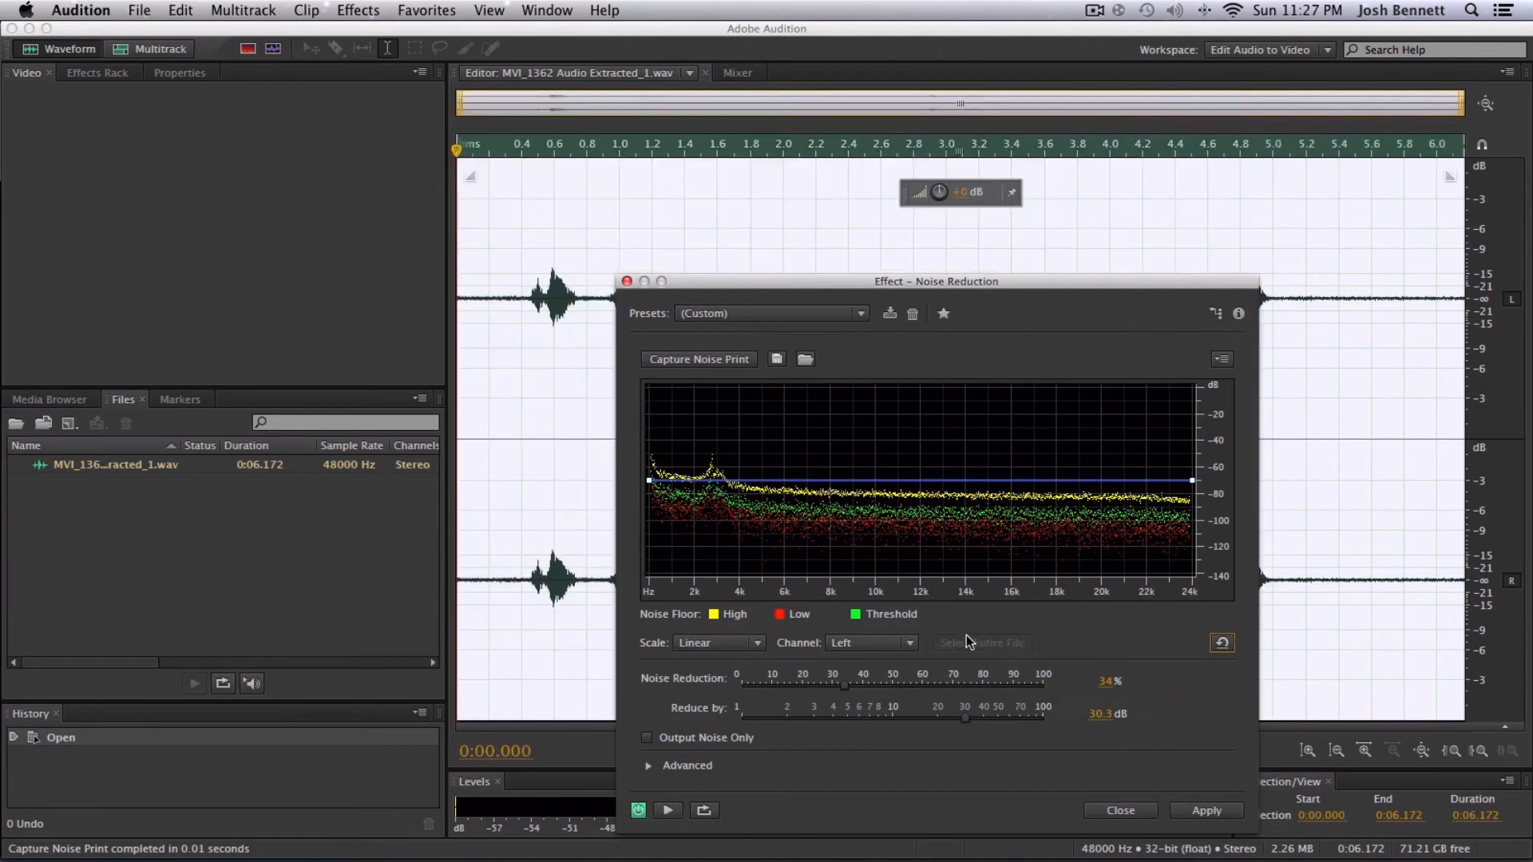
pyautogui.click(1206, 811)
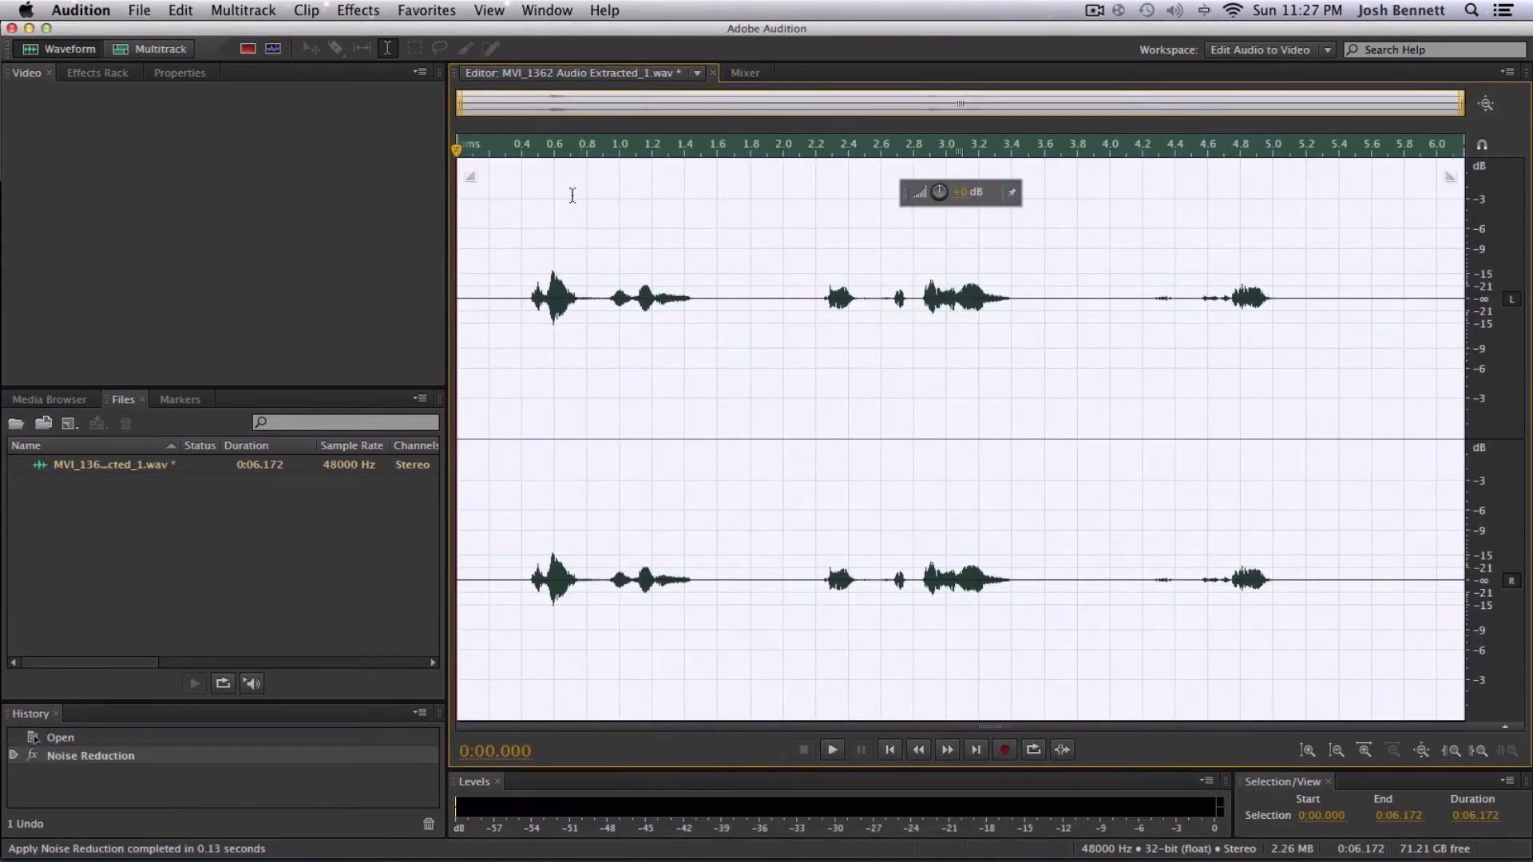
pyautogui.click(830, 749)
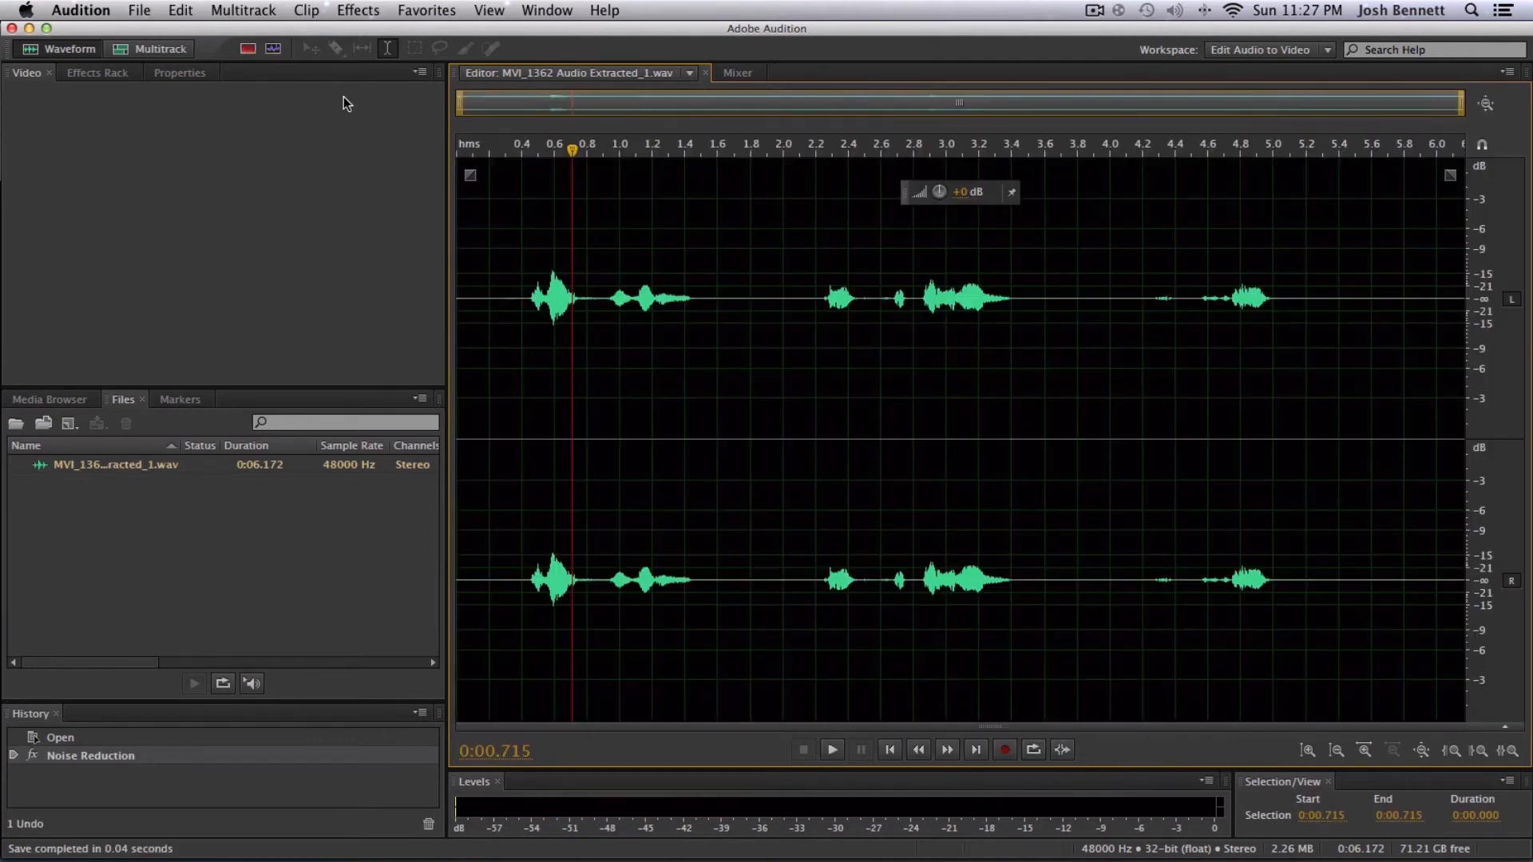
# - Check the File commands for the cleaned clip, then leave Audition for Premiere Pro
pyautogui.click(137, 9)
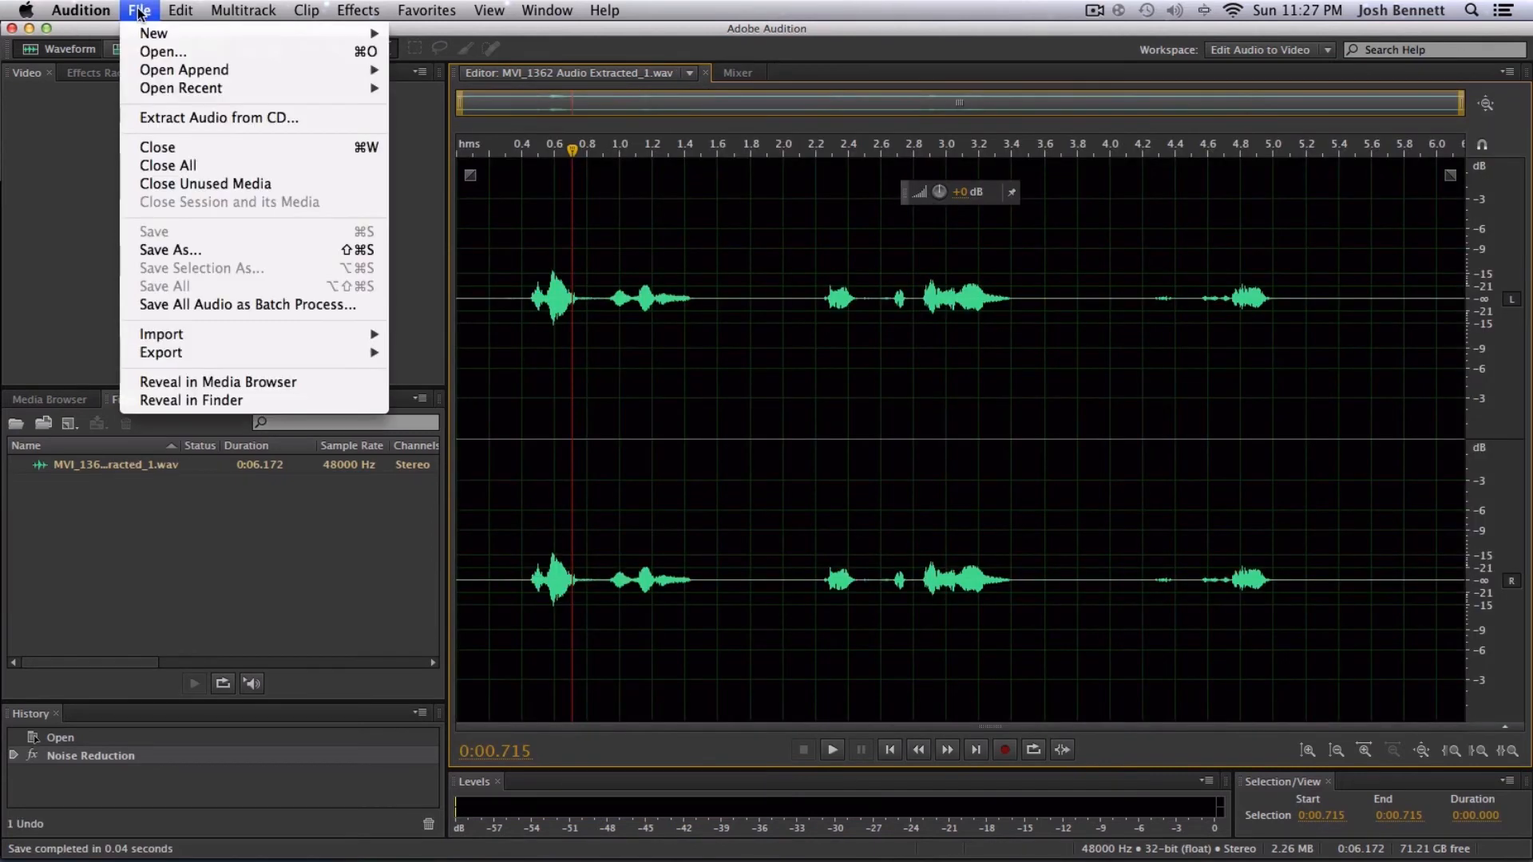
pyautogui.moveTo(259, 221)
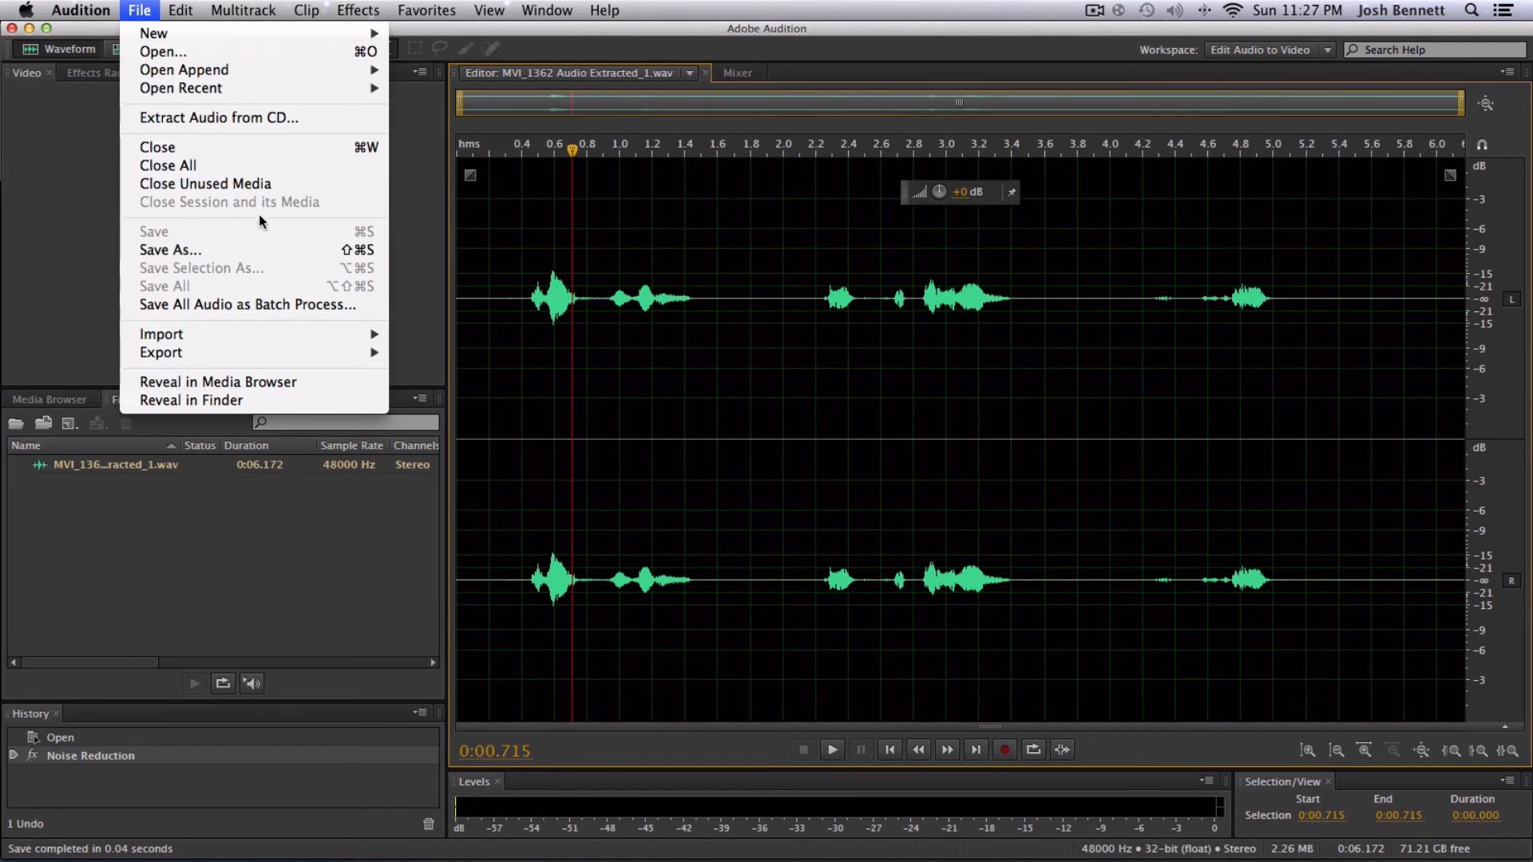
pyautogui.click(139, 11)
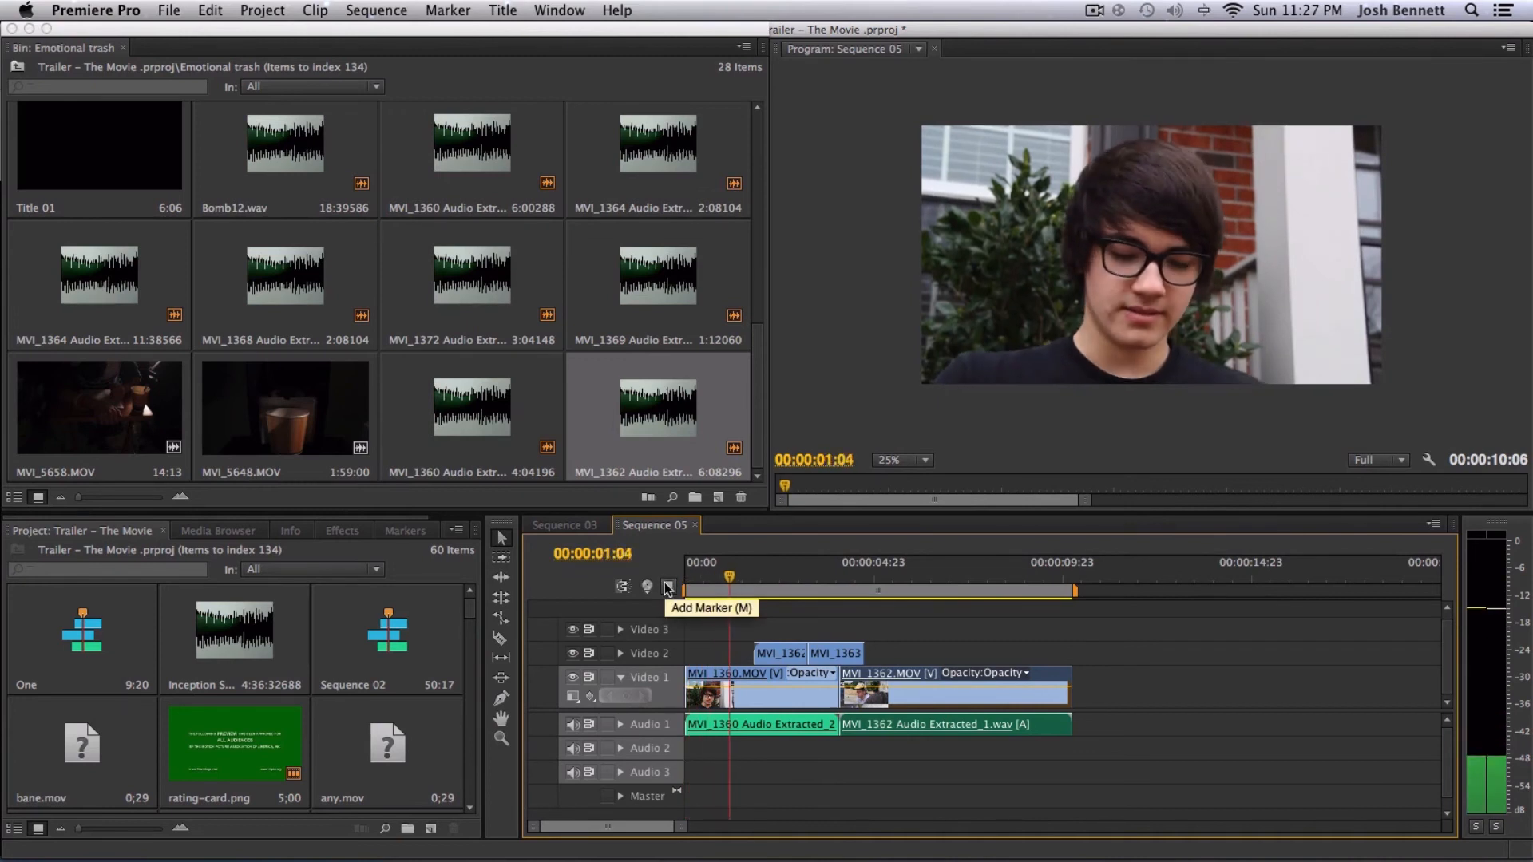
# - Scrub through Sequence 05 to hear the cleaned clips, then switch to Sequence 03
pyautogui.click(773, 576)
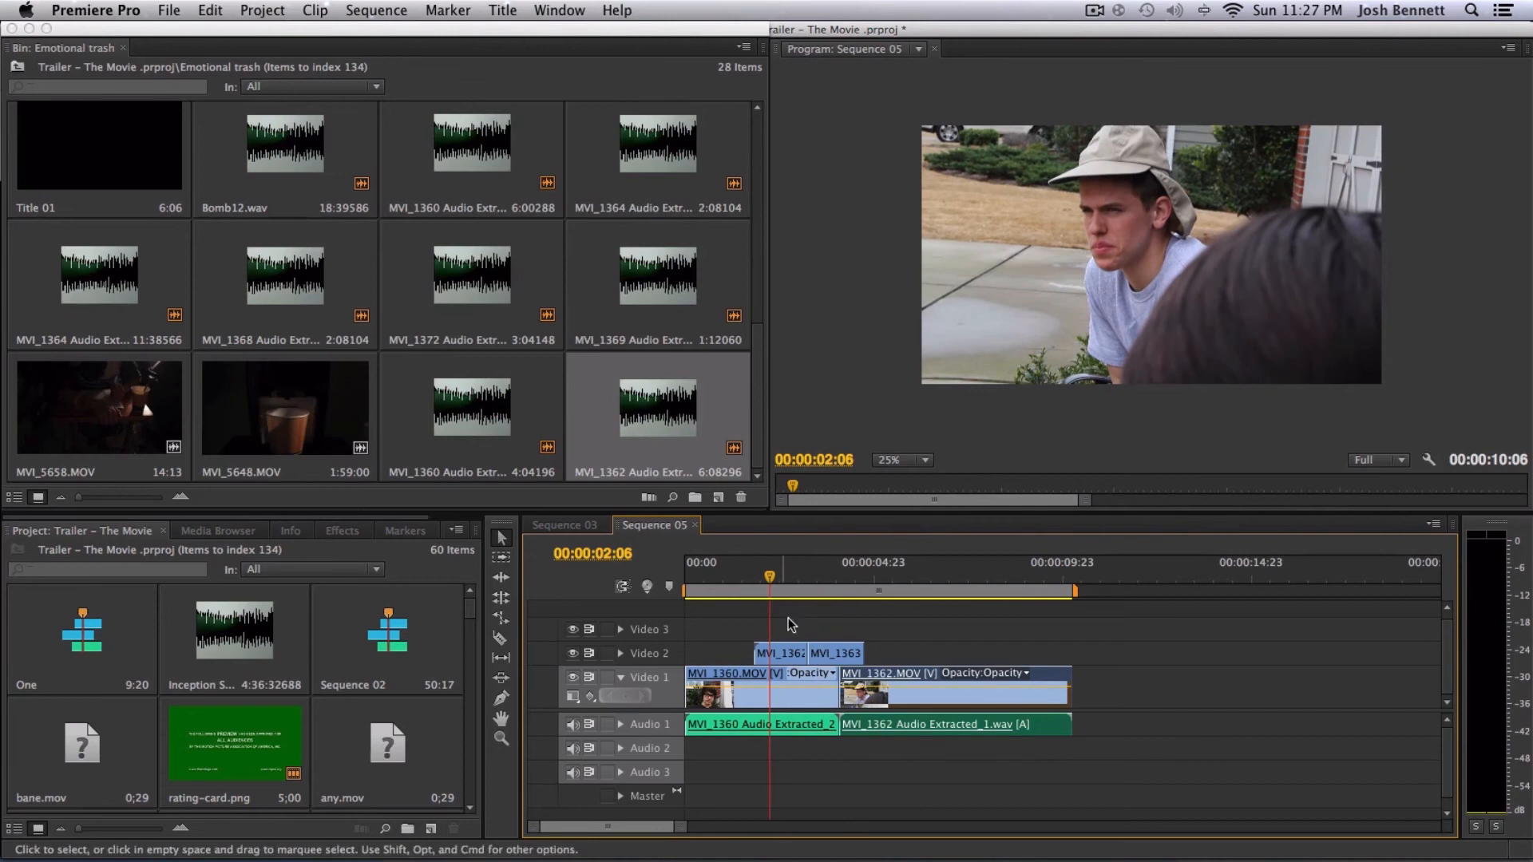
pyautogui.moveTo(769, 576); pyautogui.dragTo(752, 577)
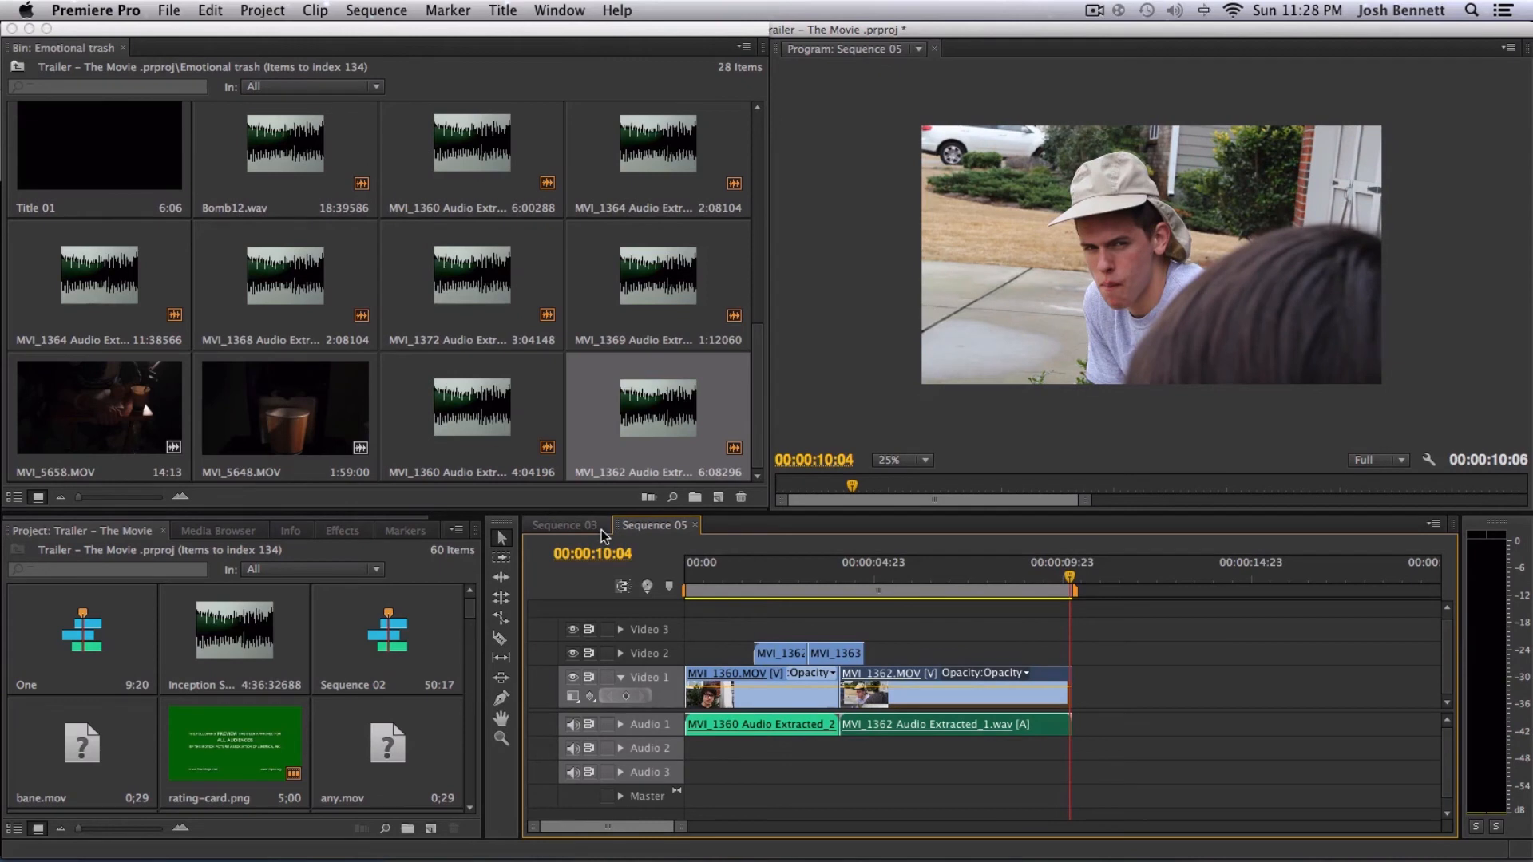
pyautogui.click(563, 525)
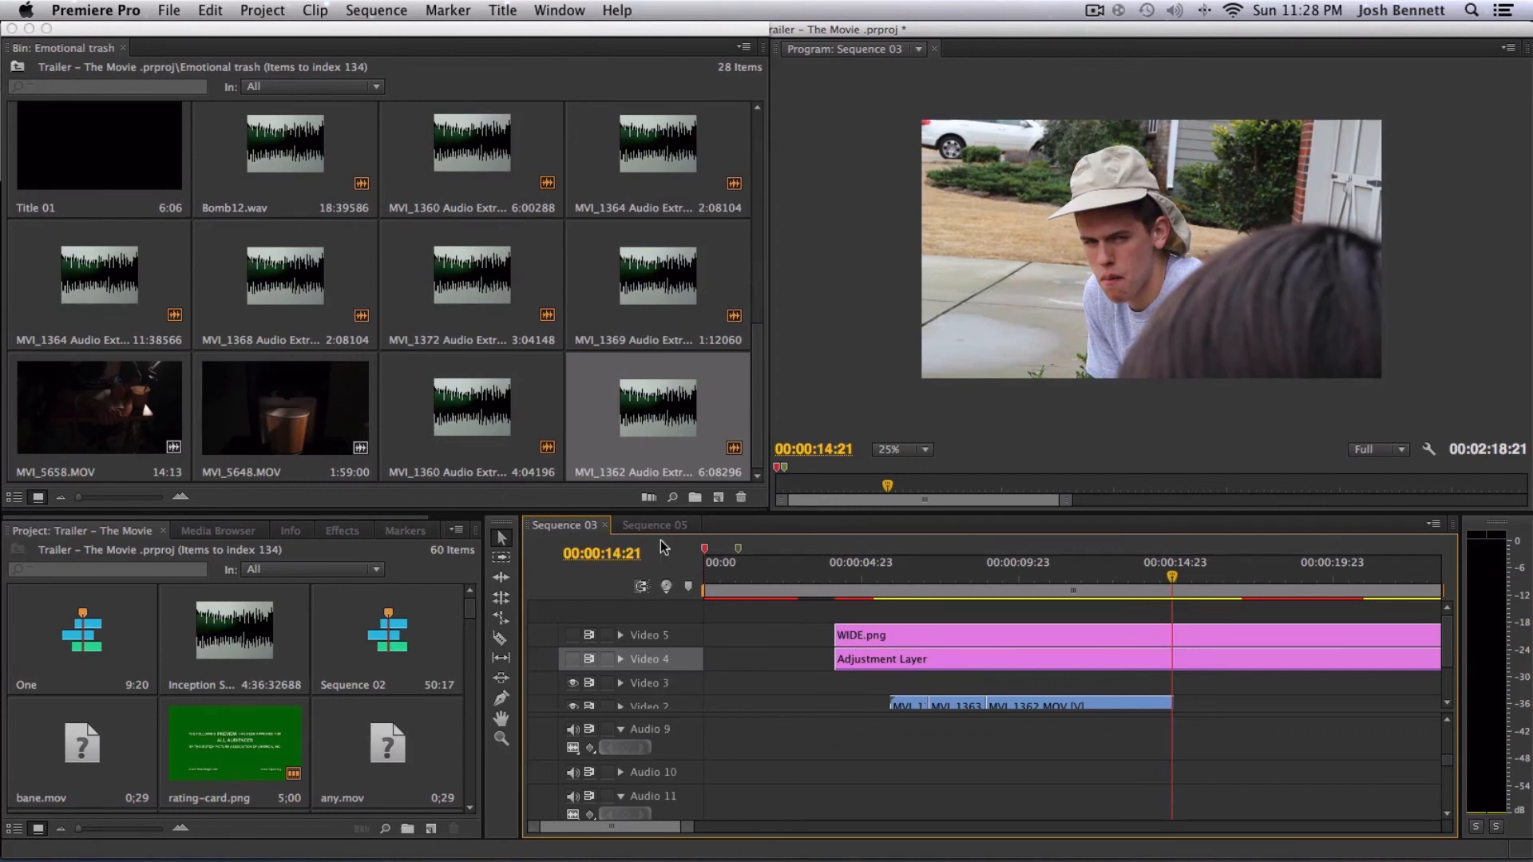
# - Scrub Sequence 03 to about five seconds, then go back to Sequence 05
pyautogui.click(653, 526)
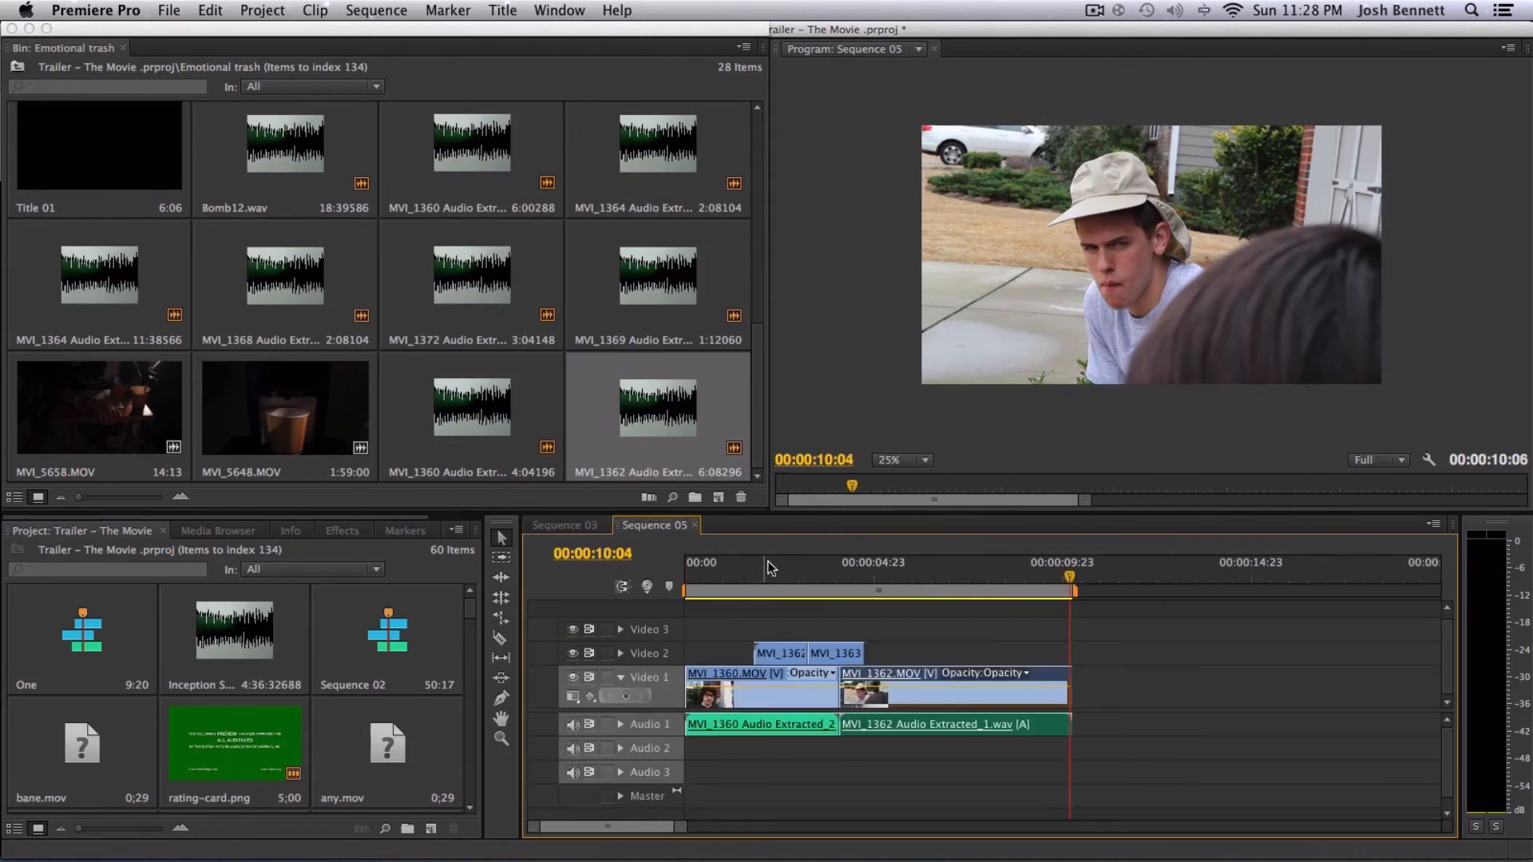
pyautogui.click(564, 525)
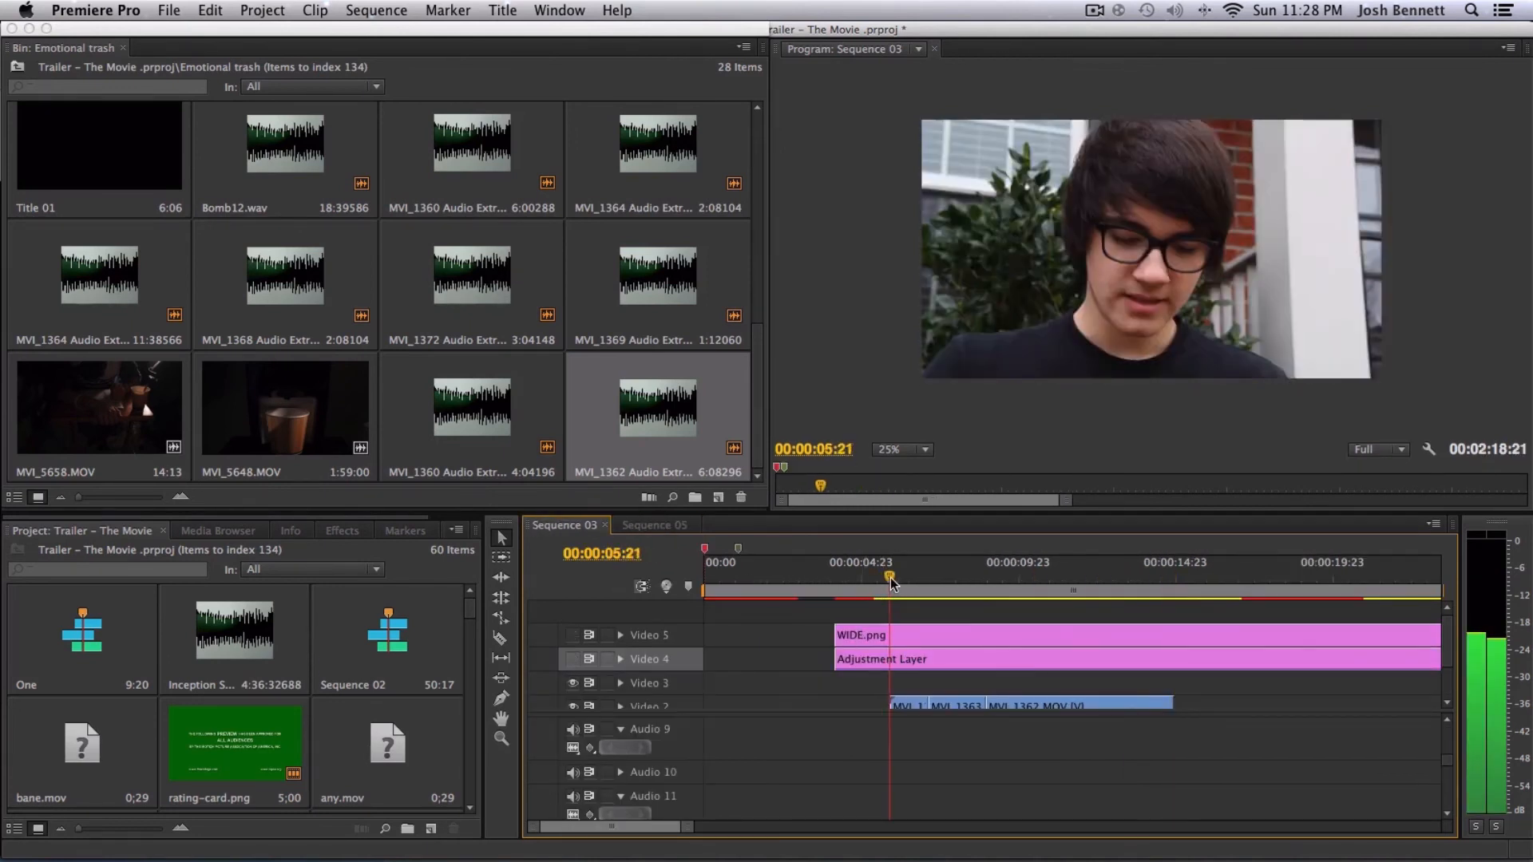
pyautogui.moveTo(889, 575); pyautogui.dragTo(864, 575)
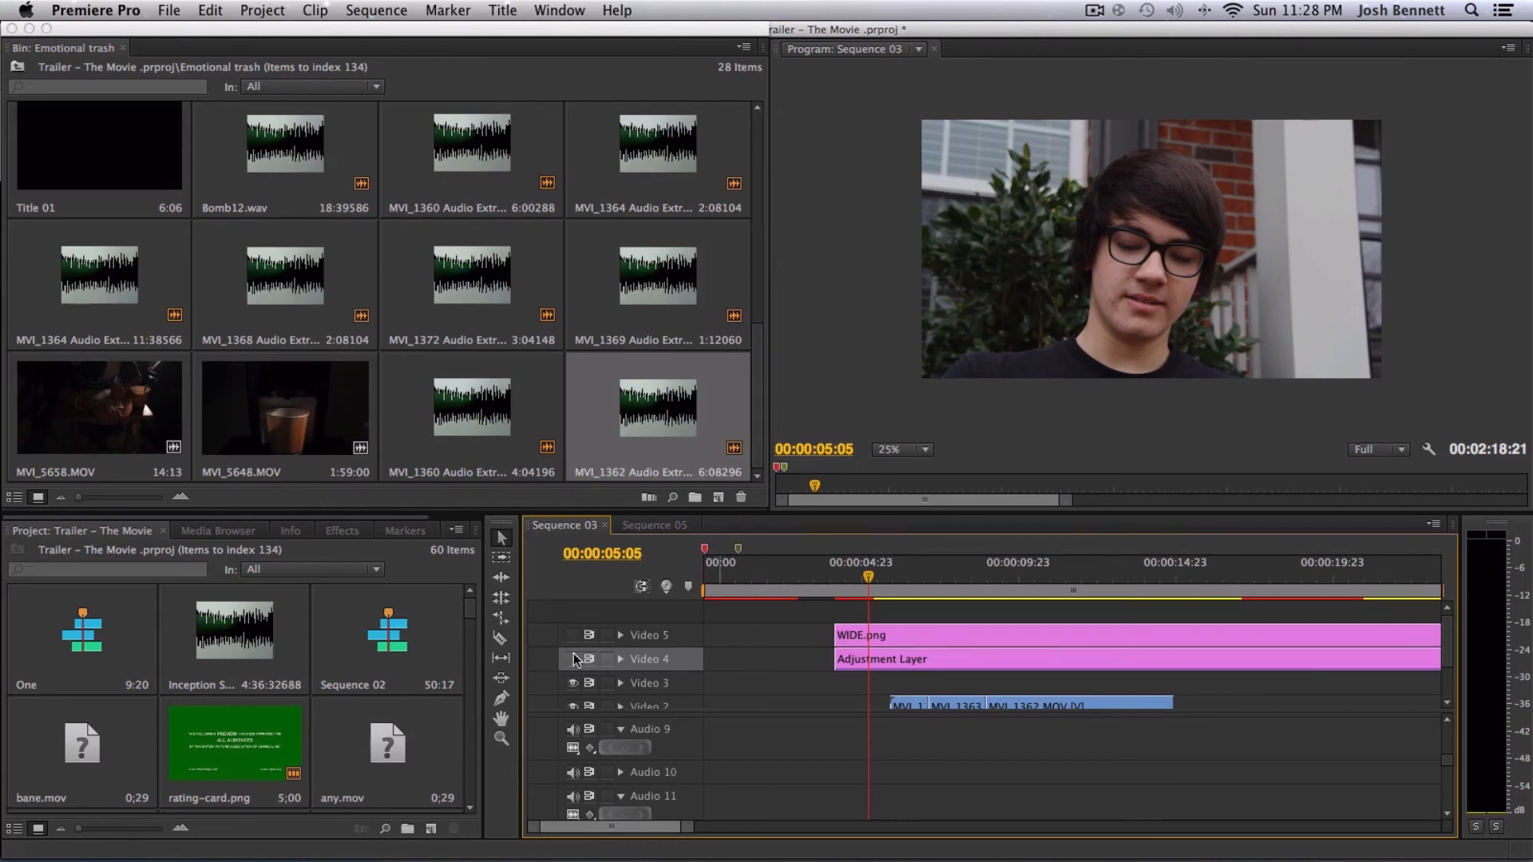
pyautogui.moveTo(599, 659)
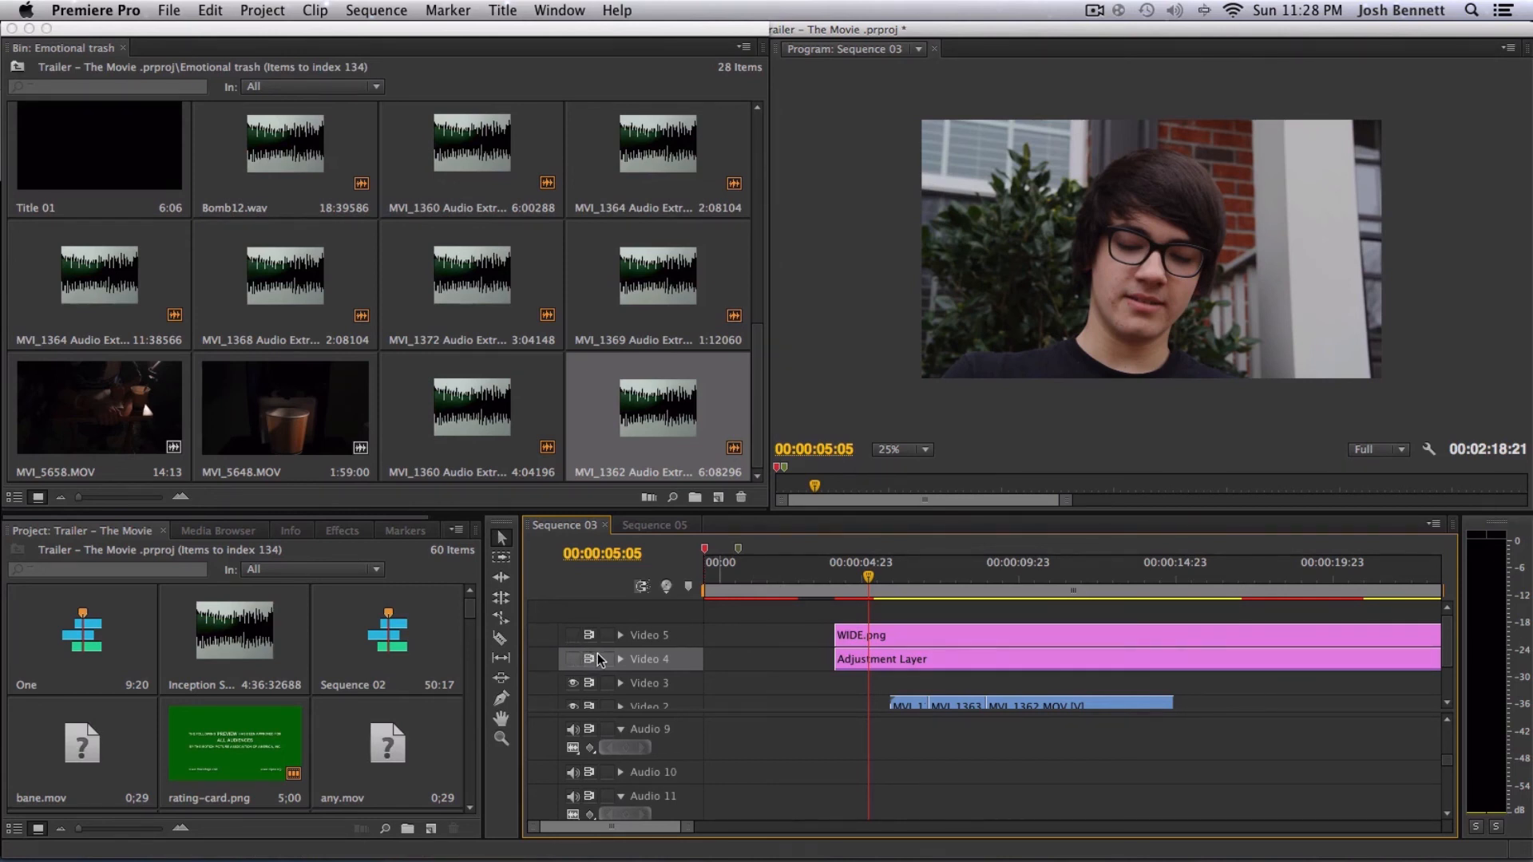
pyautogui.click(653, 526)
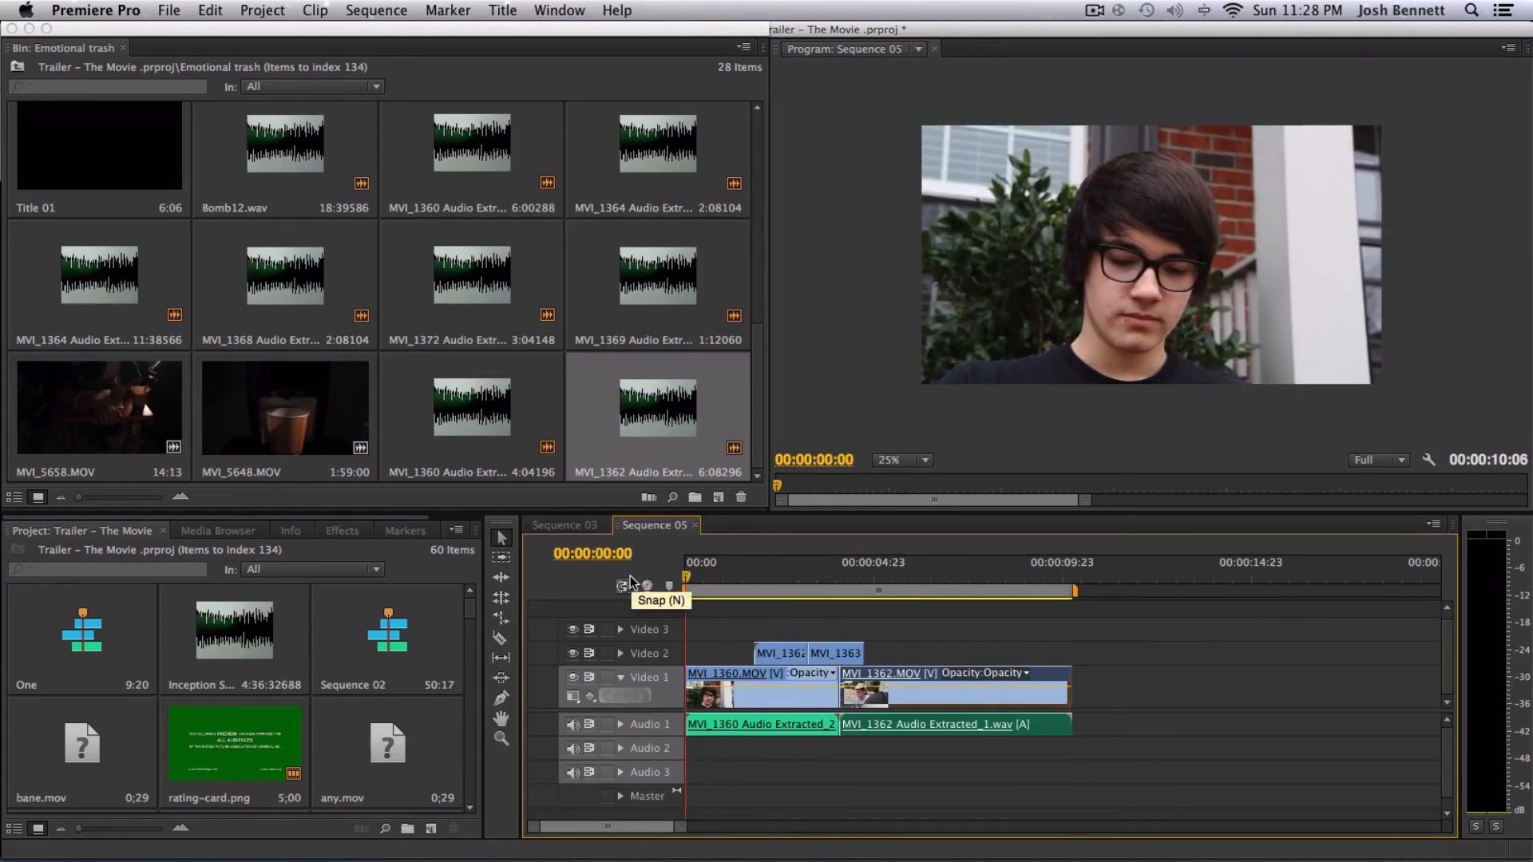
# - Return to Sequence 05 near four seconds and expand Audio 1 to show the clip waveforms
pyautogui.click(566, 526)
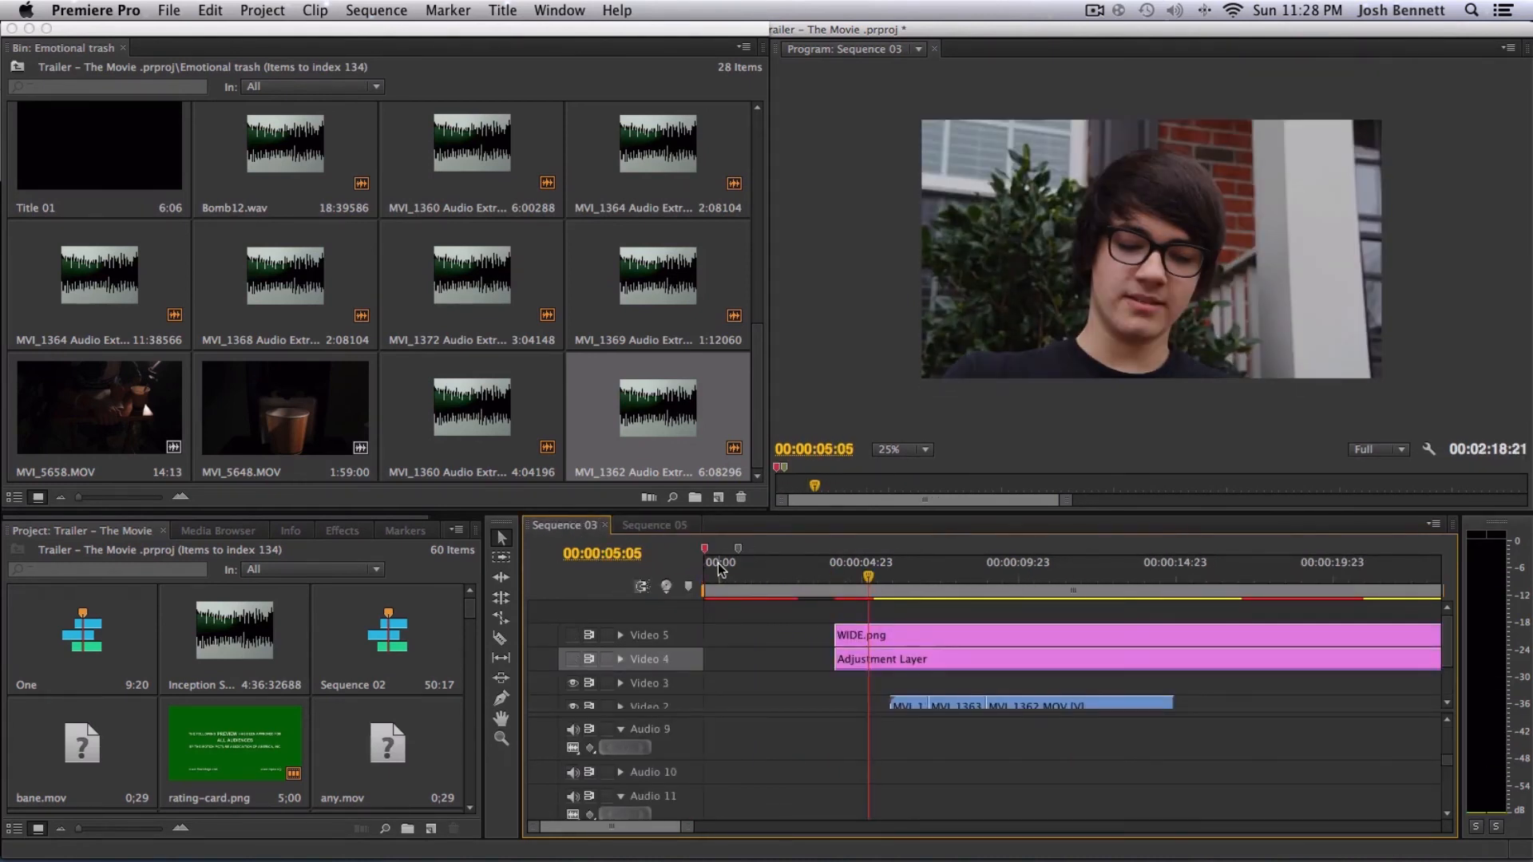
pyautogui.click(653, 525)
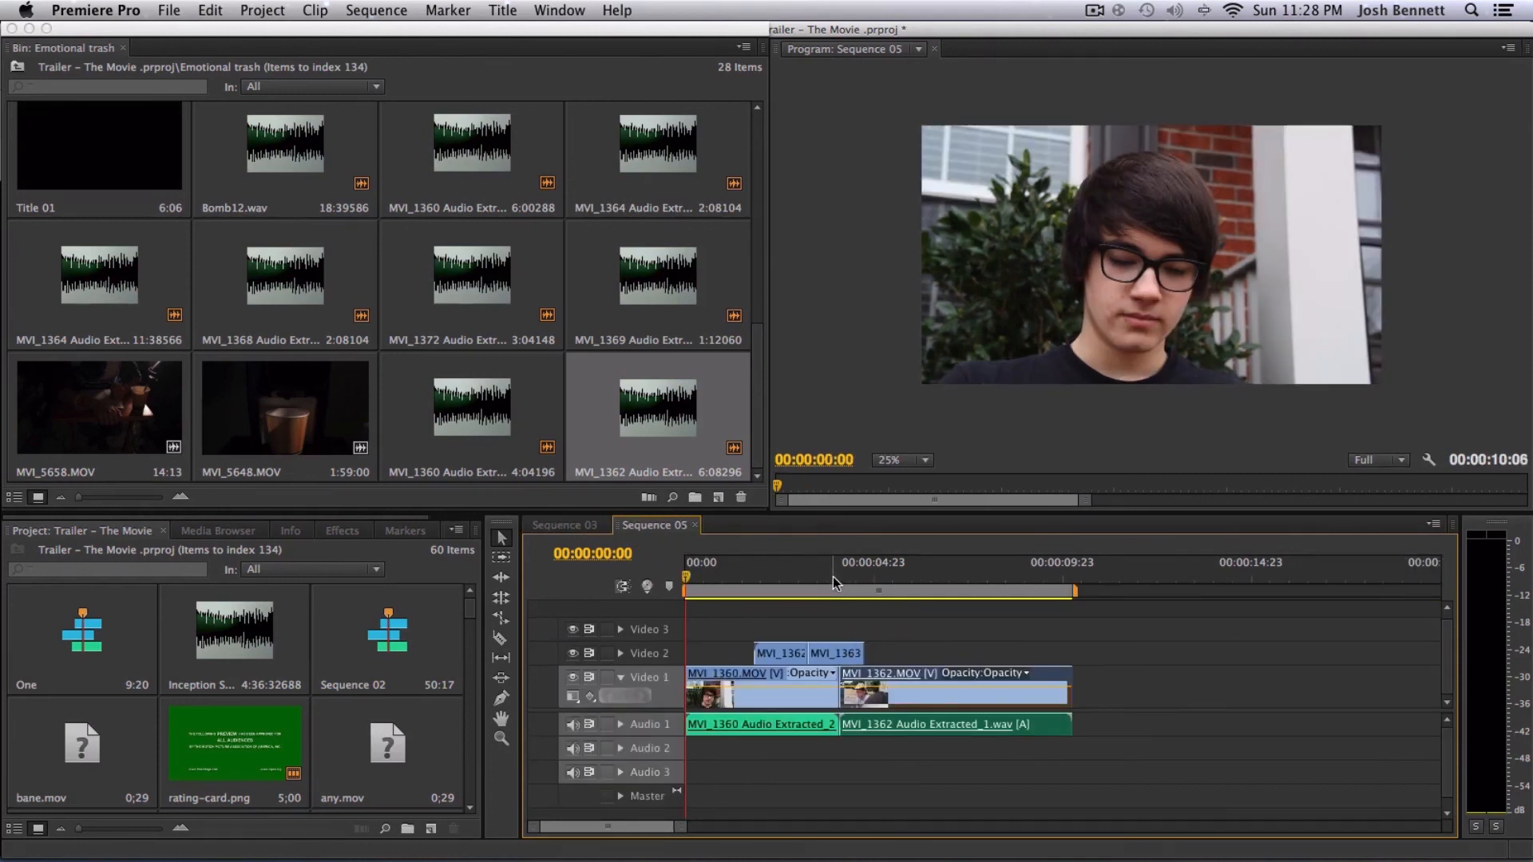
pyautogui.click(787, 577)
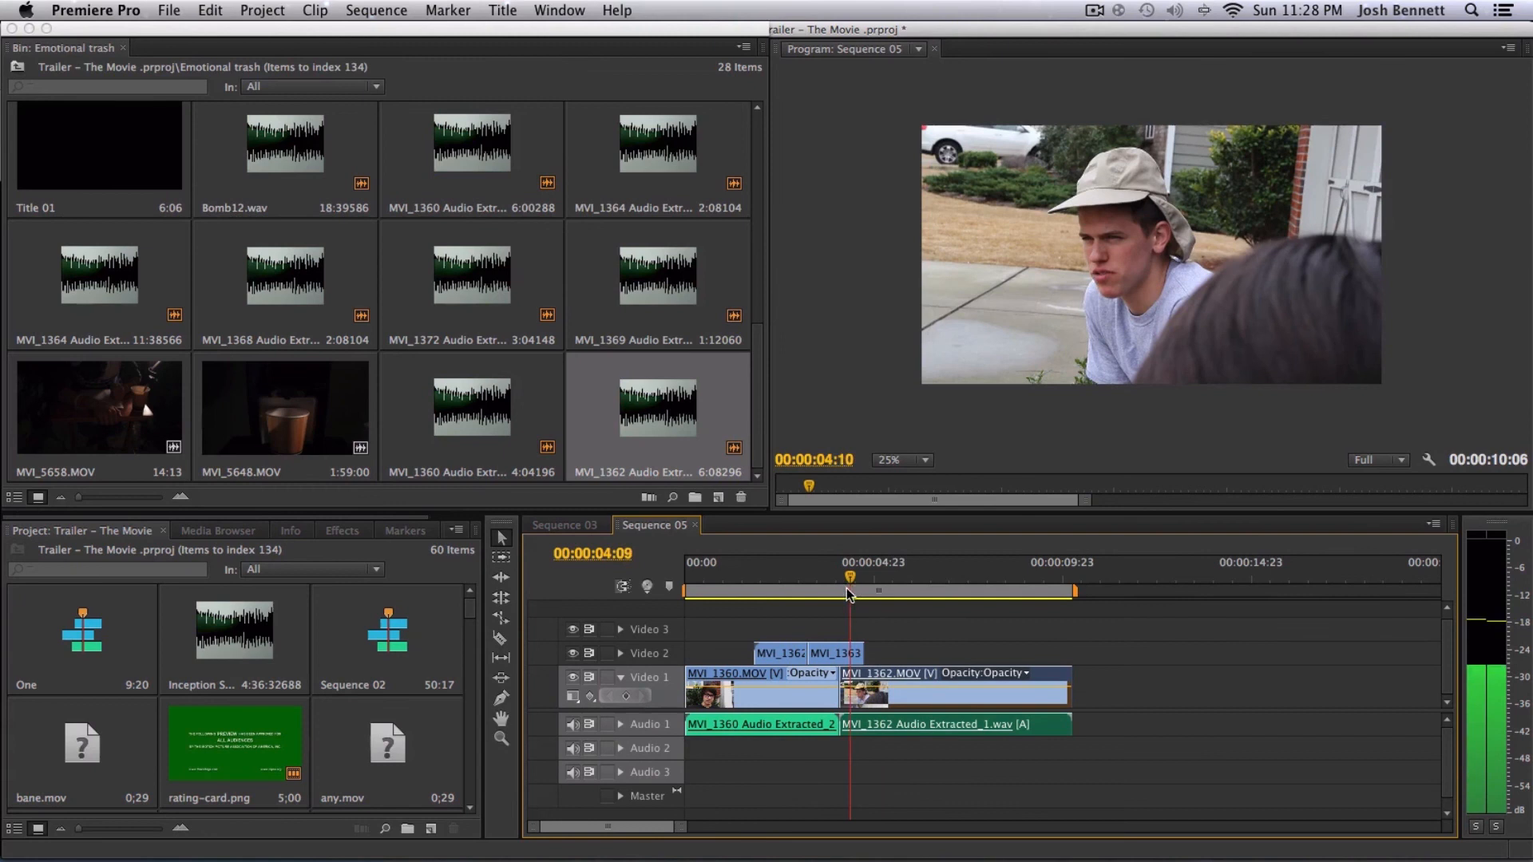
pyautogui.click(878, 591)
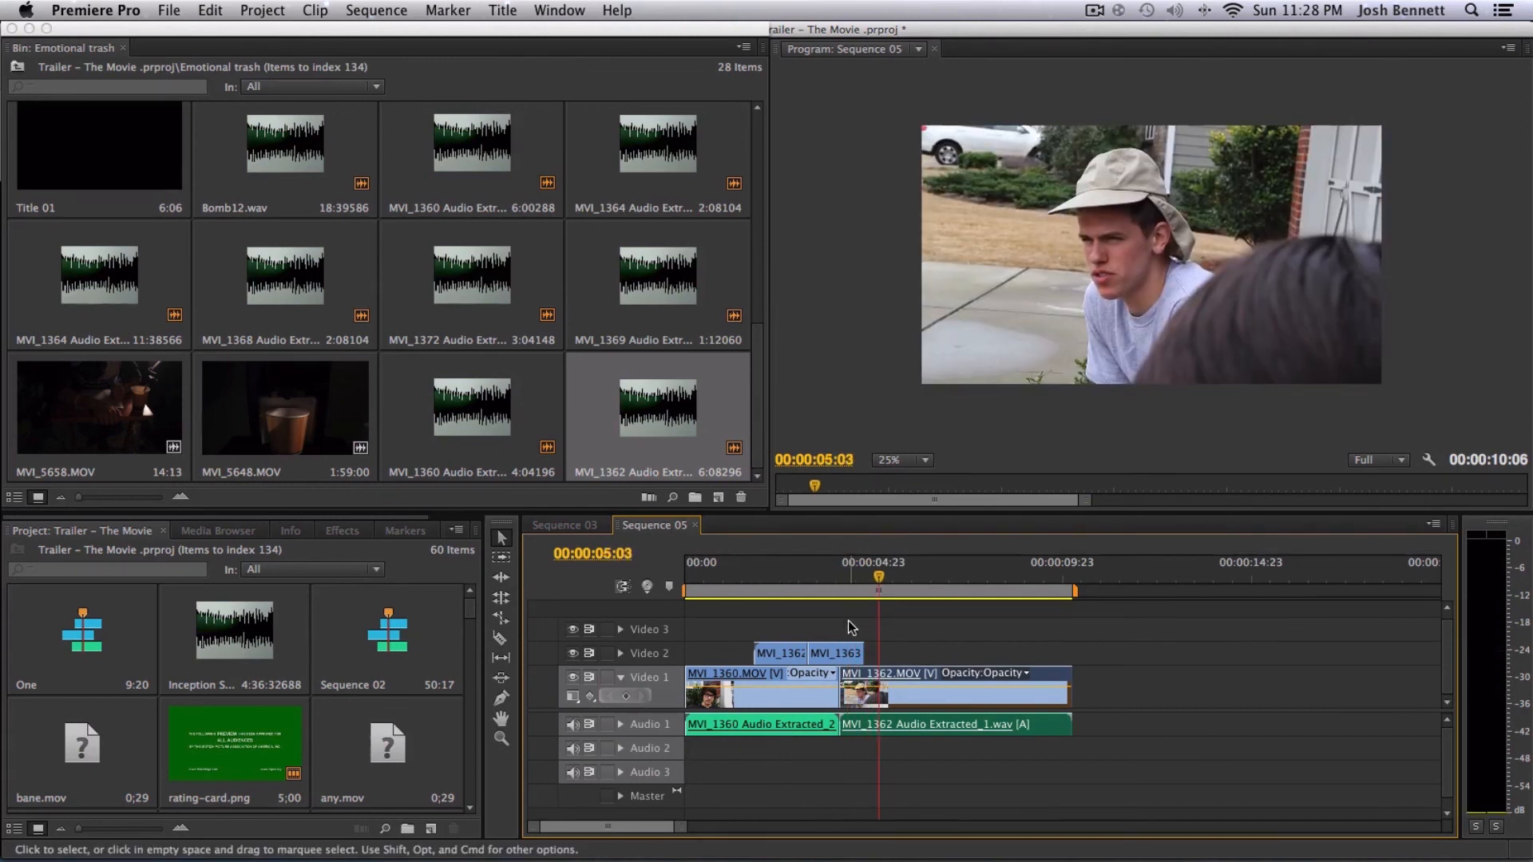
pyautogui.click(619, 724)
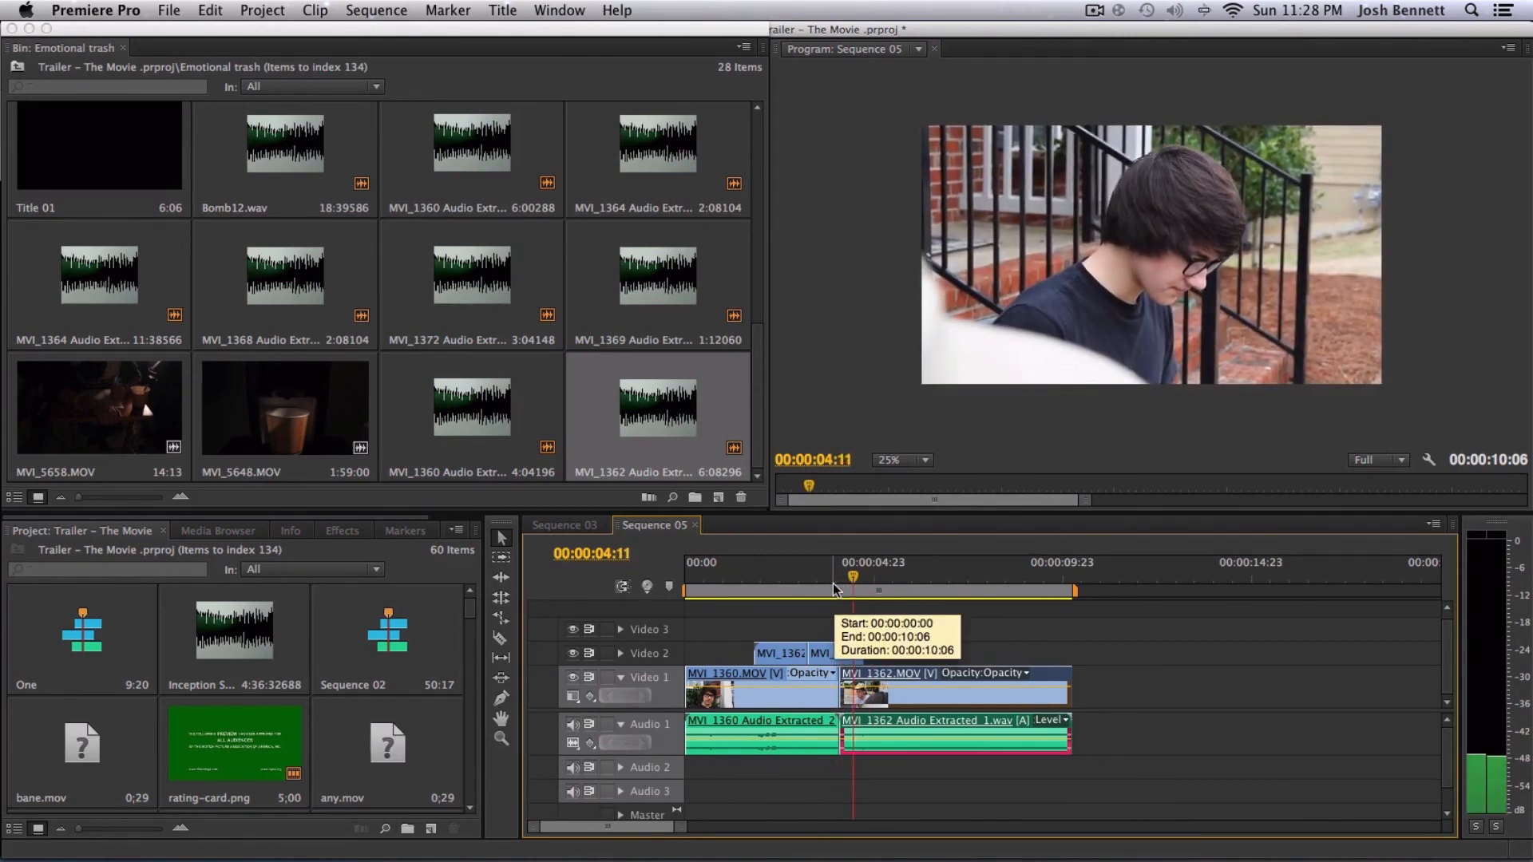
# - Reset Sequence 05's timecode to 00:00:00:00 and return to the Sequence 03 timeline
pyautogui.moveTo(853, 577); pyautogui.dragTo(926, 576)
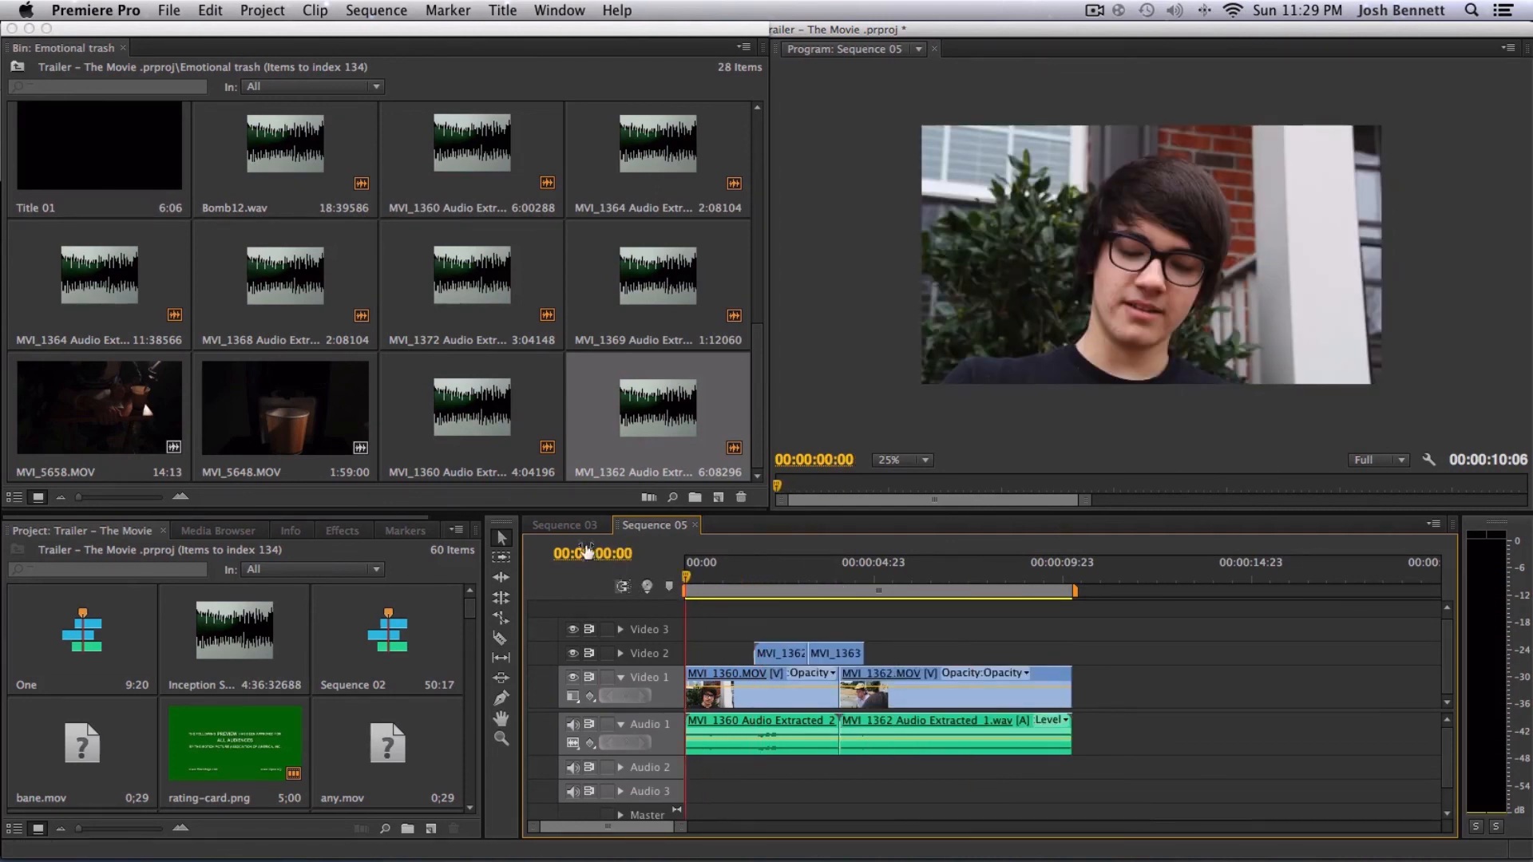
pyautogui.click(564, 525)
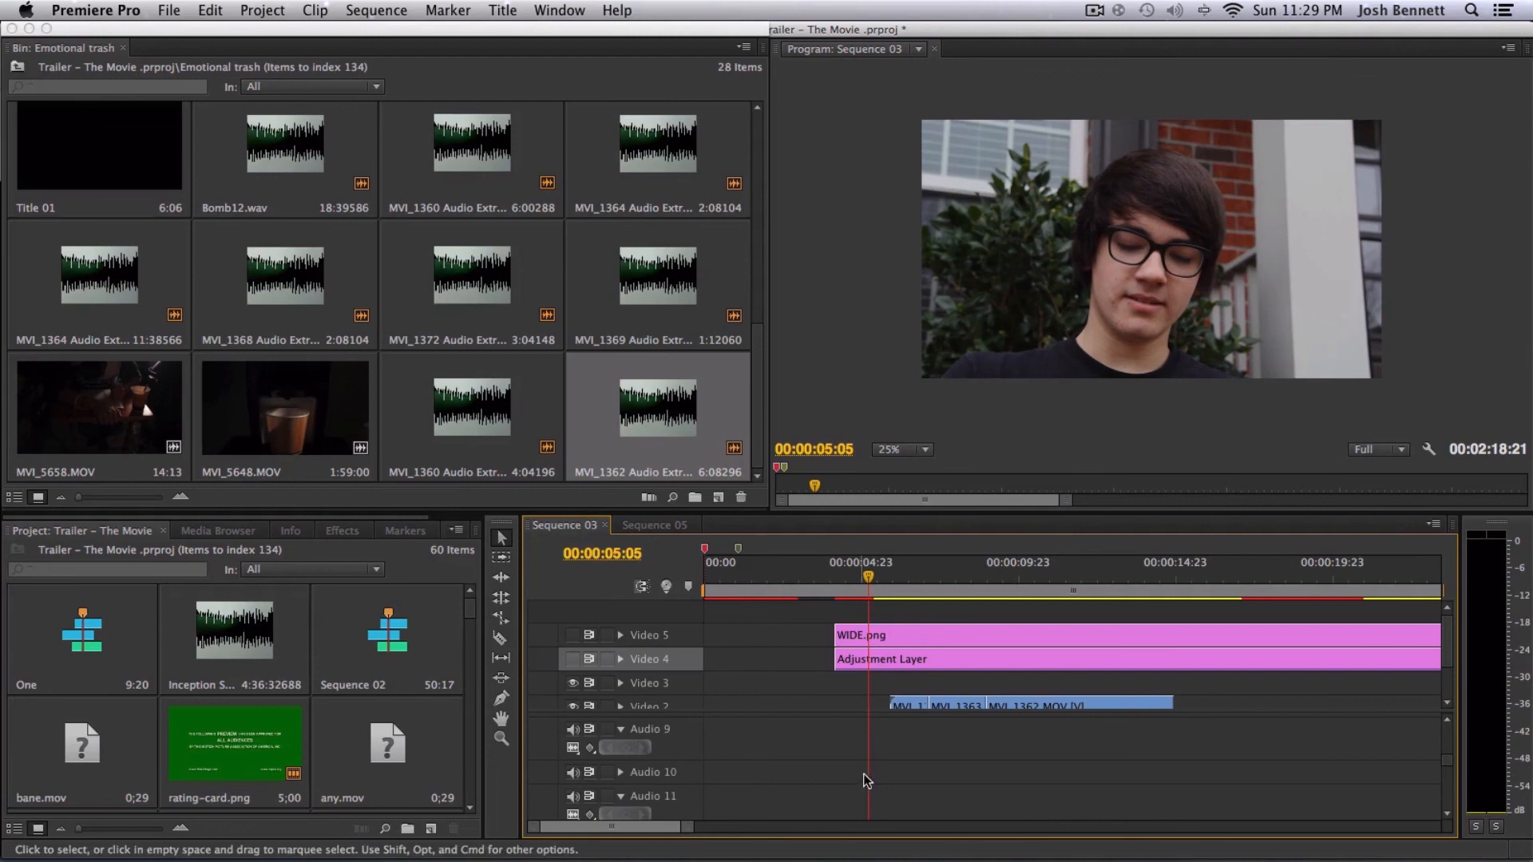